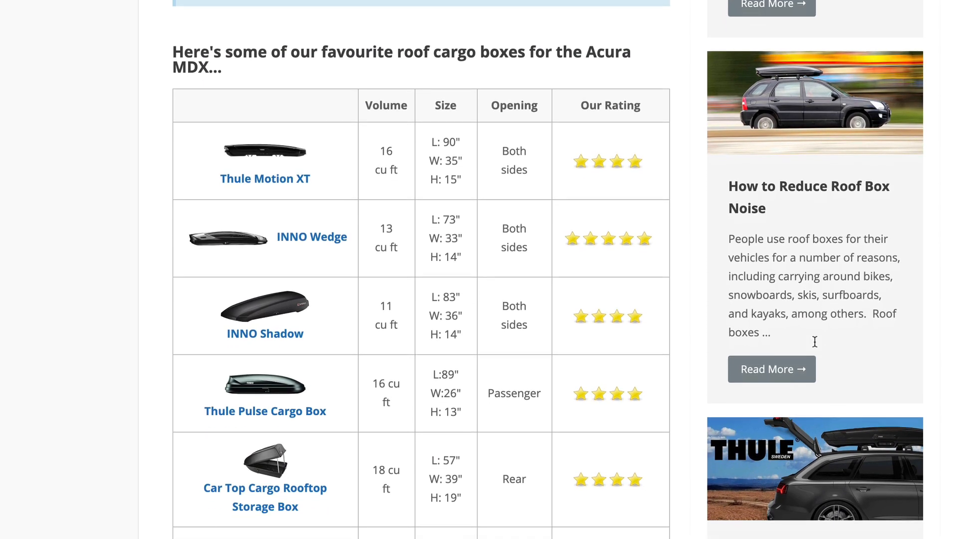
Step: Place the UAE Table widget on the Tables page with its sample rows and Sample ID, Heading 1, Heading 2 headers
{"action": "scroll", "scroll_direction": "down", "scroll_amount": 3}
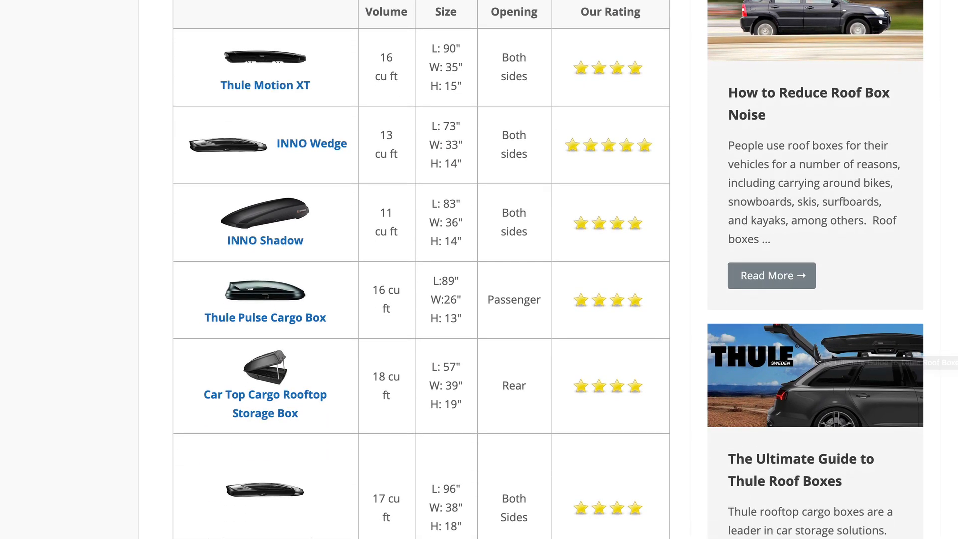
{"action": "scroll", "scroll_direction": "up", "scroll_amount": 3}
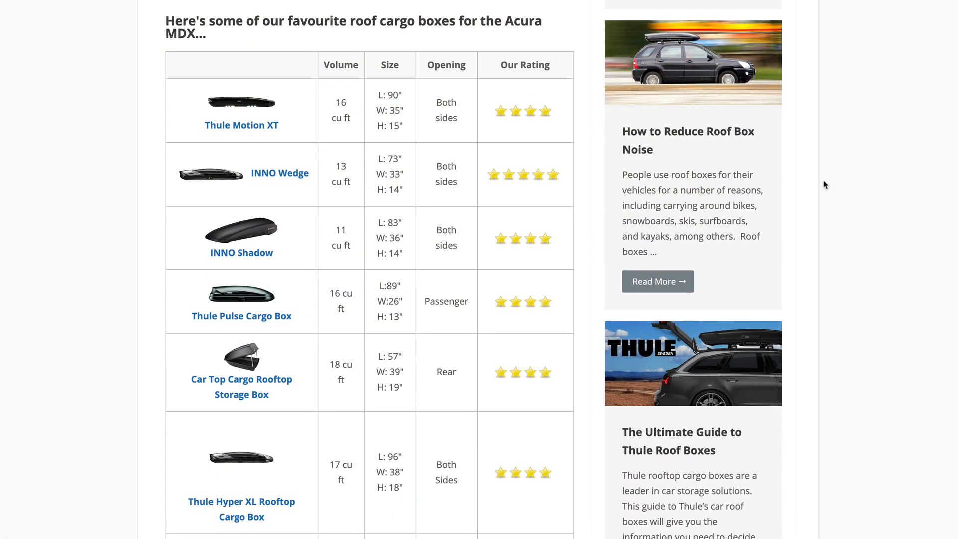
{"action": "scroll", "scroll_direction": "down", "scroll_amount": 3}
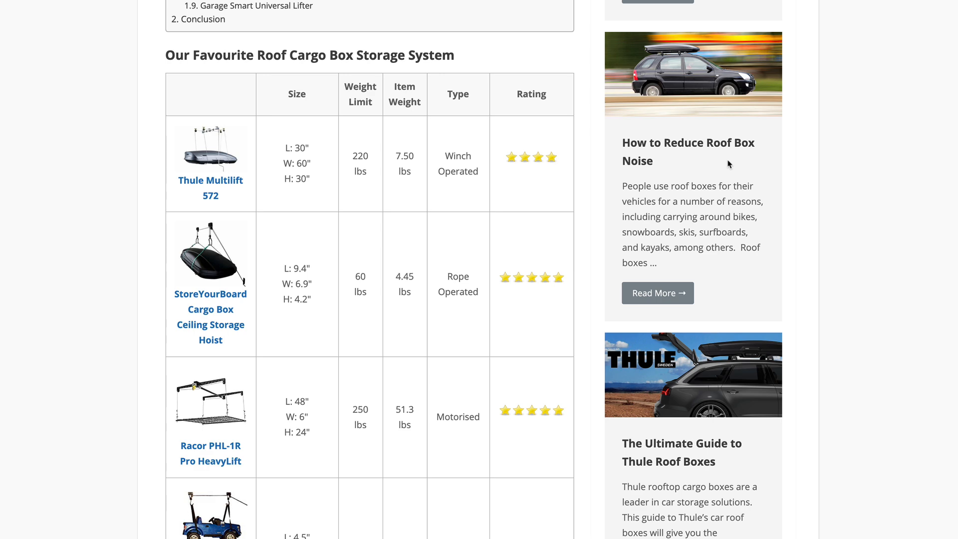
{"action": "scroll", "scroll_direction": "down", "scroll_amount": 3}
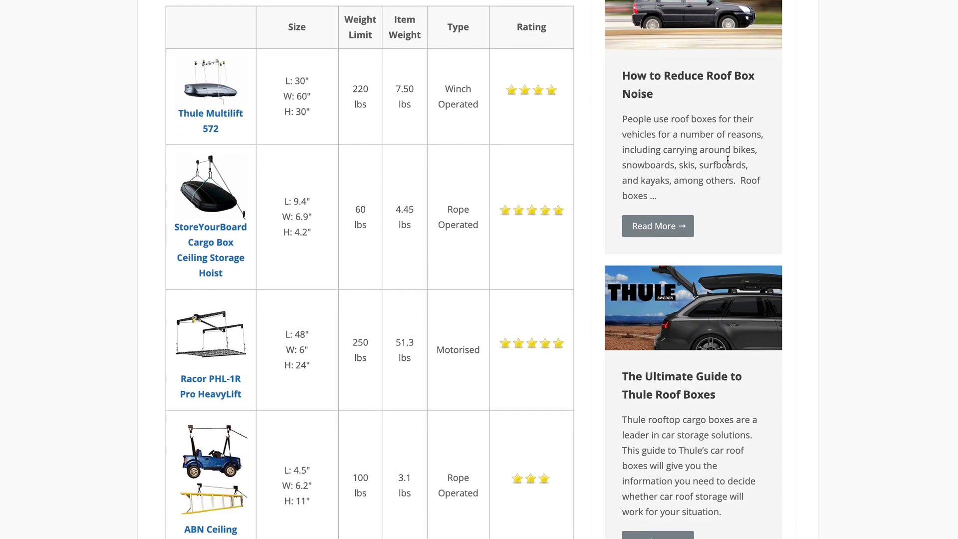
{"action": "scroll", "scroll_direction": "down", "scroll_amount": 3}
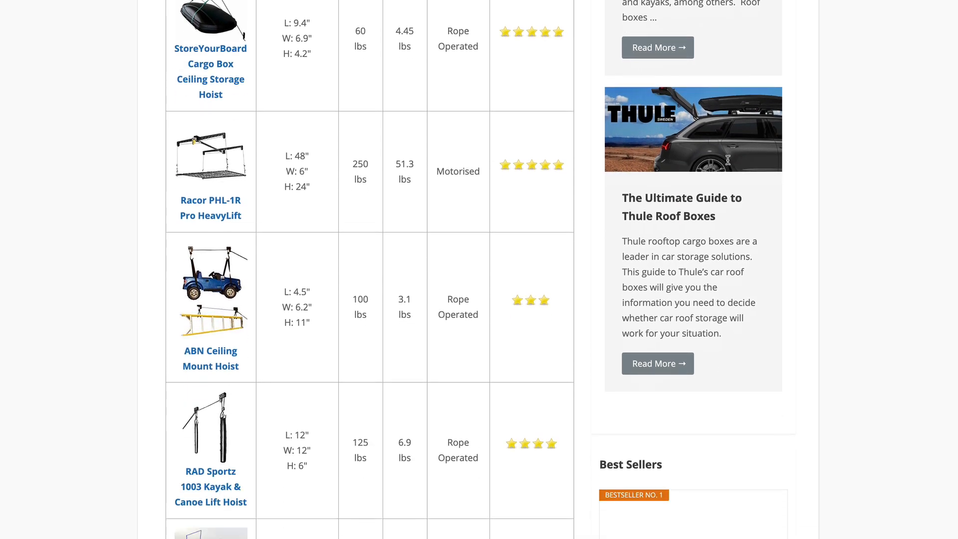
{"action": "scroll", "scroll_direction": "down", "scroll_amount": 3}
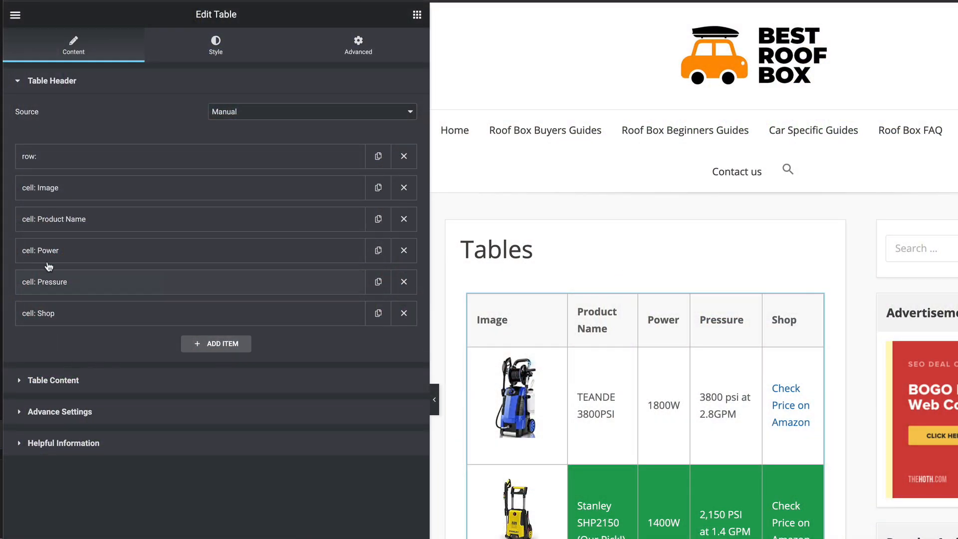
{"action": "mouse_move", "coordinate": [76, 225]}
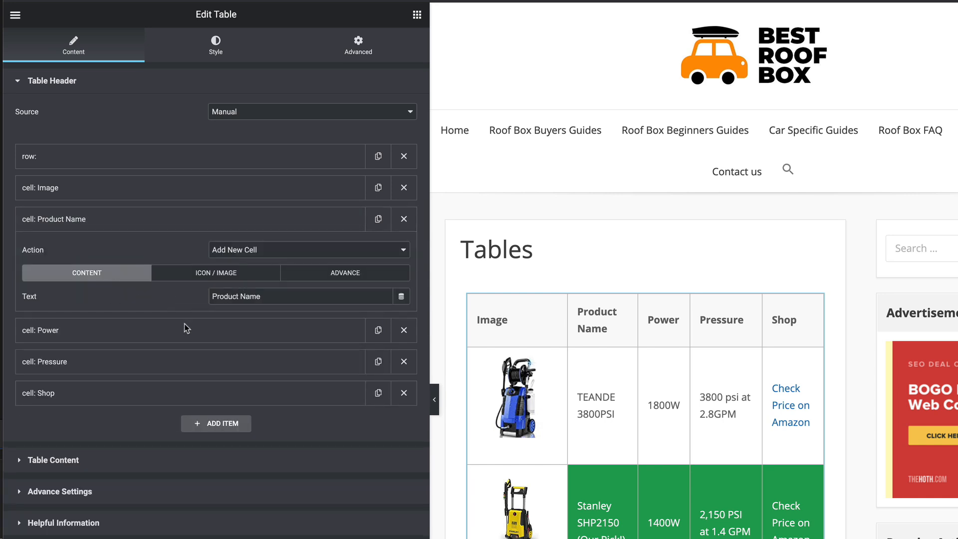
{"action": "mouse_move", "coordinate": [179, 336]}
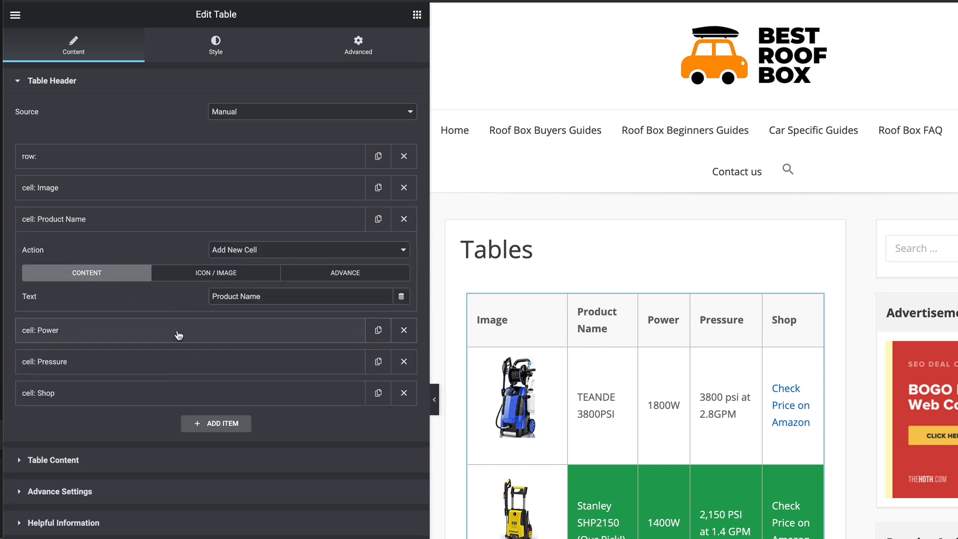
{"action": "mouse_move", "coordinate": [144, 334]}
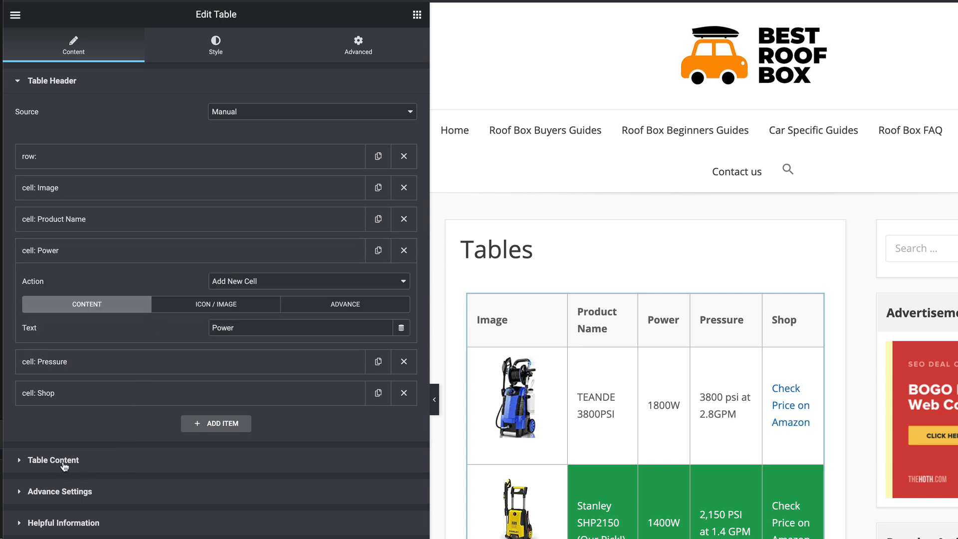
{"action": "mouse_move", "coordinate": [62, 511]}
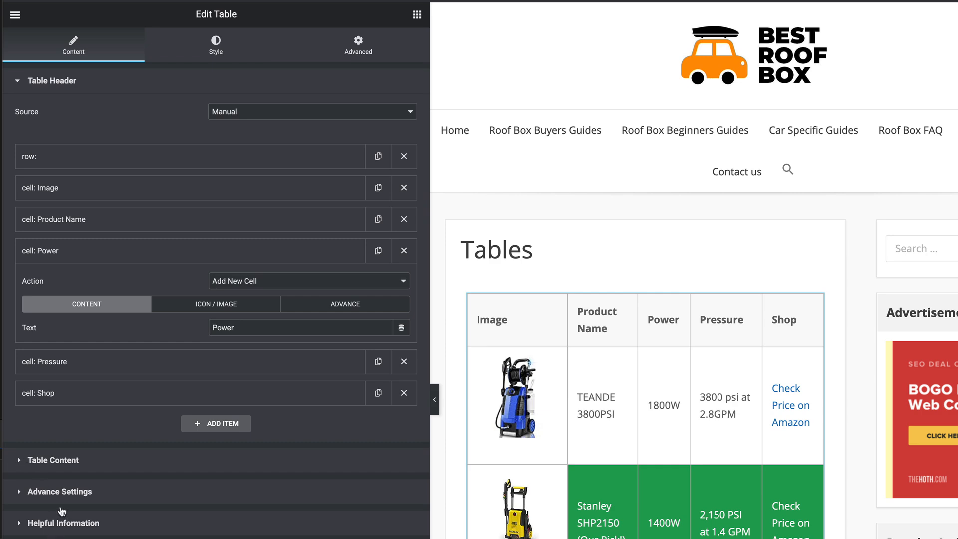
{"action": "scroll", "scroll_direction": "down", "scroll_amount": 3}
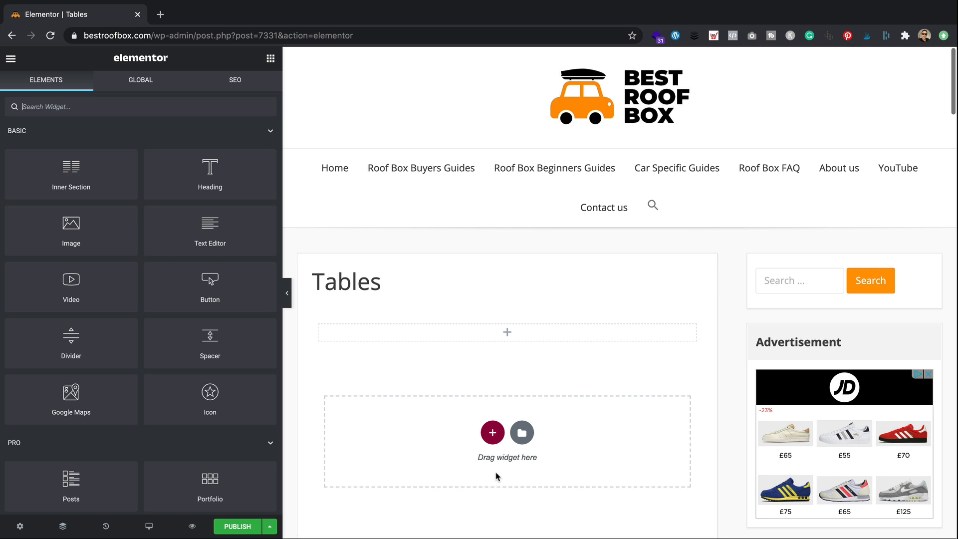
{"action": "mouse_move", "coordinate": [604, 208]}
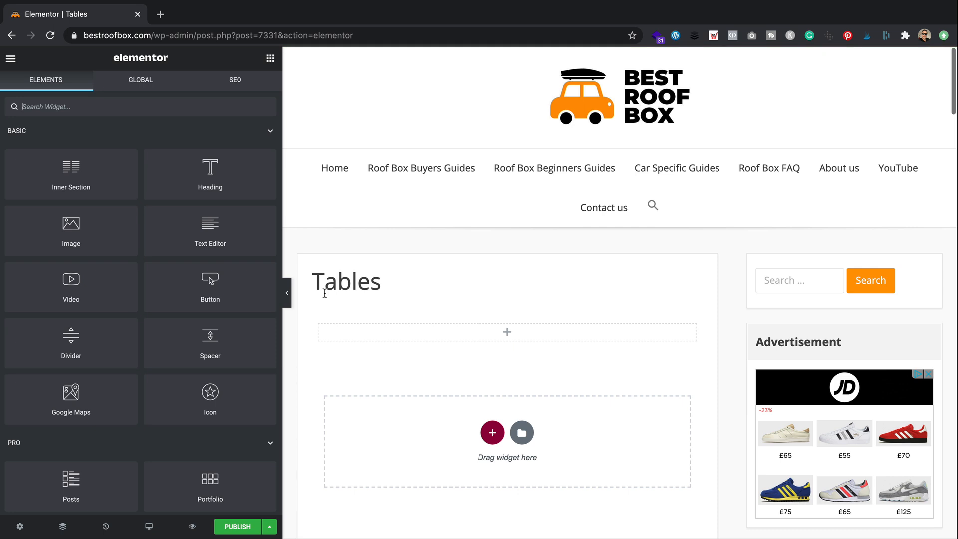
{"action": "mouse_move", "coordinate": [531, 255]}
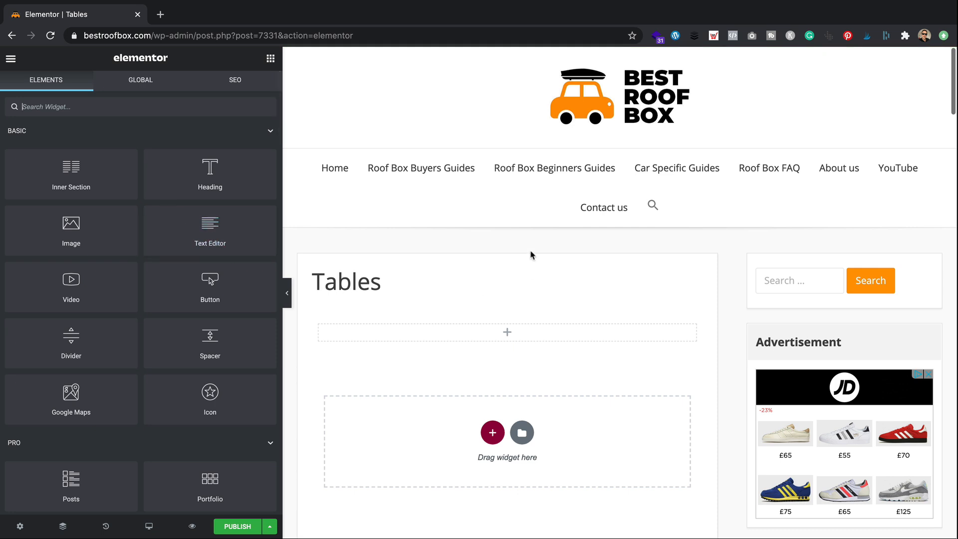
{"action": "scroll", "scroll_direction": "down", "scroll_amount": 3}
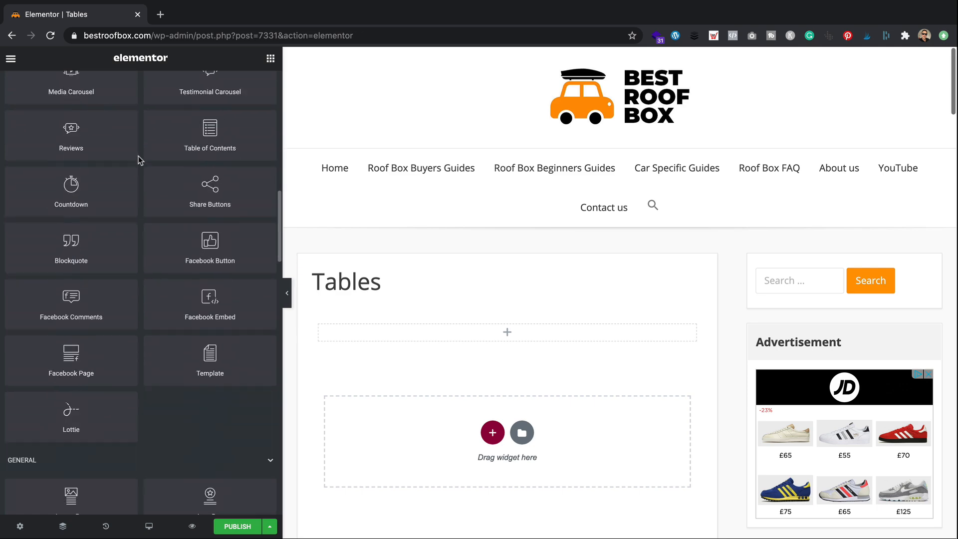
{"action": "scroll", "scroll_direction": "up", "scroll_amount": 3}
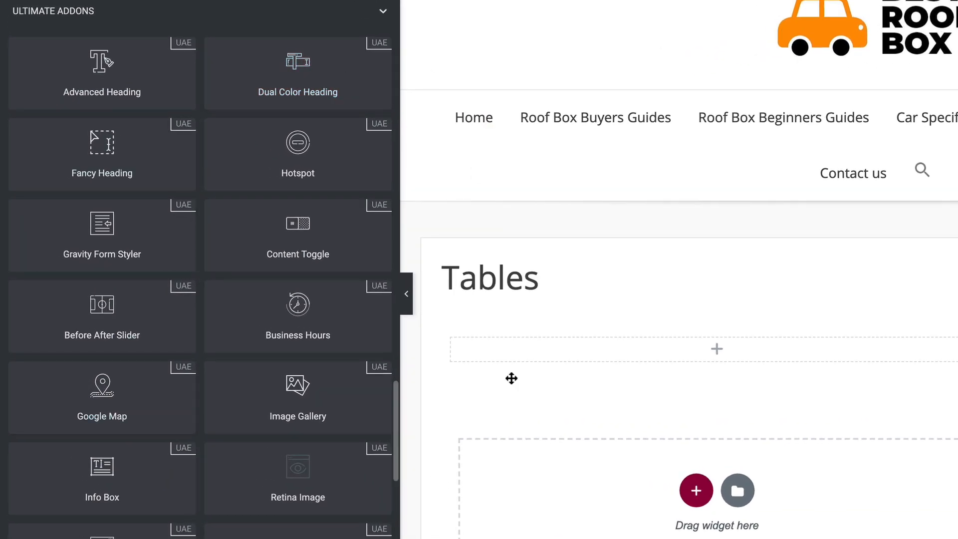
{"action": "mouse_move", "coordinate": [102, 397]}
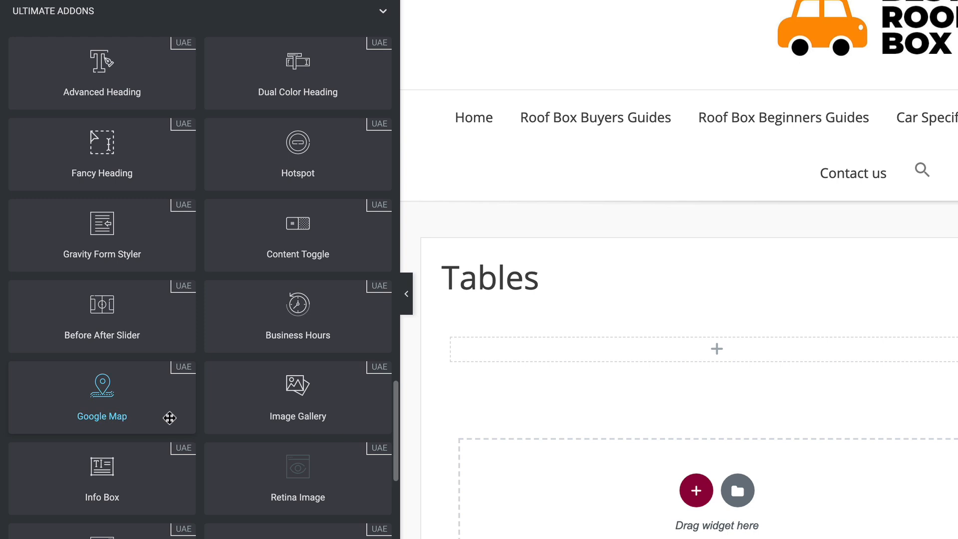
{"action": "mouse_move", "coordinate": [167, 17]}
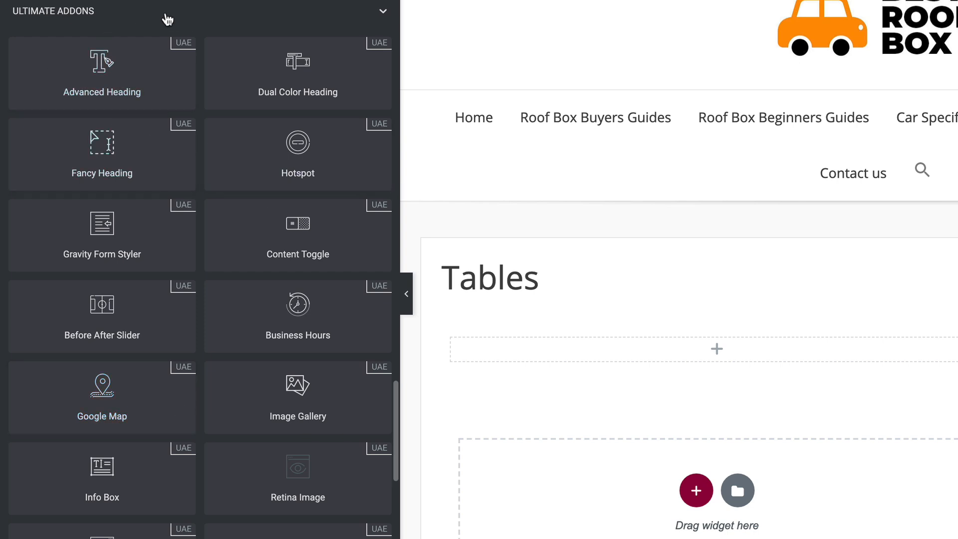
{"action": "mouse_move", "coordinate": [265, 440]}
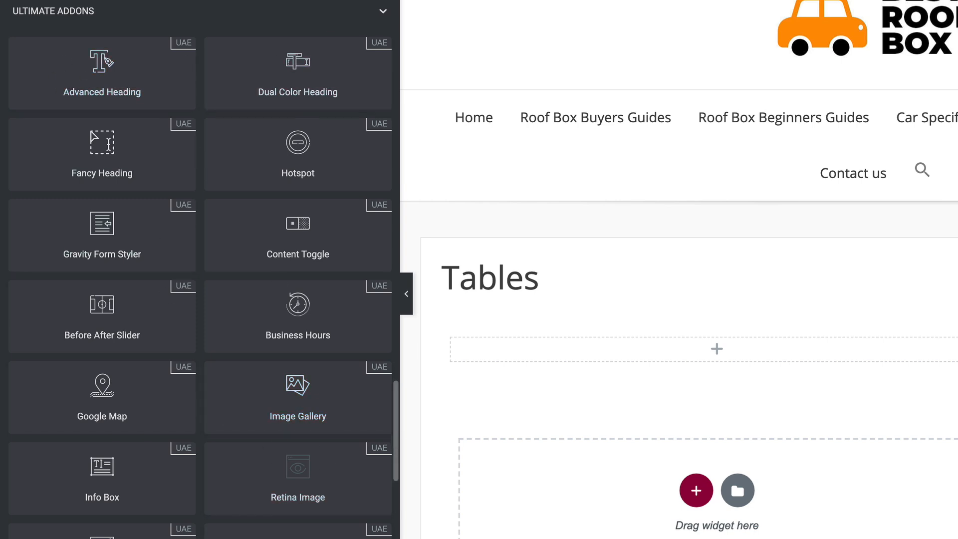
{"action": "scroll", "scroll_direction": "down", "scroll_amount": 3}
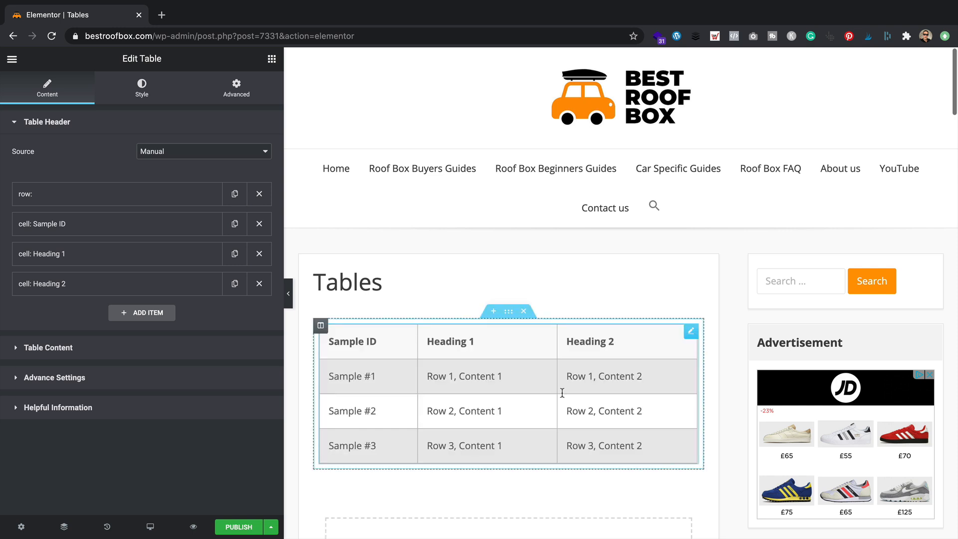
{"action": "mouse_move", "coordinate": [436, 448]}
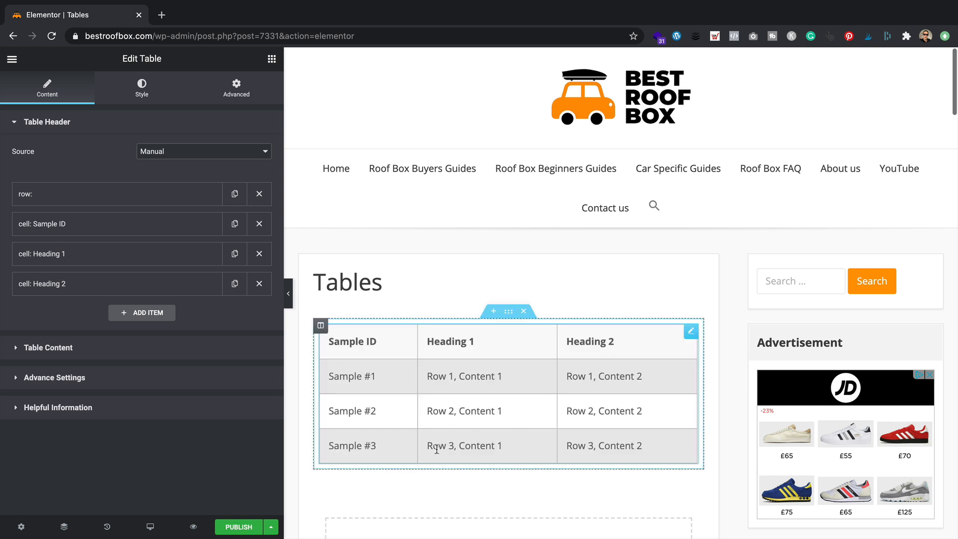
{"action": "mouse_move", "coordinate": [608, 390]}
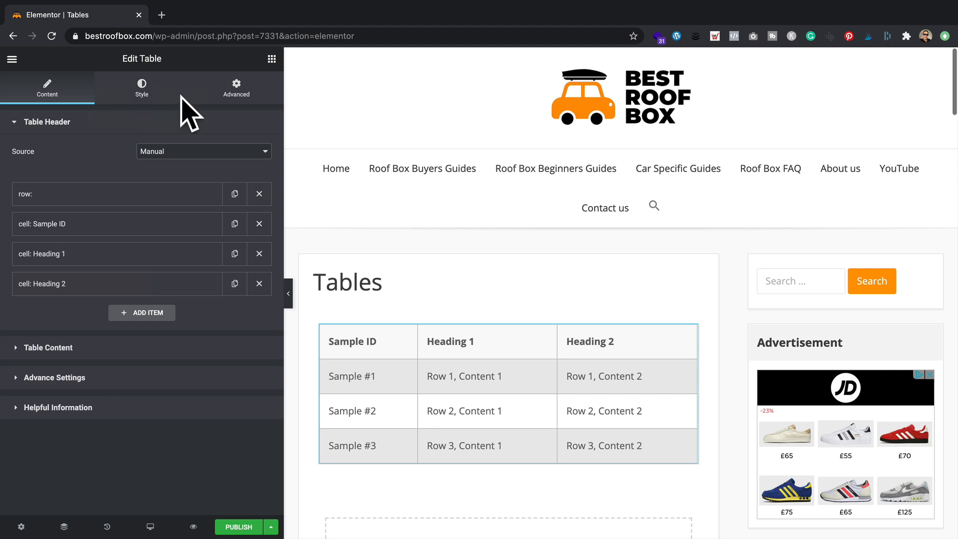
{"action": "mouse_move", "coordinate": [137, 295]}
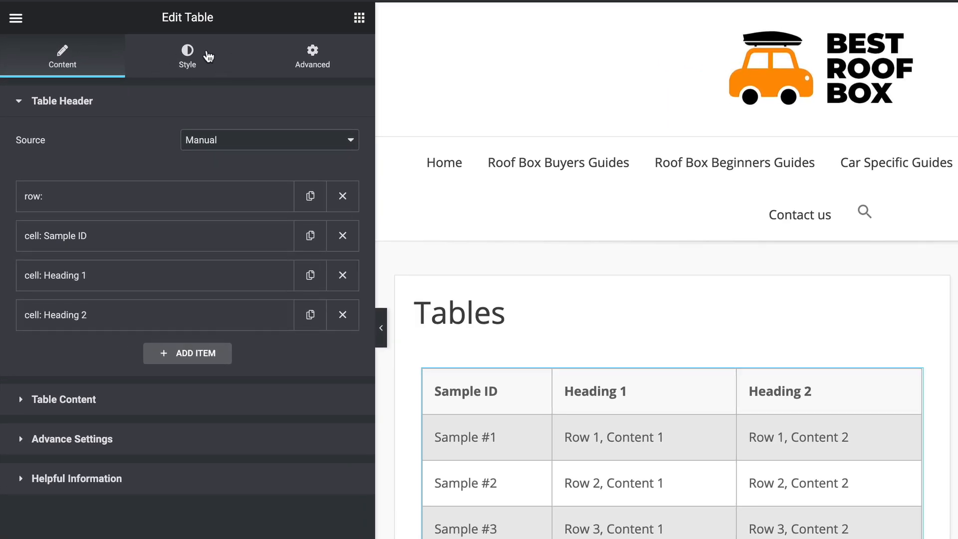
Step: Set the table header typography to Arial, then Helvetica, ending on Tahoma
{"action": "left_click", "coordinate": [187, 56]}
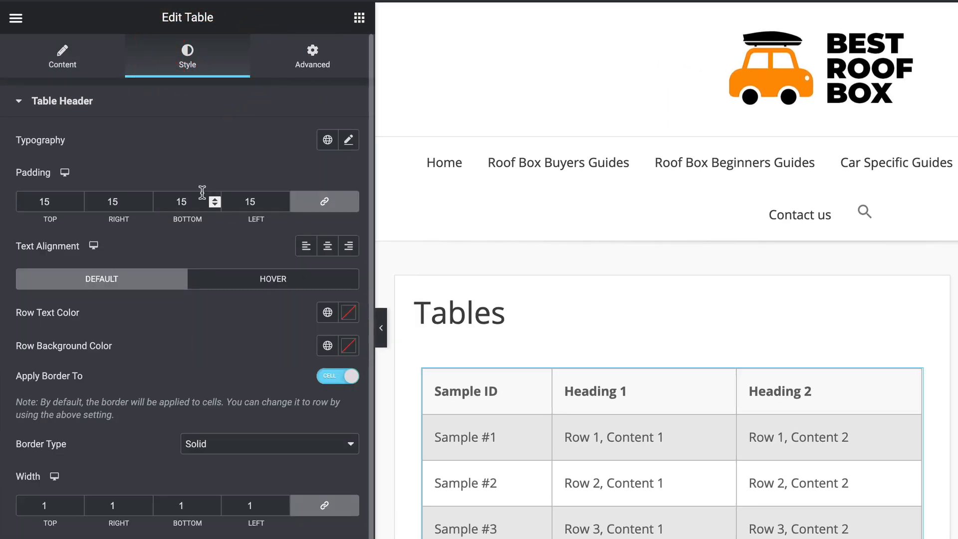
{"action": "mouse_move", "coordinate": [190, 115]}
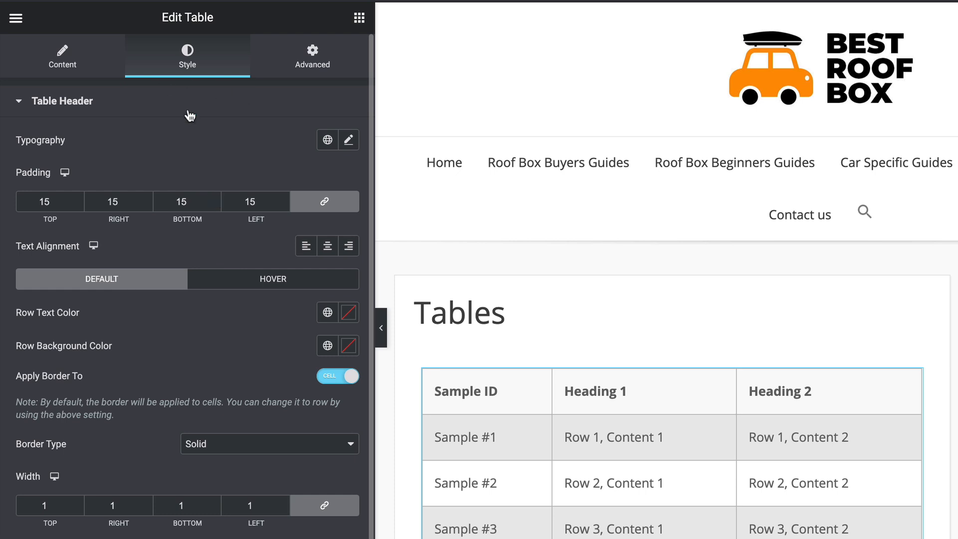
{"action": "mouse_move", "coordinate": [327, 140]}
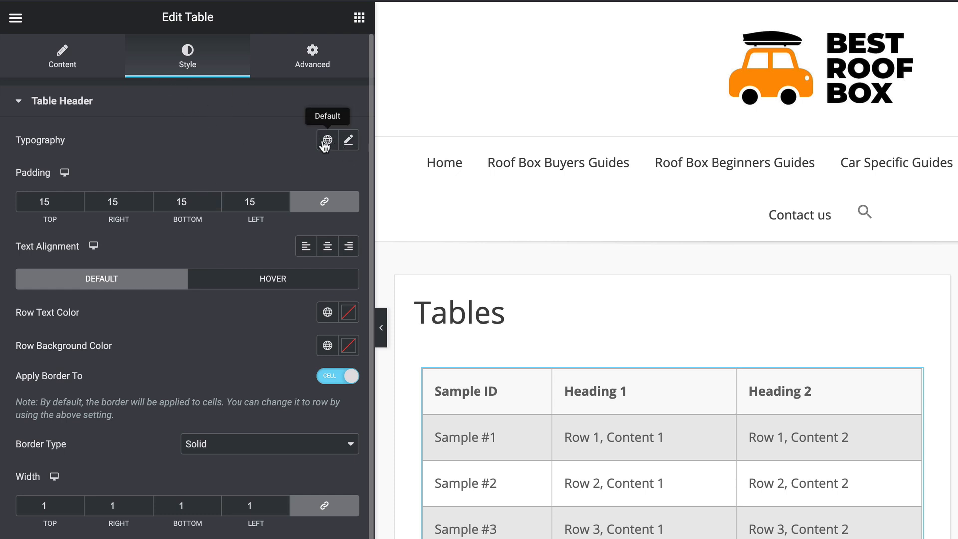
{"action": "left_click", "coordinate": [347, 140]}
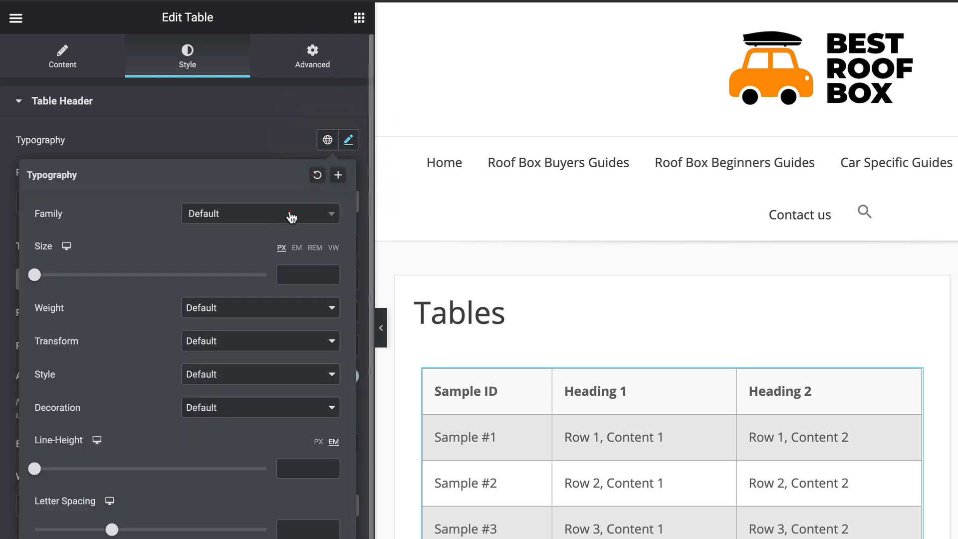
{"action": "left_click", "coordinate": [260, 214]}
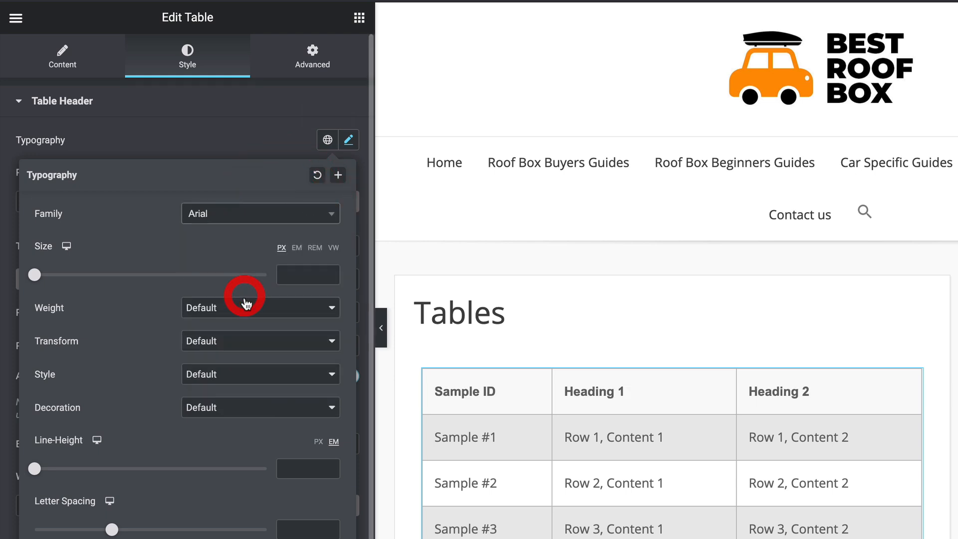
{"action": "left_click", "coordinate": [260, 214]}
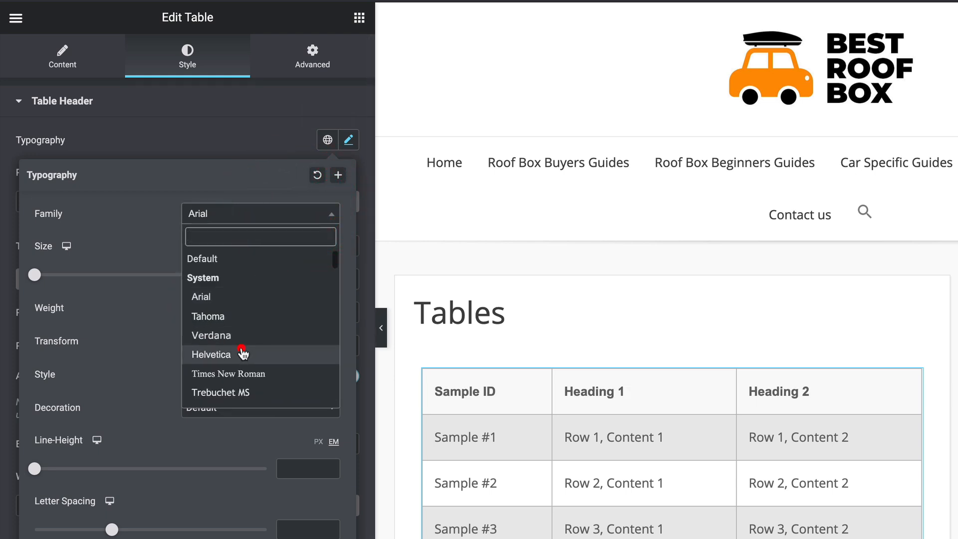
{"action": "left_click", "coordinate": [211, 354]}
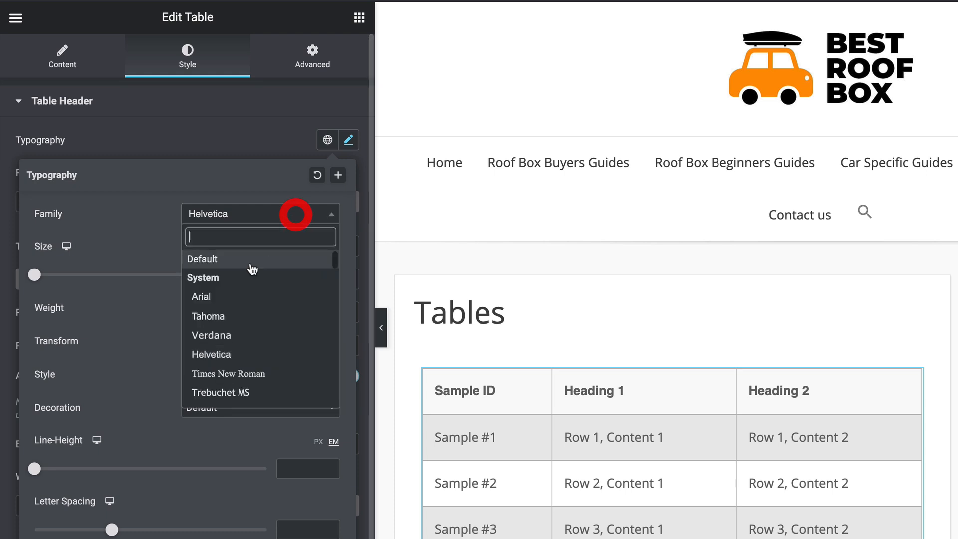
{"action": "left_click", "coordinate": [208, 317]}
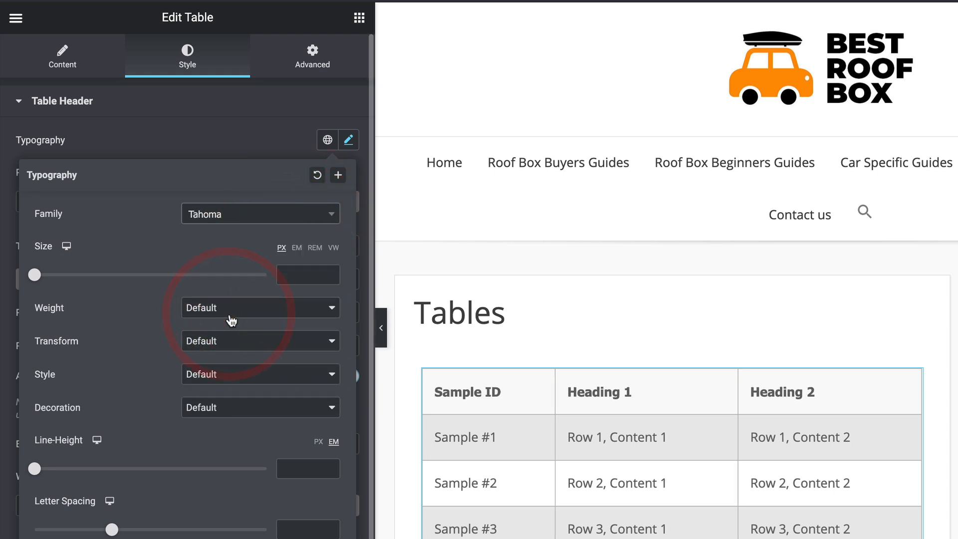
{"action": "left_click", "coordinate": [260, 214]}
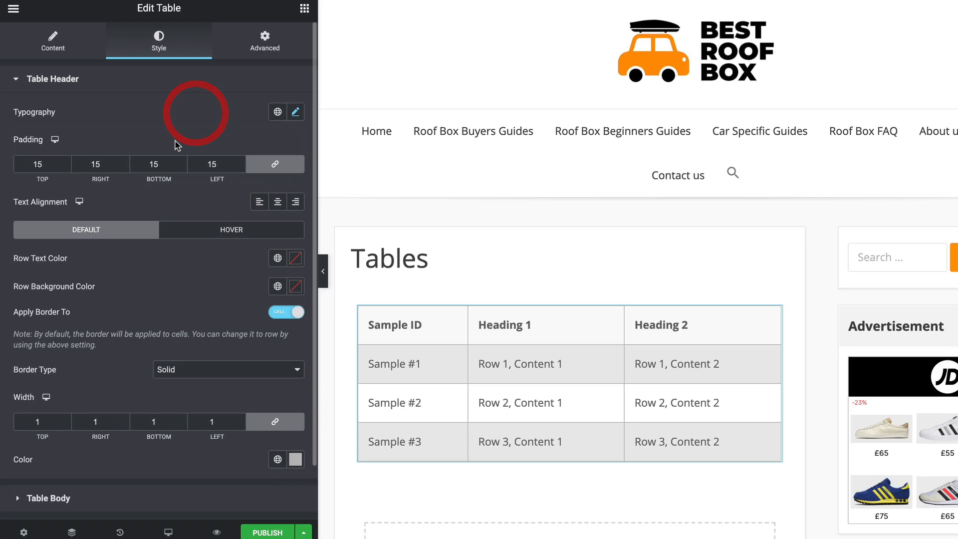
Step: In the Table Body style, toggle Striped Effect off, on, then off so rows stay plain white
{"action": "scroll", "scroll_direction": "down", "scroll_amount": 3}
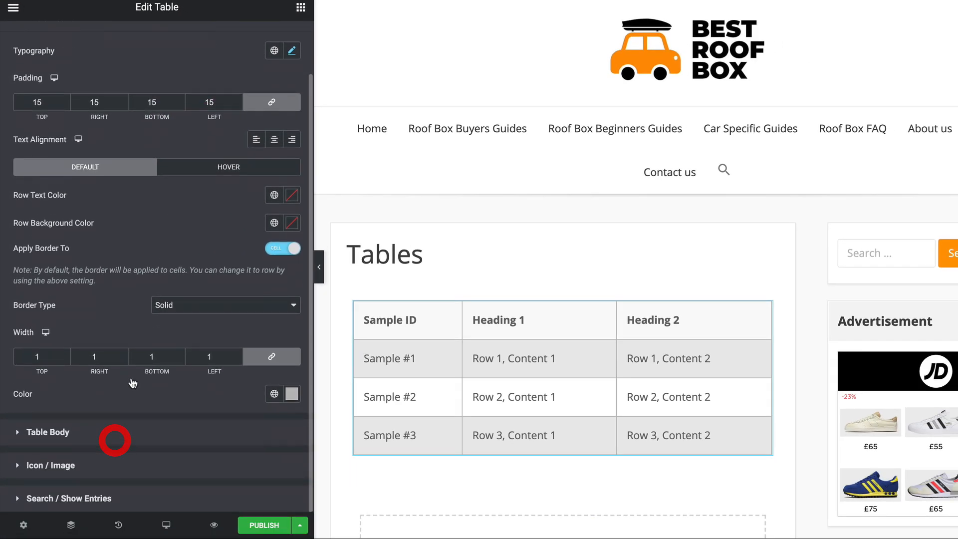
{"action": "left_click", "coordinate": [49, 432]}
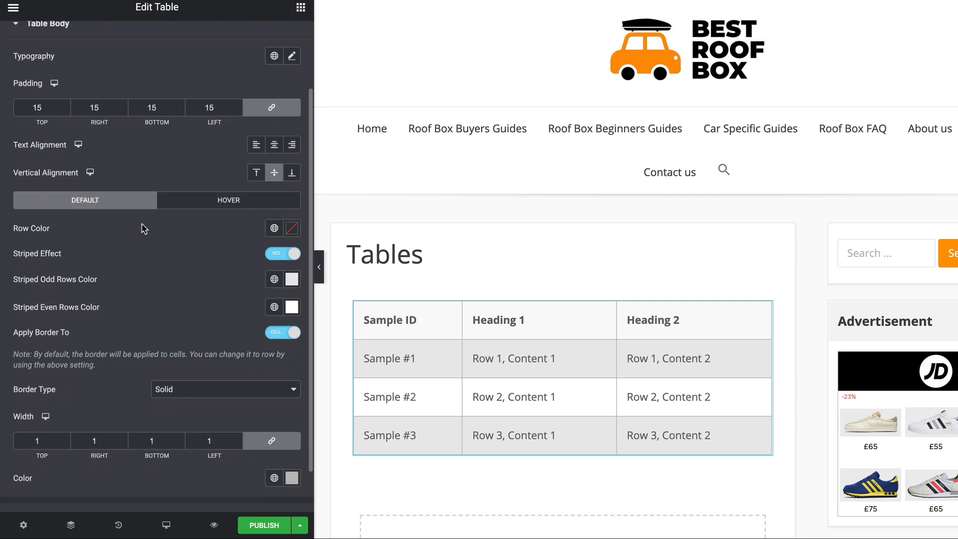
{"action": "scroll", "scroll_direction": "down", "scroll_amount": 3}
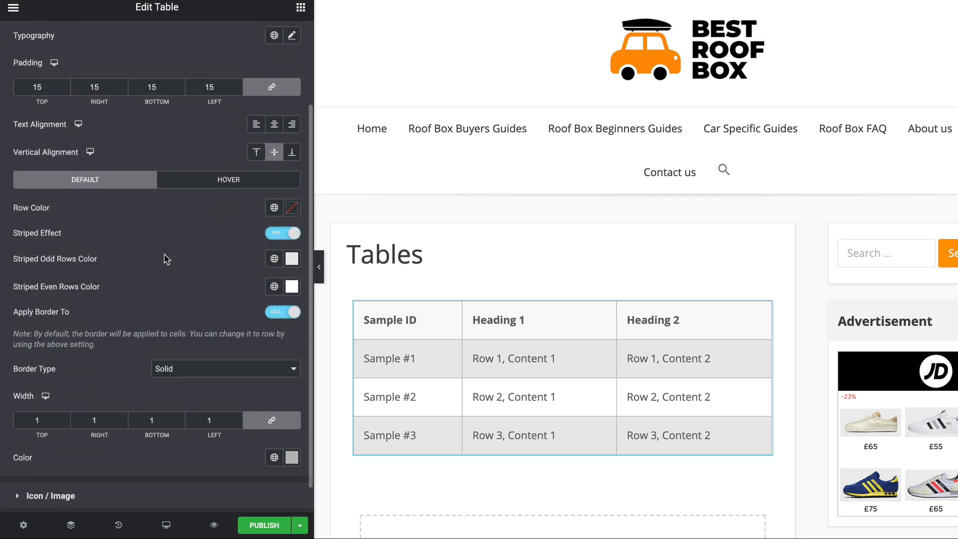
{"action": "scroll", "scroll_direction": "up", "scroll_amount": 3}
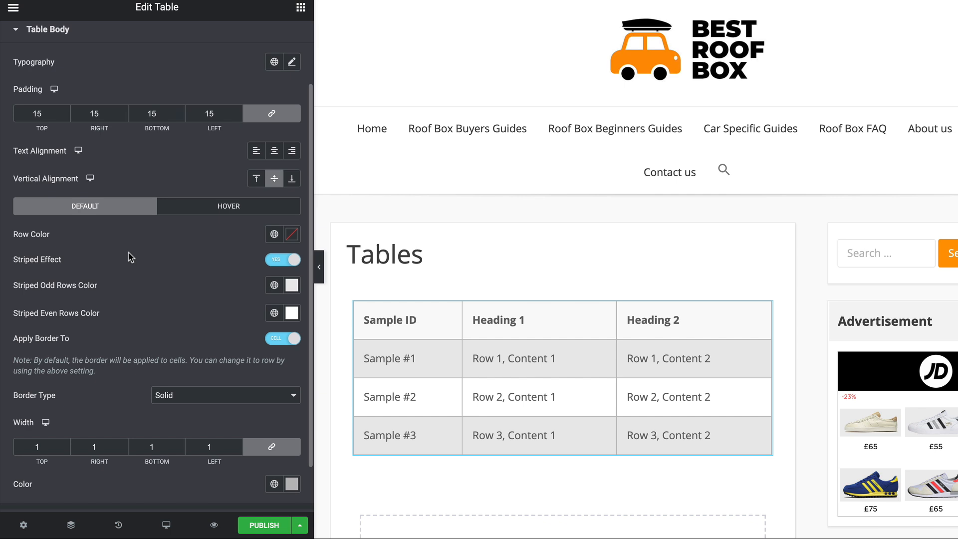
{"action": "mouse_move", "coordinate": [314, 280]}
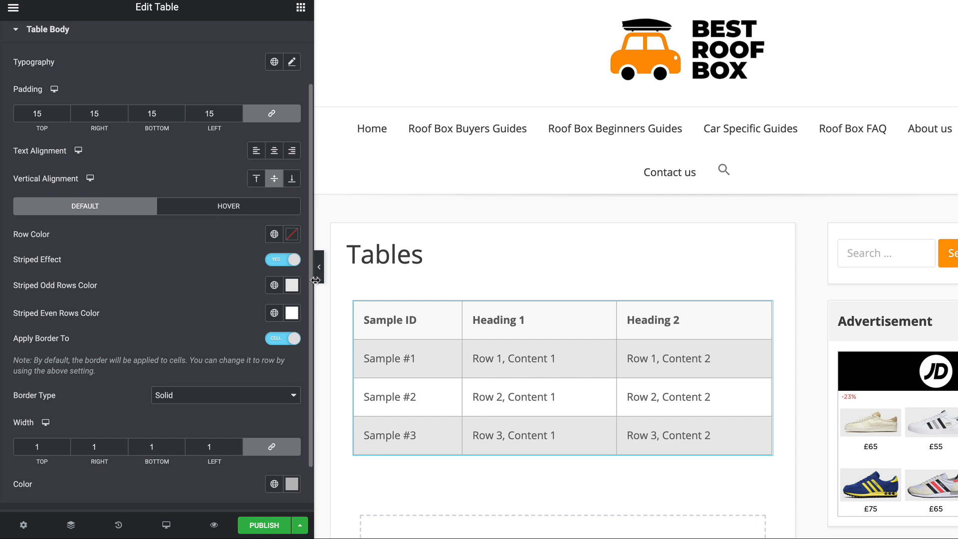
{"action": "left_click", "coordinate": [281, 259]}
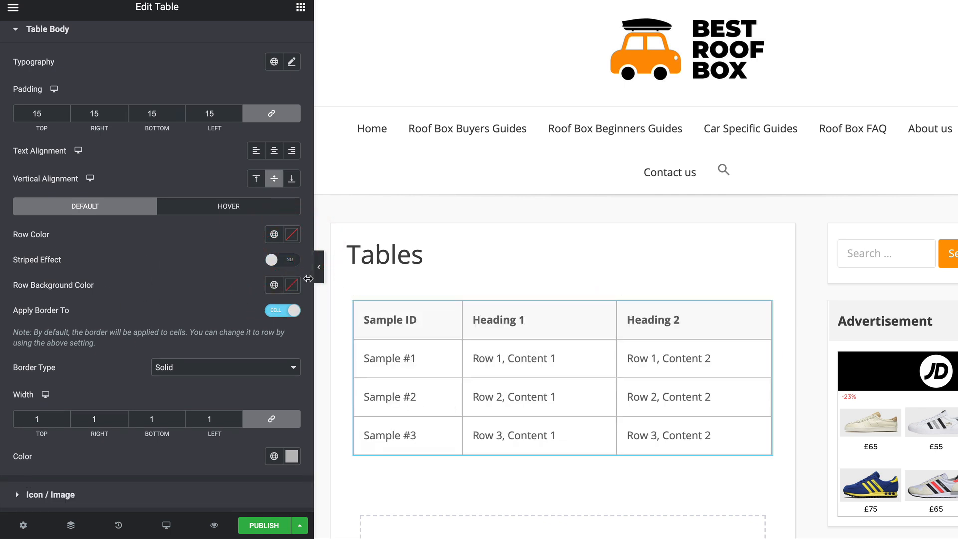
{"action": "left_click", "coordinate": [282, 260]}
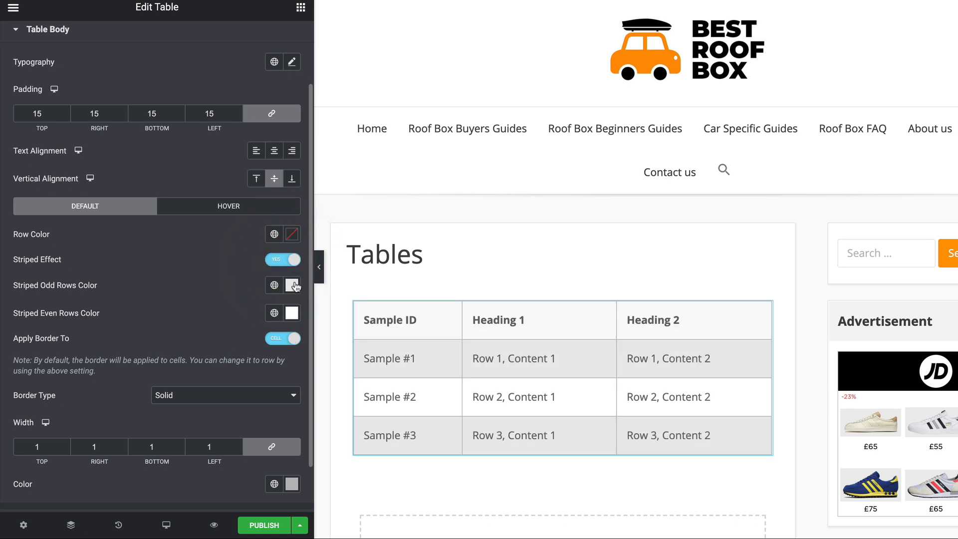
{"action": "left_click", "coordinate": [281, 260]}
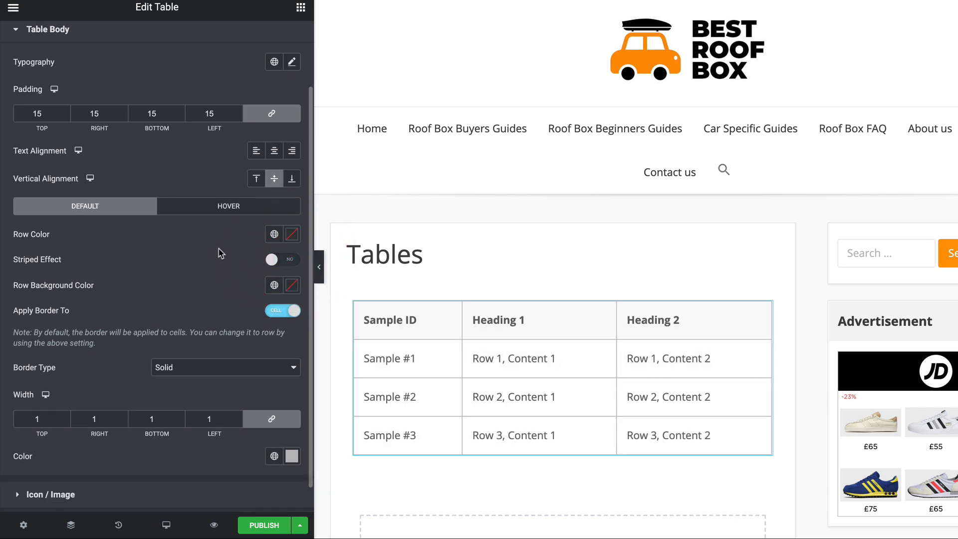
{"action": "scroll", "scroll_direction": "down", "scroll_amount": 3}
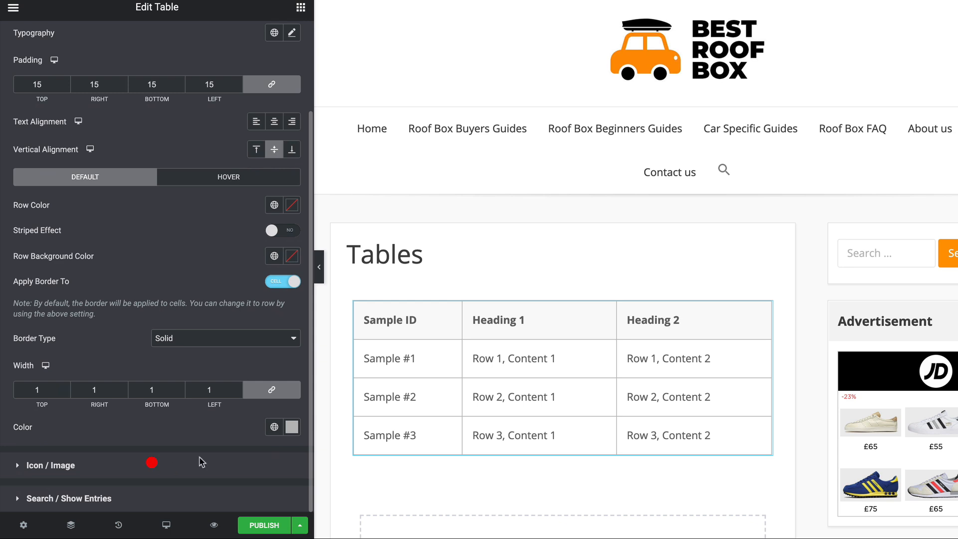
Step: Review the Icon / Image and Search / Show Entries style options, then collapse the sections
{"action": "left_click", "coordinate": [48, 465]}
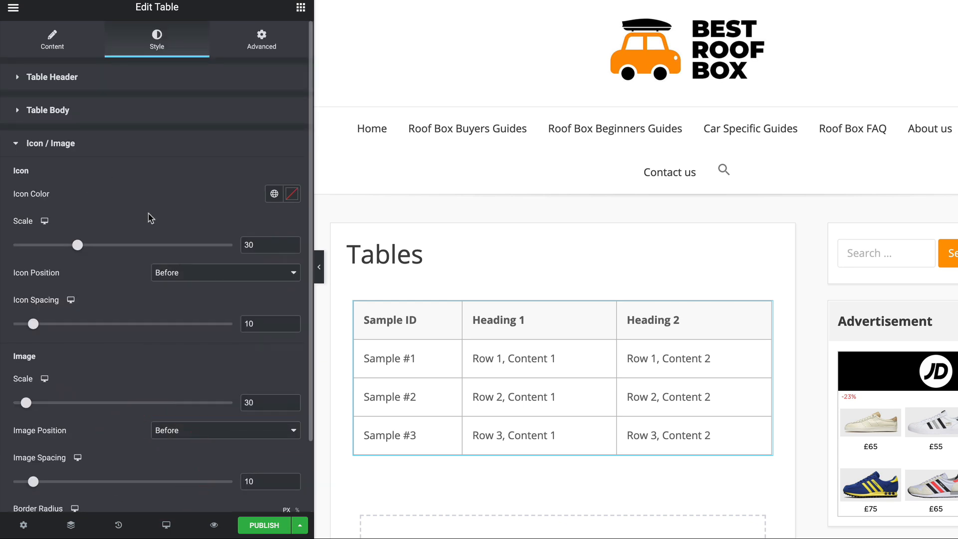
{"action": "mouse_move", "coordinate": [198, 230]}
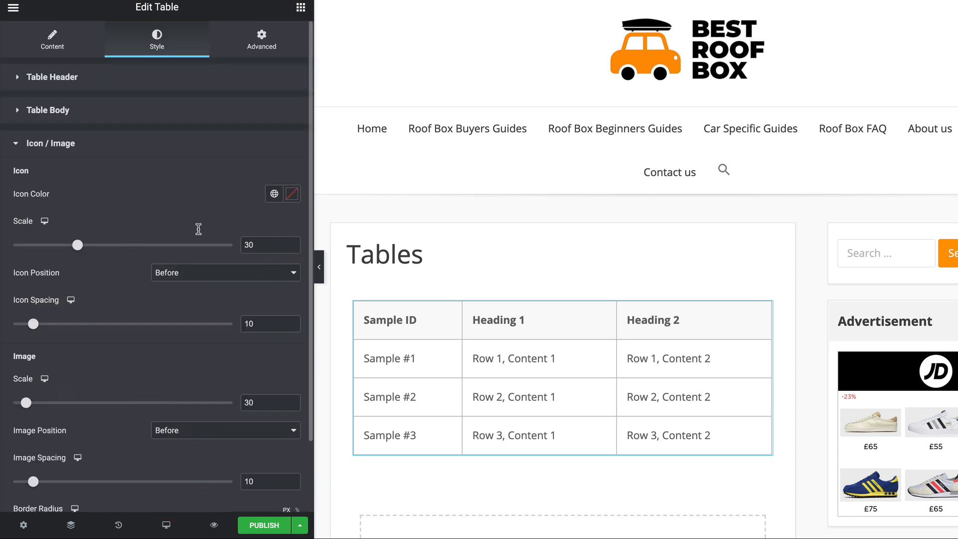
{"action": "mouse_move", "coordinate": [70, 187]}
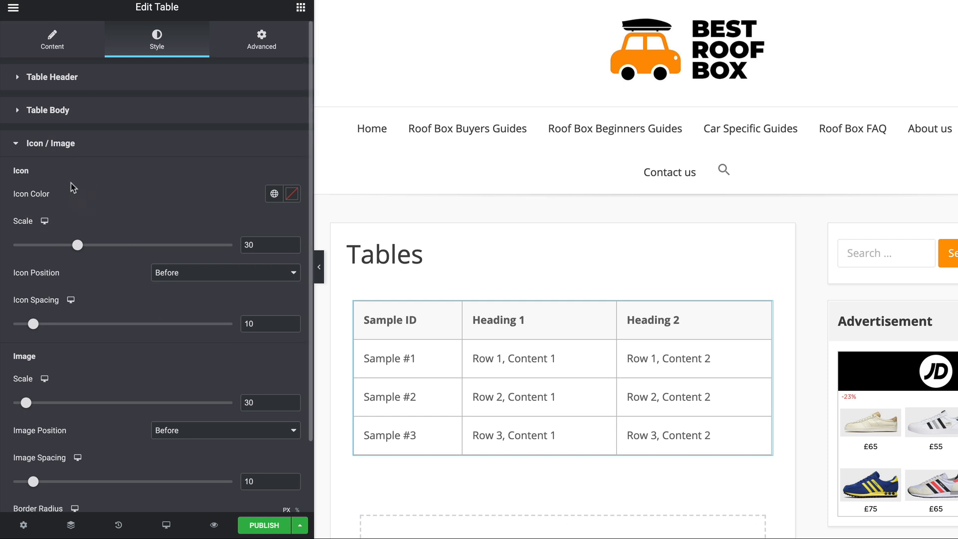
{"action": "mouse_move", "coordinate": [157, 423]}
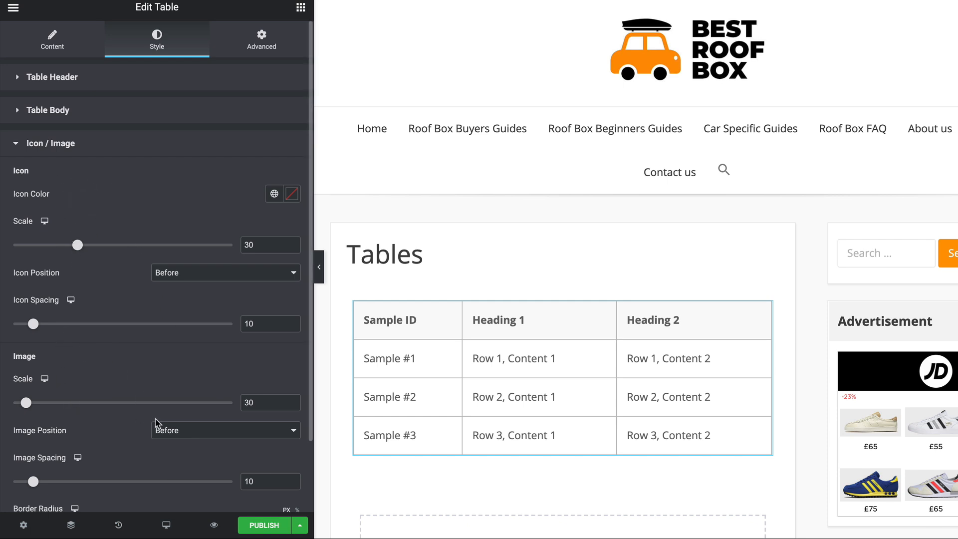
{"action": "mouse_move", "coordinate": [288, 340]}
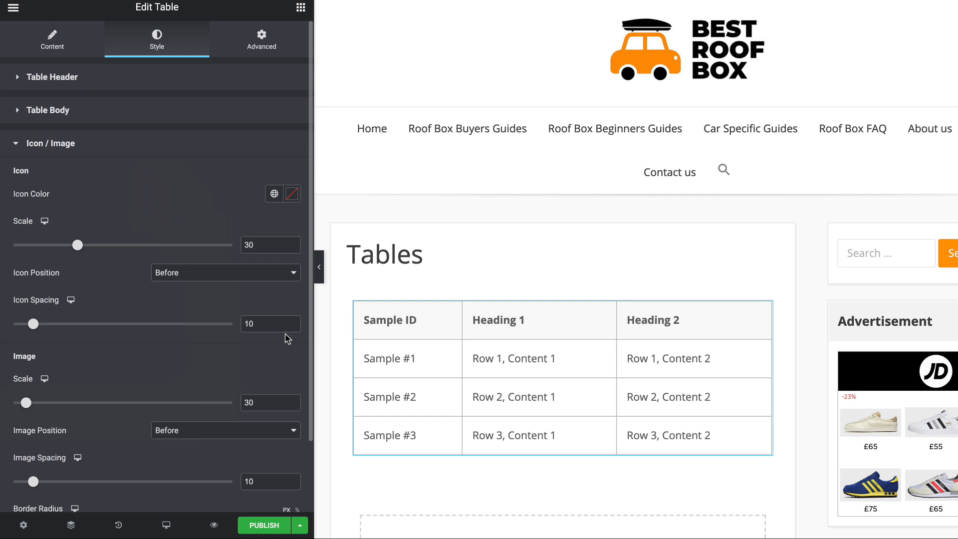
{"action": "scroll", "scroll_direction": "down", "scroll_amount": 3}
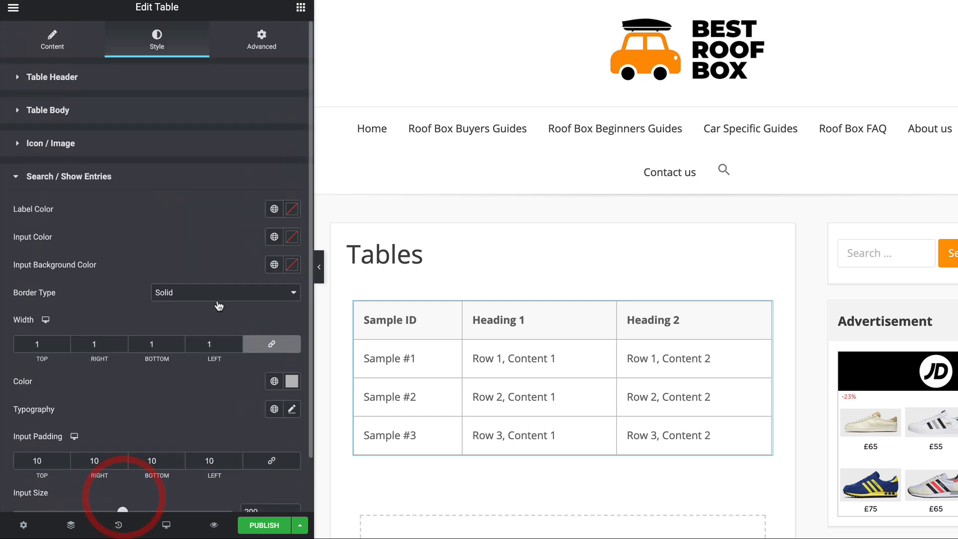
{"action": "scroll", "scroll_direction": "down", "scroll_amount": 3}
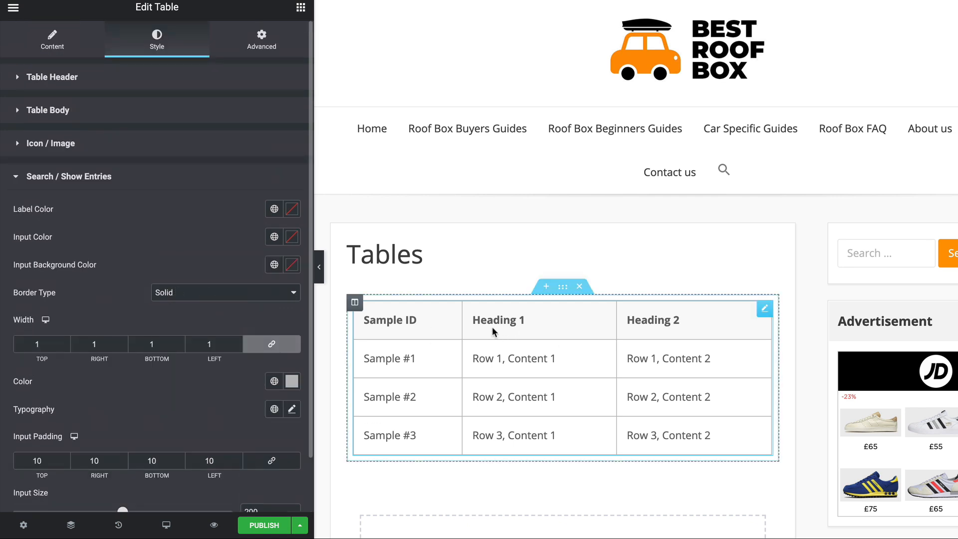
{"action": "mouse_move", "coordinate": [425, 328]}
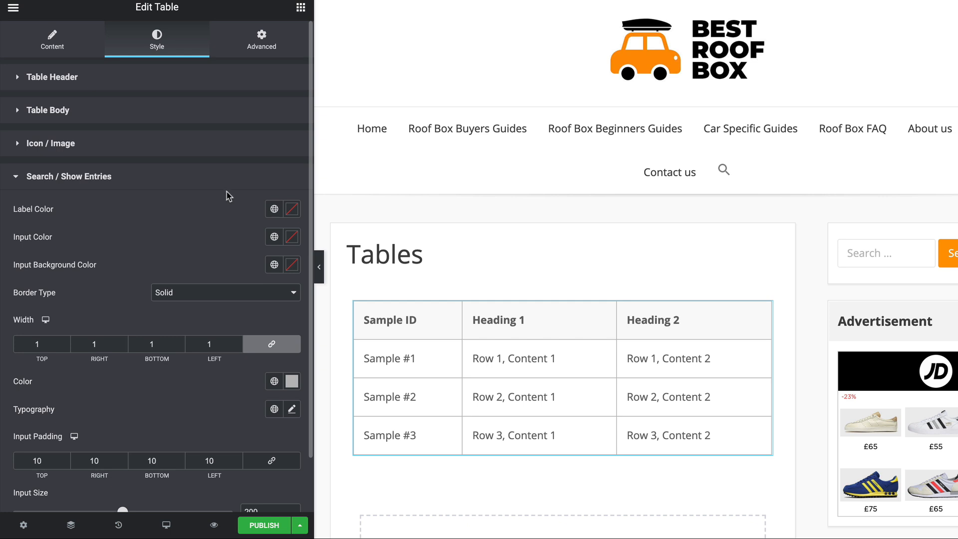
{"action": "mouse_move", "coordinate": [104, 181]}
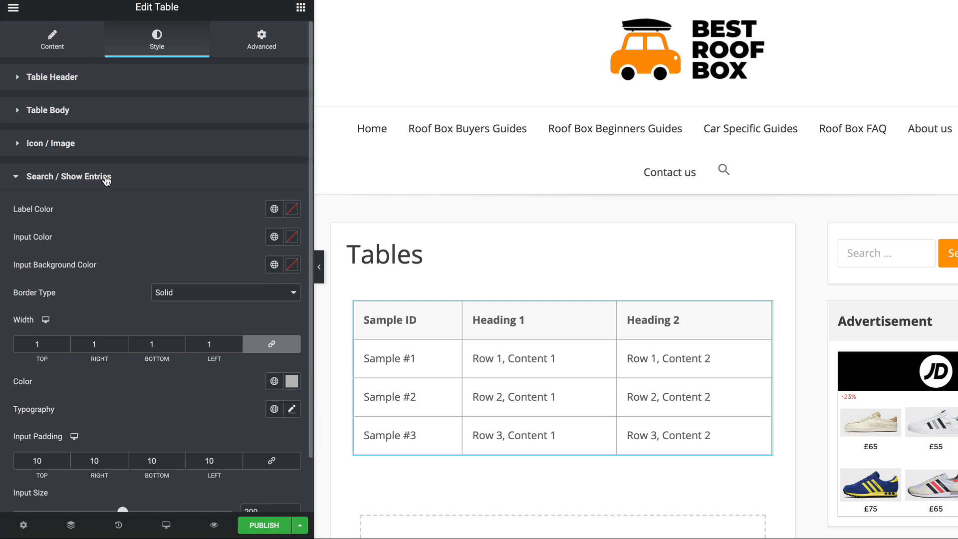
{"action": "left_click", "coordinate": [69, 175]}
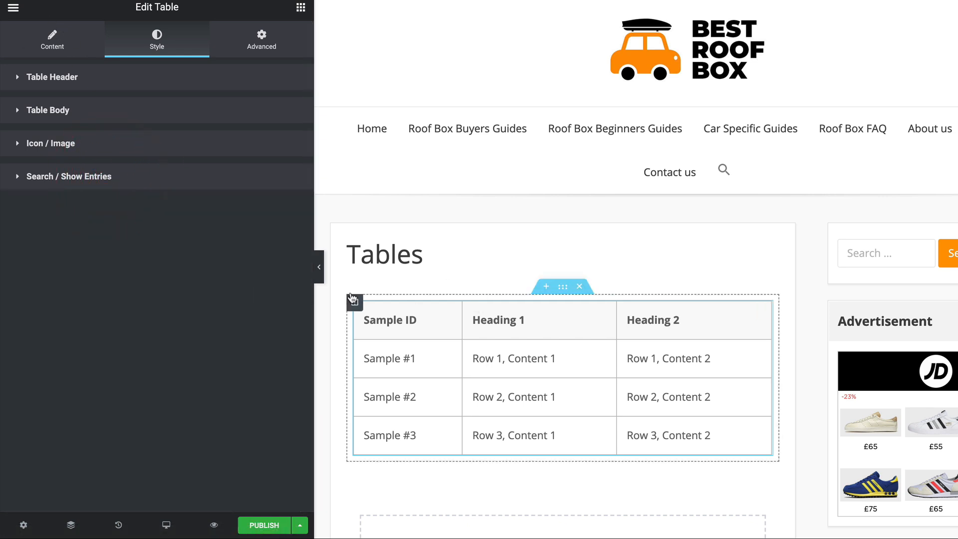
{"action": "left_click", "coordinate": [54, 316]}
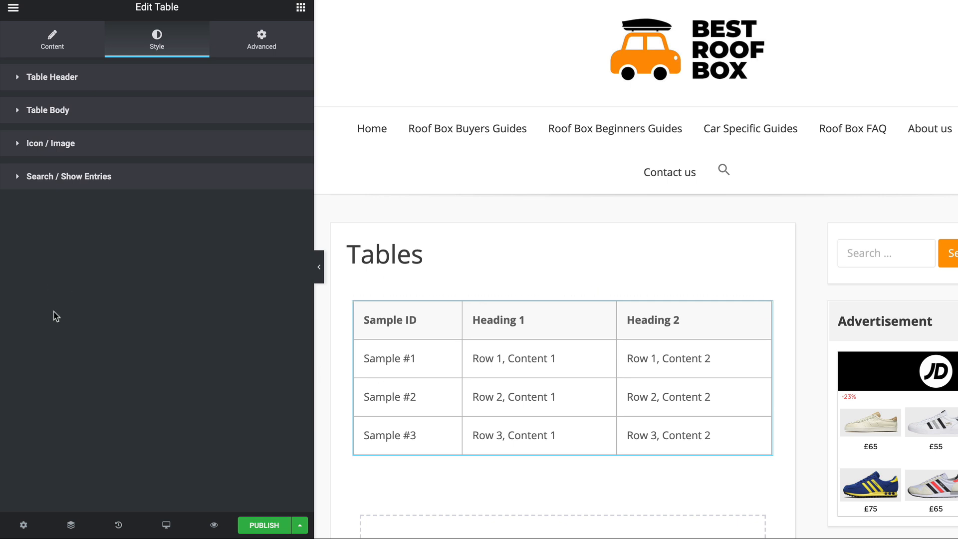
{"action": "mouse_move", "coordinate": [249, 45]}
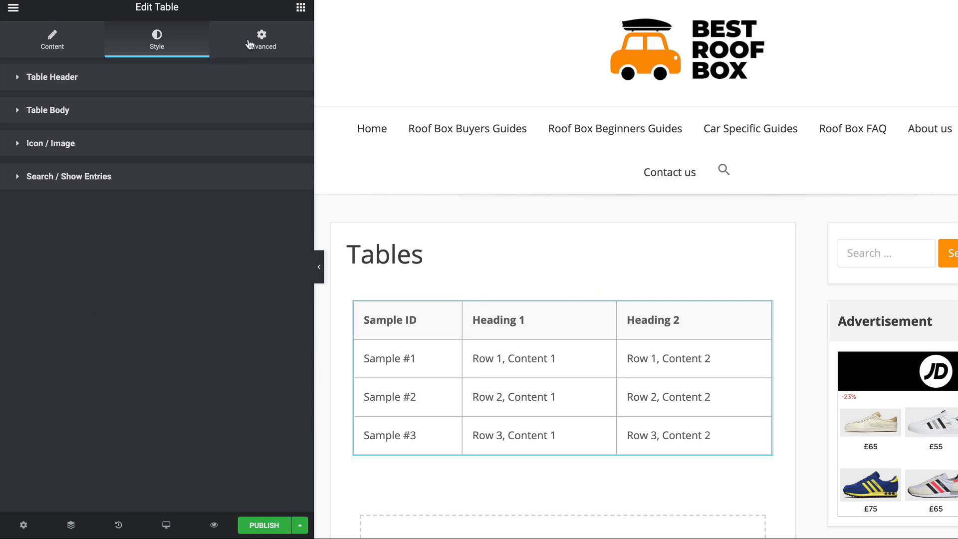
Step: Show the Advanced settings' Responsive section with Hide On Desktop, Tablet and Mobile toggles
{"action": "left_click", "coordinate": [260, 40]}
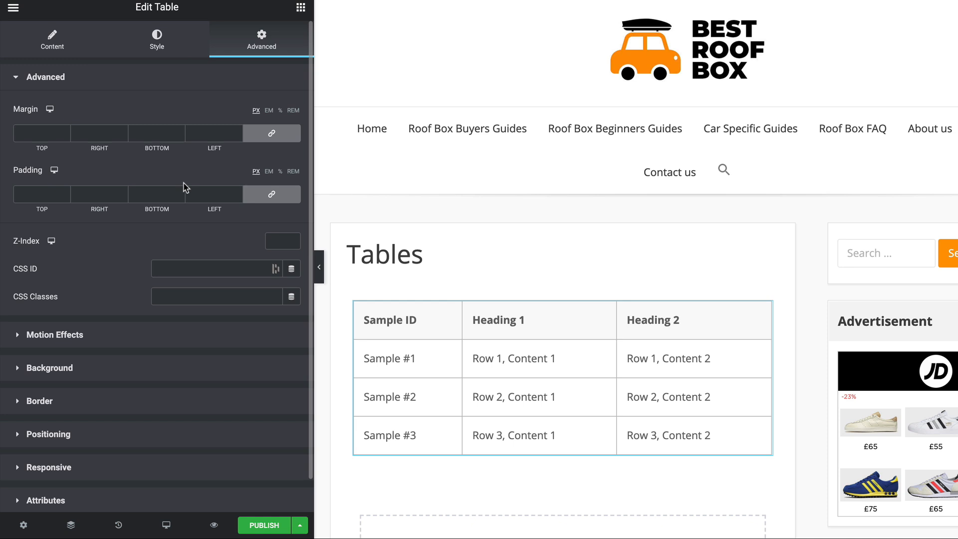
{"action": "mouse_move", "coordinate": [28, 233]}
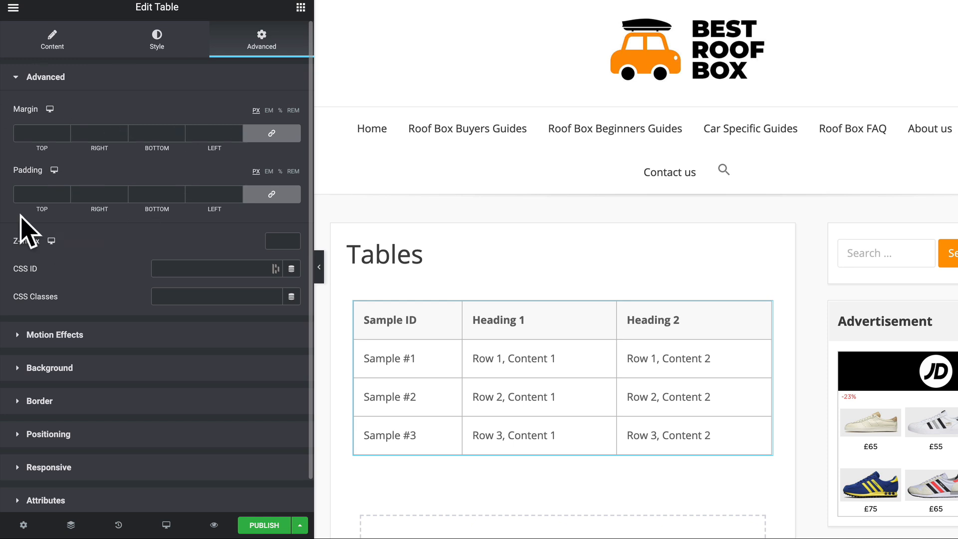
{"action": "scroll", "scroll_direction": "down", "scroll_amount": 3}
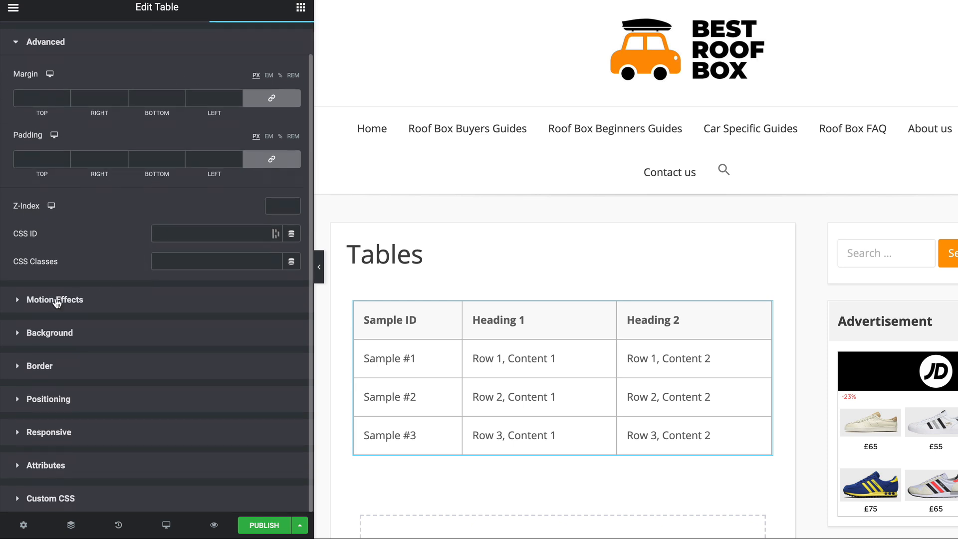
{"action": "mouse_move", "coordinate": [190, 426]}
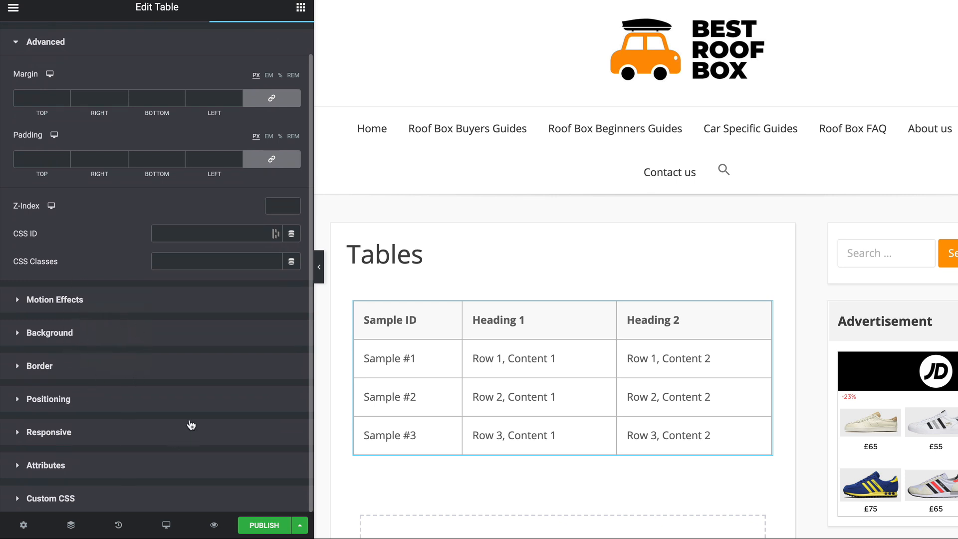
{"action": "mouse_move", "coordinate": [106, 512]}
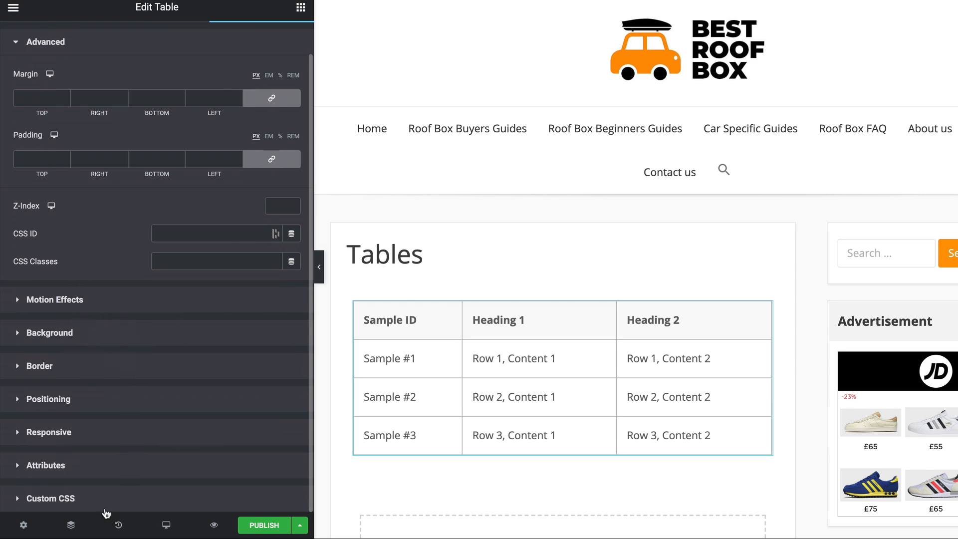
{"action": "left_click", "coordinate": [49, 432]}
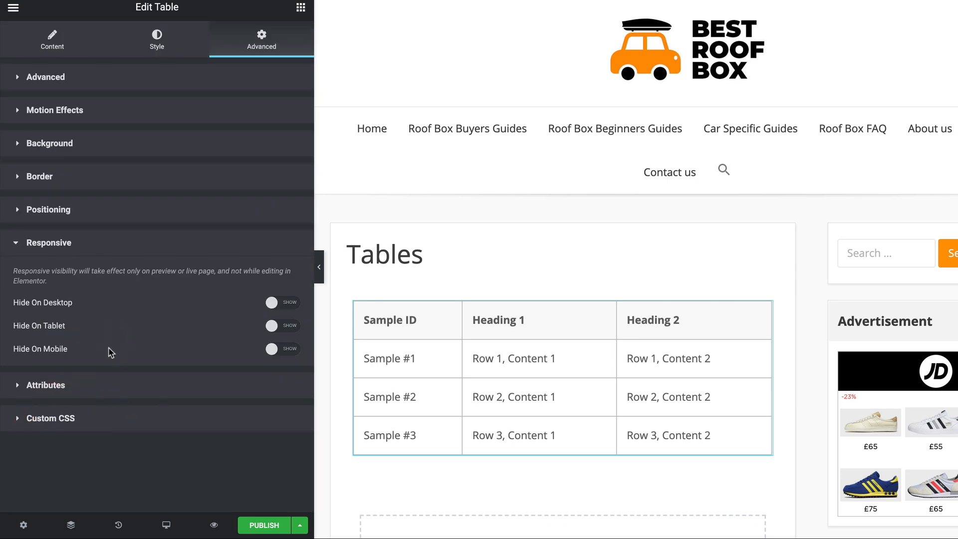
{"action": "mouse_move", "coordinate": [82, 312]}
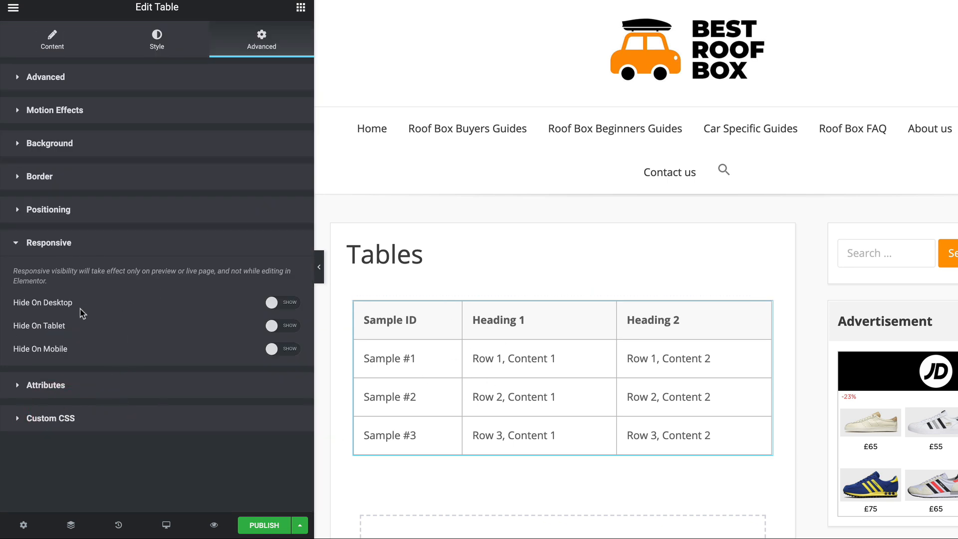
{"action": "mouse_move", "coordinate": [140, 393]}
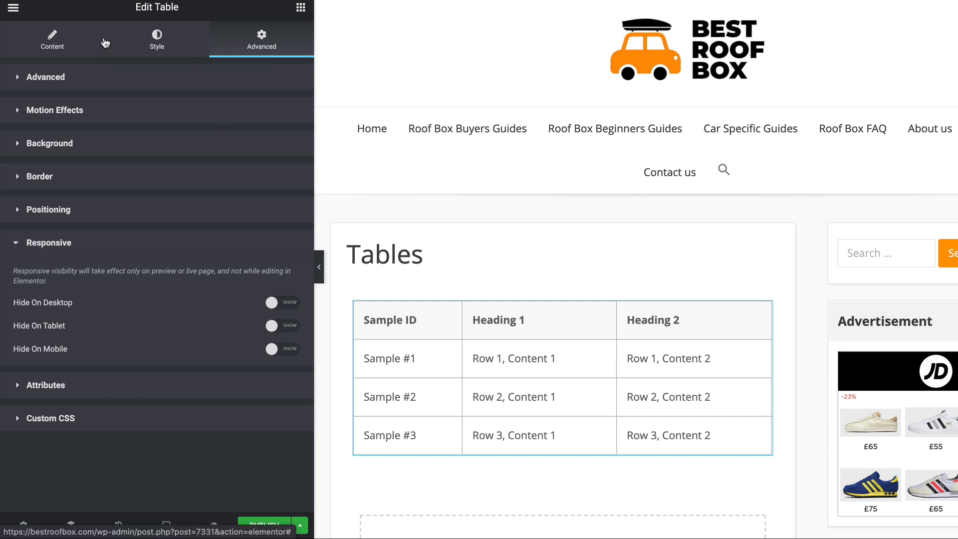
{"action": "left_click", "coordinate": [52, 40]}
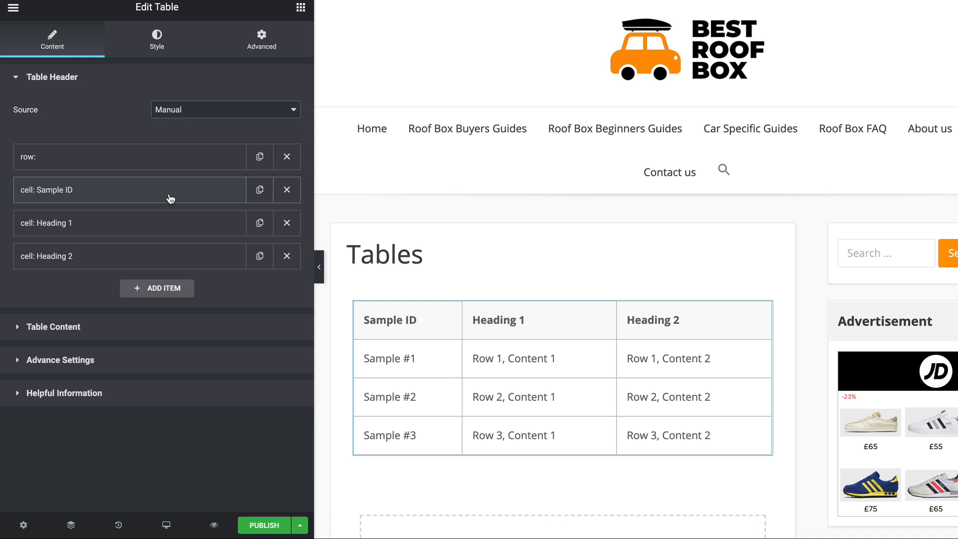
{"action": "mouse_move", "coordinate": [119, 243]}
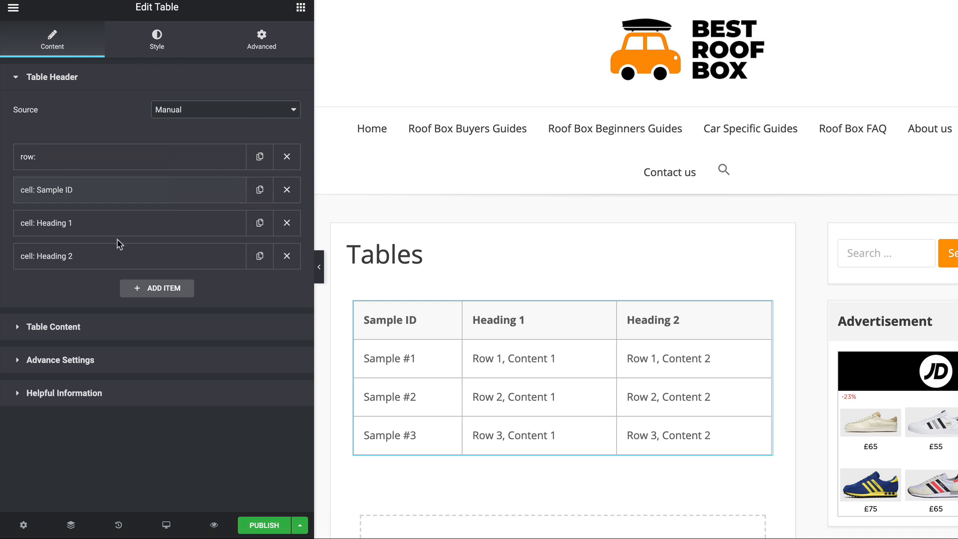
{"action": "mouse_move", "coordinate": [292, 404]}
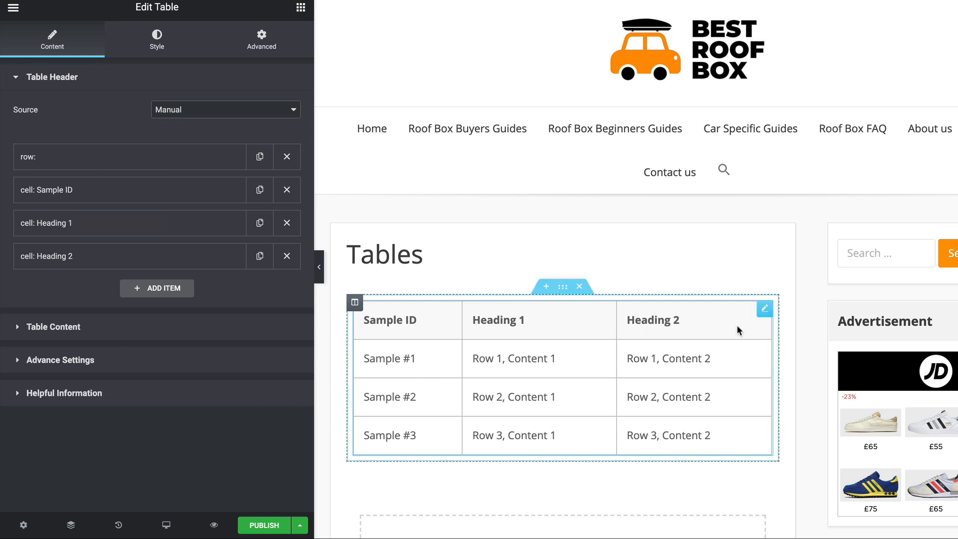
{"action": "mouse_move", "coordinate": [616, 329]}
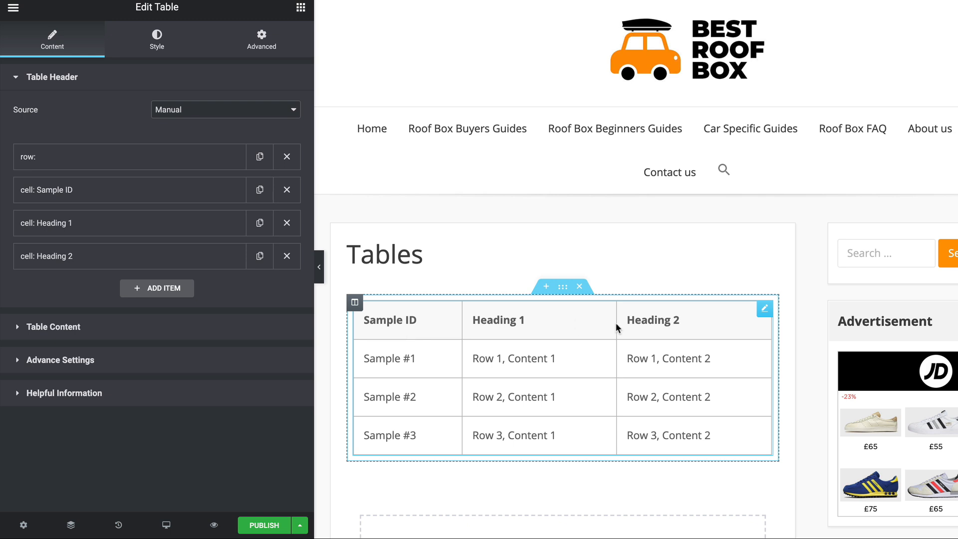
{"action": "mouse_move", "coordinate": [408, 333]}
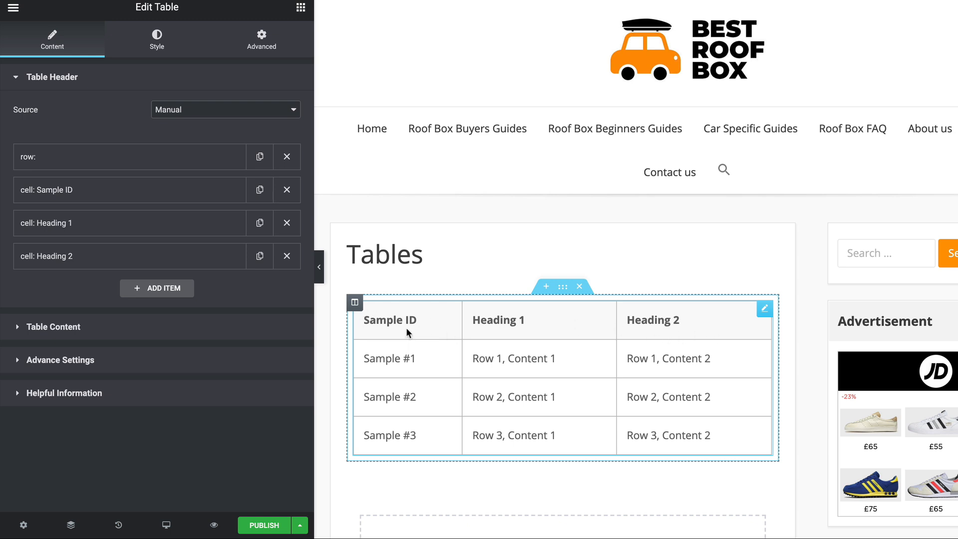
{"action": "mouse_move", "coordinate": [575, 376]}
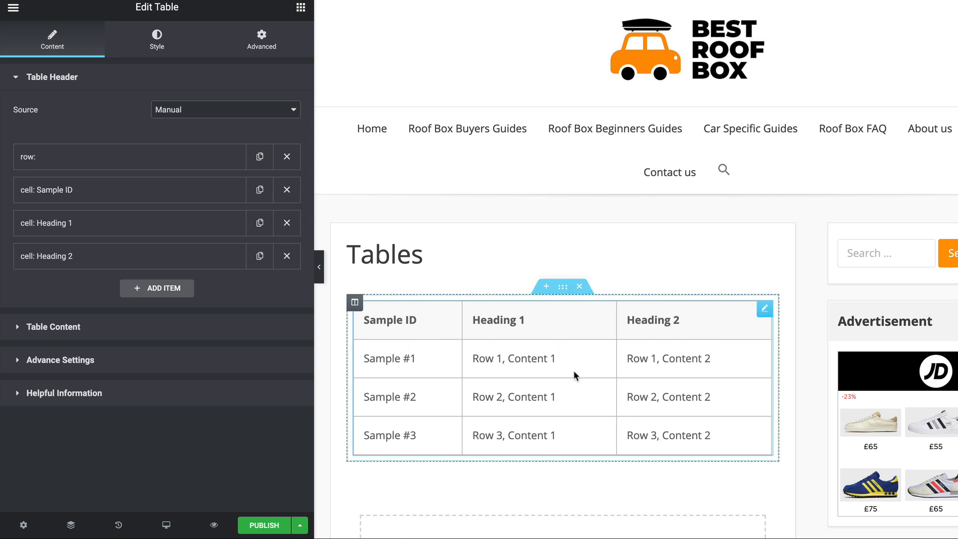
{"action": "left_click", "coordinate": [209, 129]}
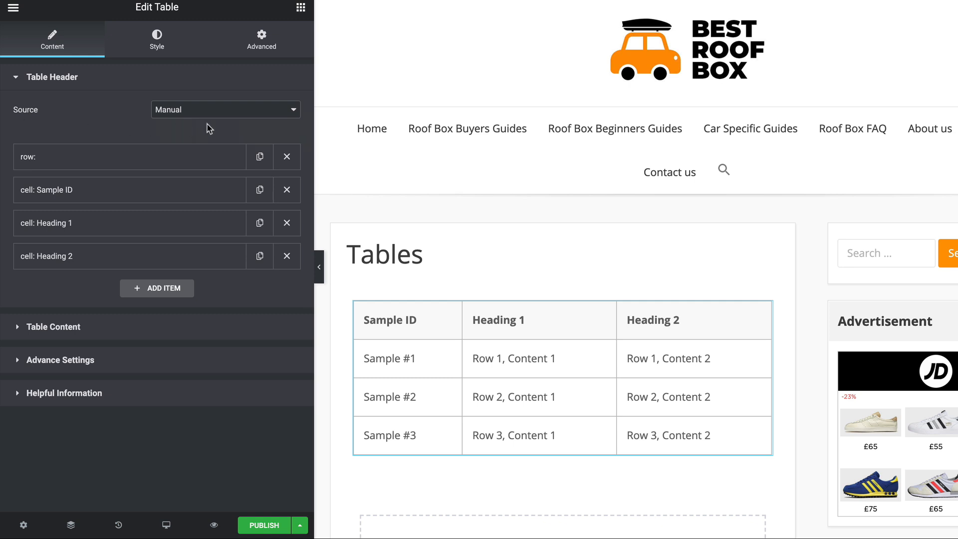
{"action": "mouse_move", "coordinate": [100, 438]}
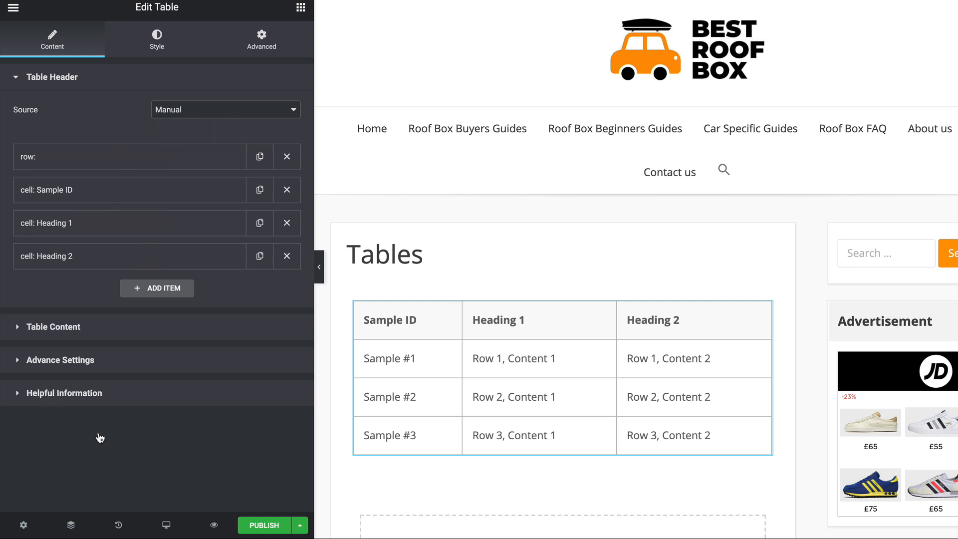
{"action": "left_click", "coordinate": [224, 110]}
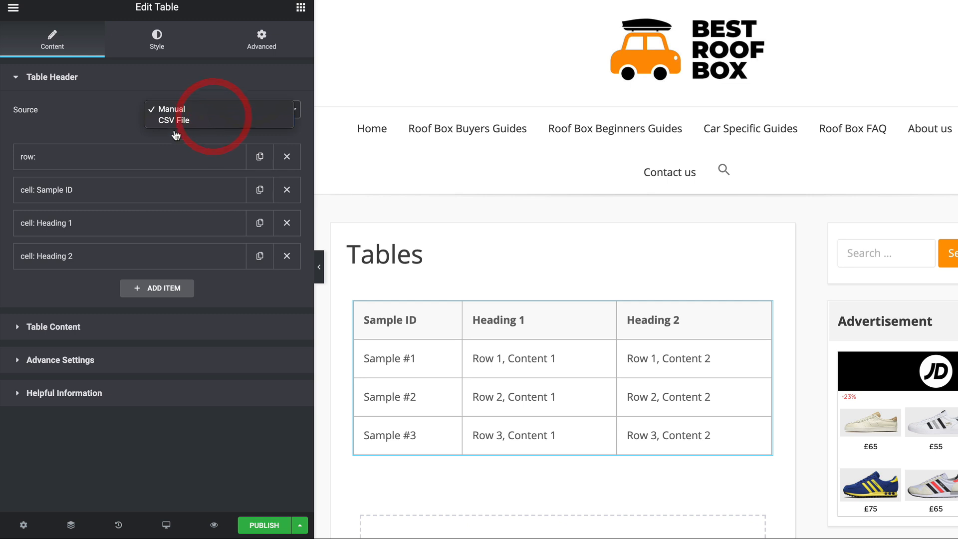
{"action": "left_click", "coordinate": [173, 108]}
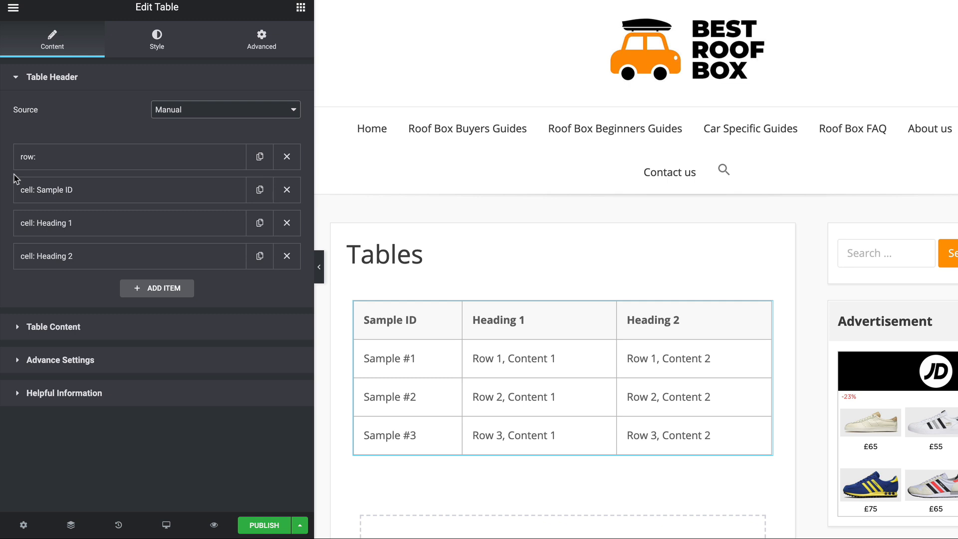
{"action": "mouse_move", "coordinate": [130, 197]}
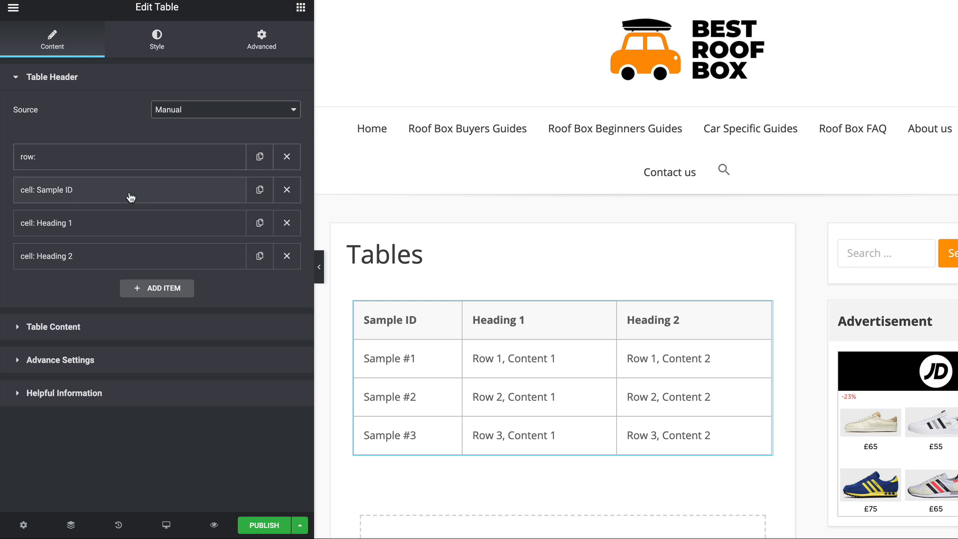
{"action": "mouse_move", "coordinate": [93, 226]}
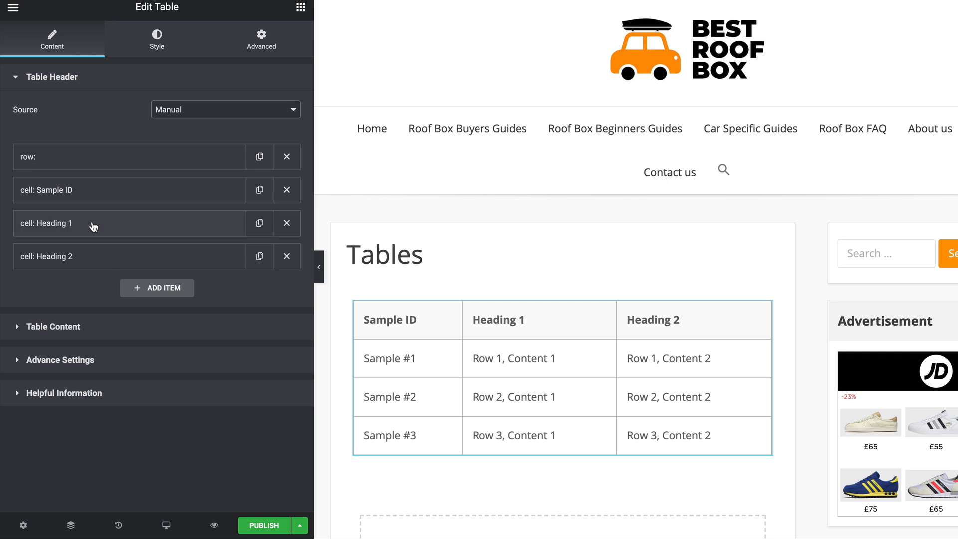
{"action": "mouse_move", "coordinate": [129, 342]}
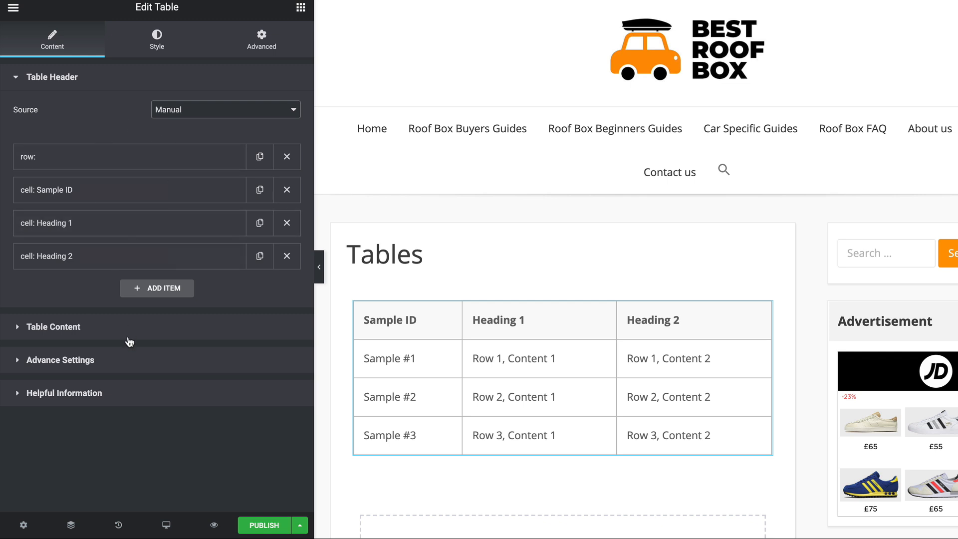
{"action": "mouse_move", "coordinate": [24, 157]}
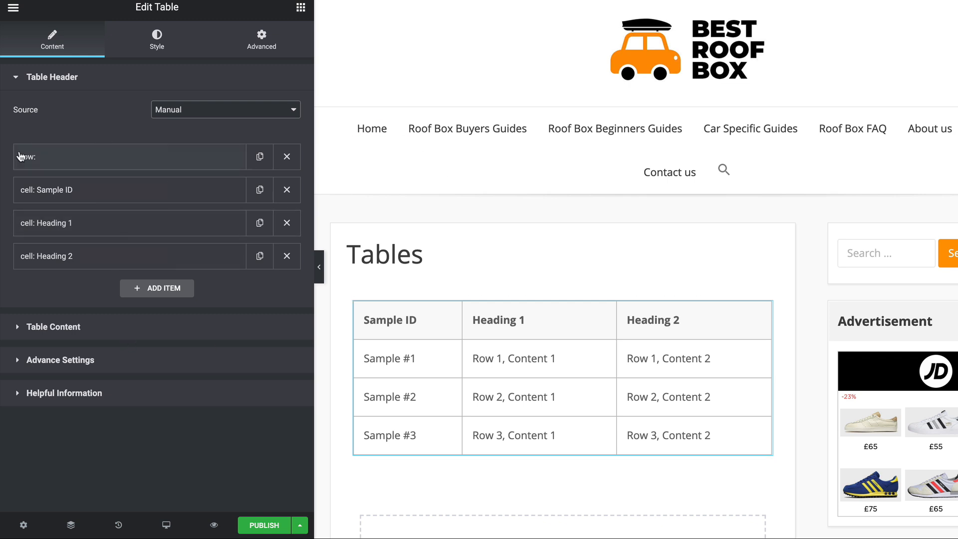
{"action": "mouse_move", "coordinate": [144, 159]}
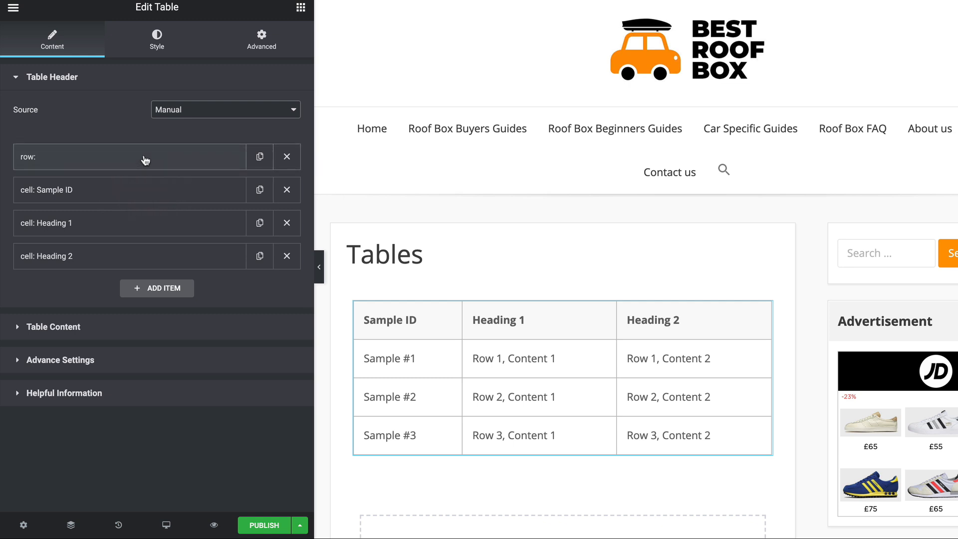
{"action": "mouse_move", "coordinate": [255, 185]}
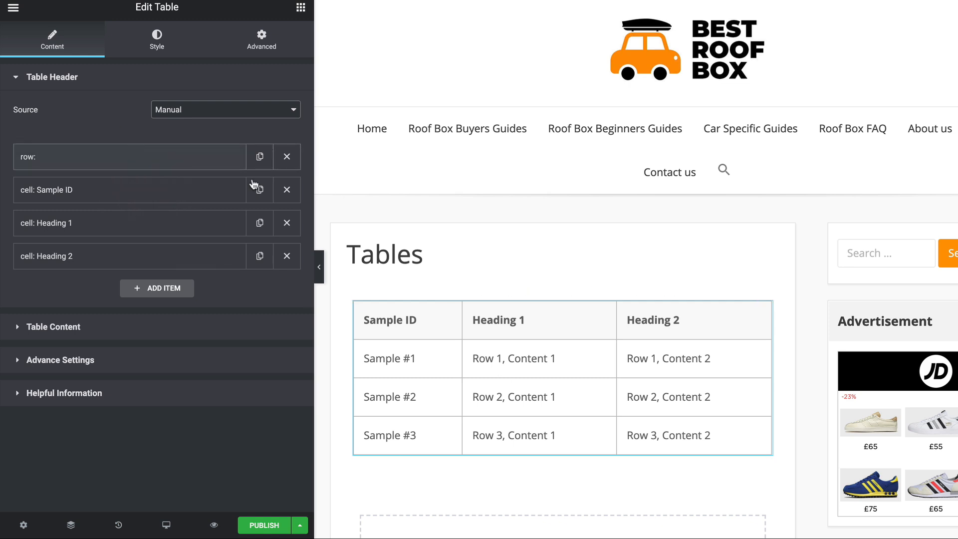
{"action": "mouse_move", "coordinate": [253, 334]}
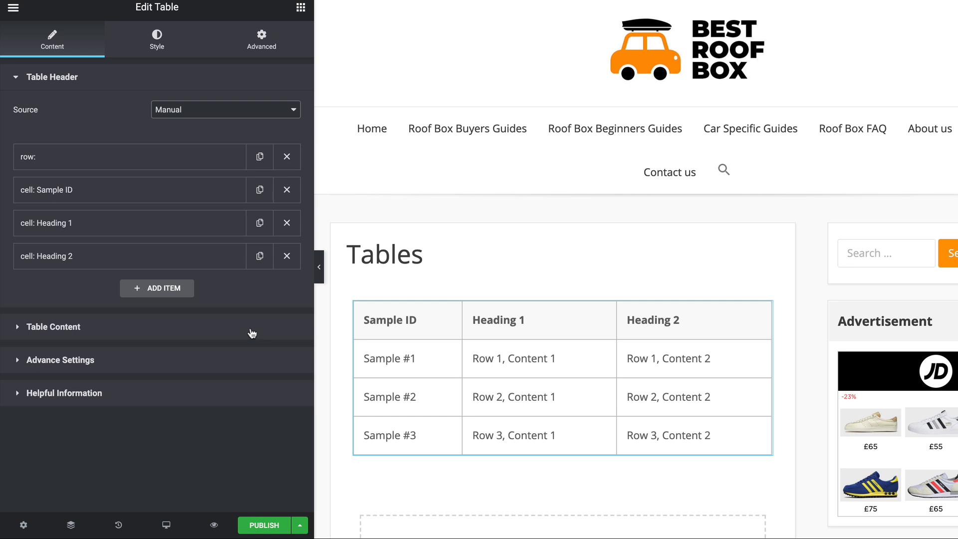
{"action": "mouse_move", "coordinate": [249, 169]}
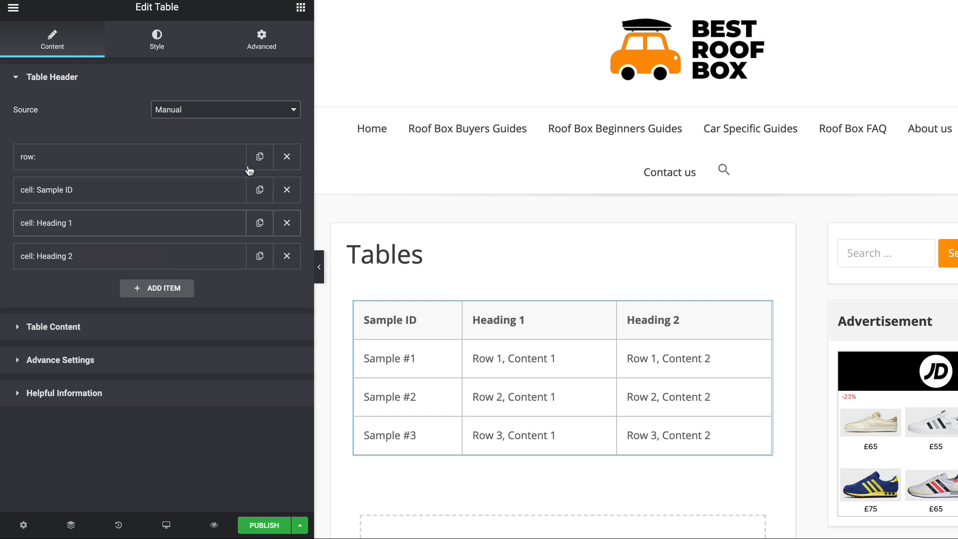
{"action": "left_click", "coordinate": [157, 288]}
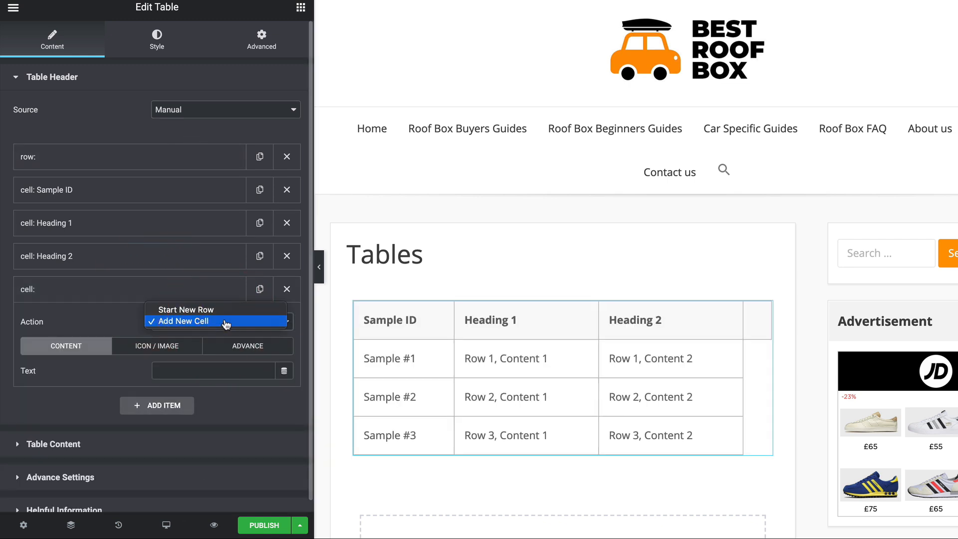
{"action": "left_click", "coordinate": [185, 309]}
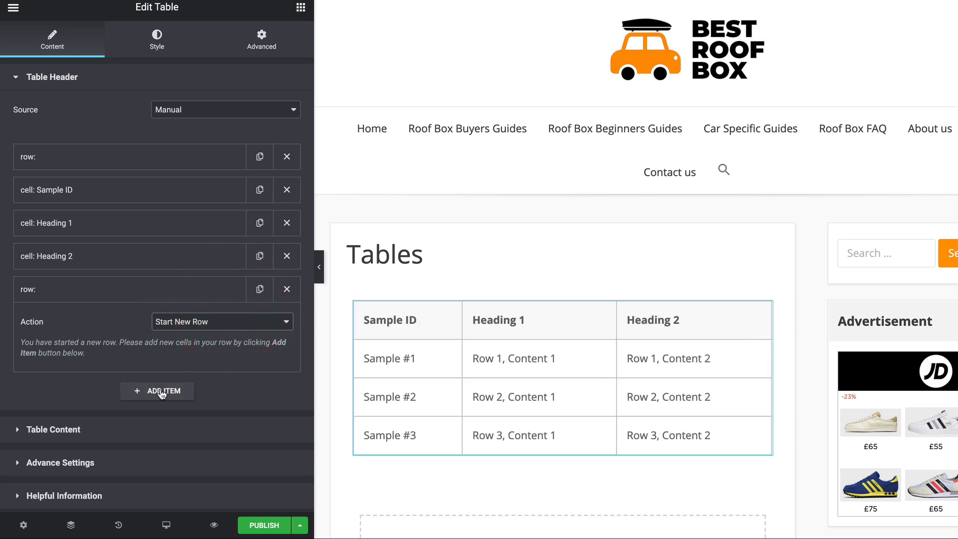
{"action": "left_click", "coordinate": [157, 391]}
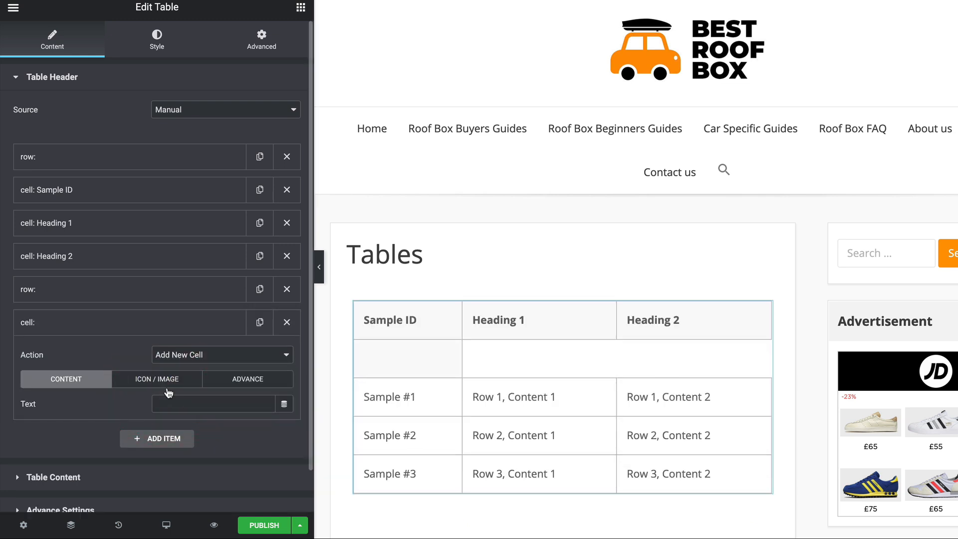
{"action": "mouse_move", "coordinate": [215, 369]}
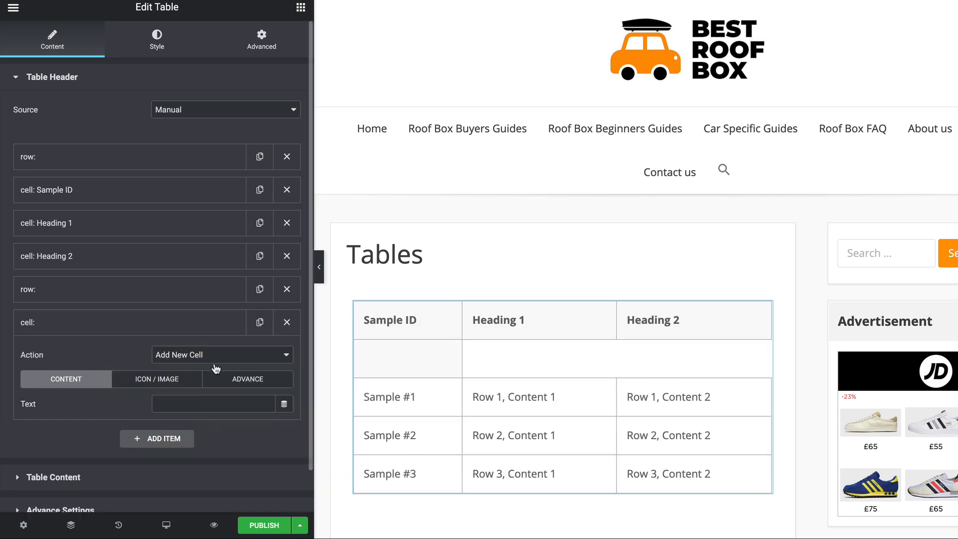
{"action": "left_click", "coordinate": [421, 358]}
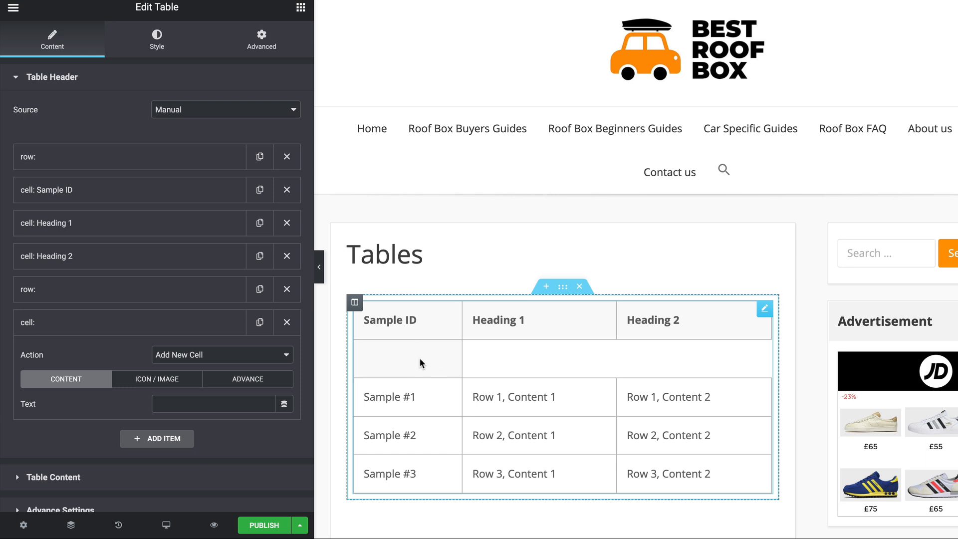
{"action": "mouse_move", "coordinate": [272, 309]}
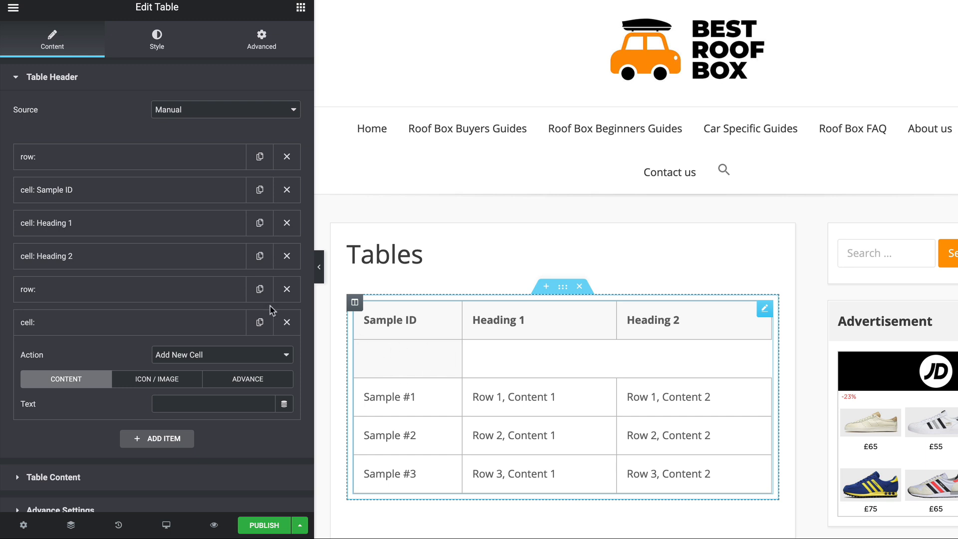
{"action": "left_click", "coordinate": [287, 290]}
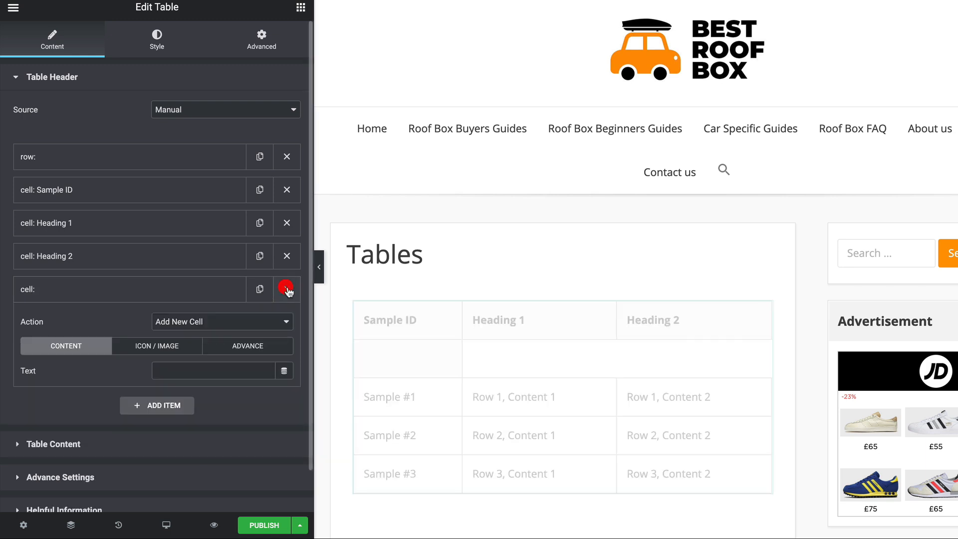
{"action": "left_click", "coordinate": [287, 290]}
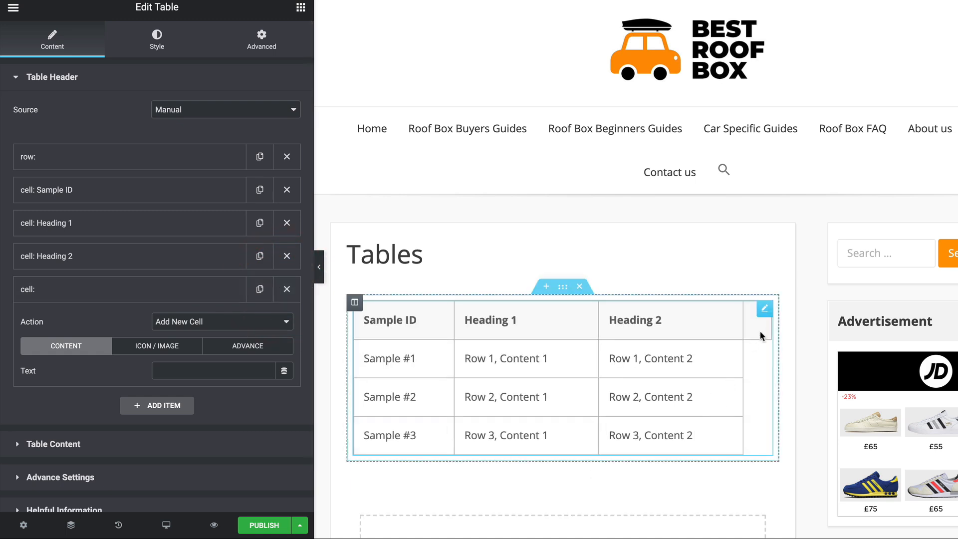
{"action": "mouse_move", "coordinate": [691, 497]}
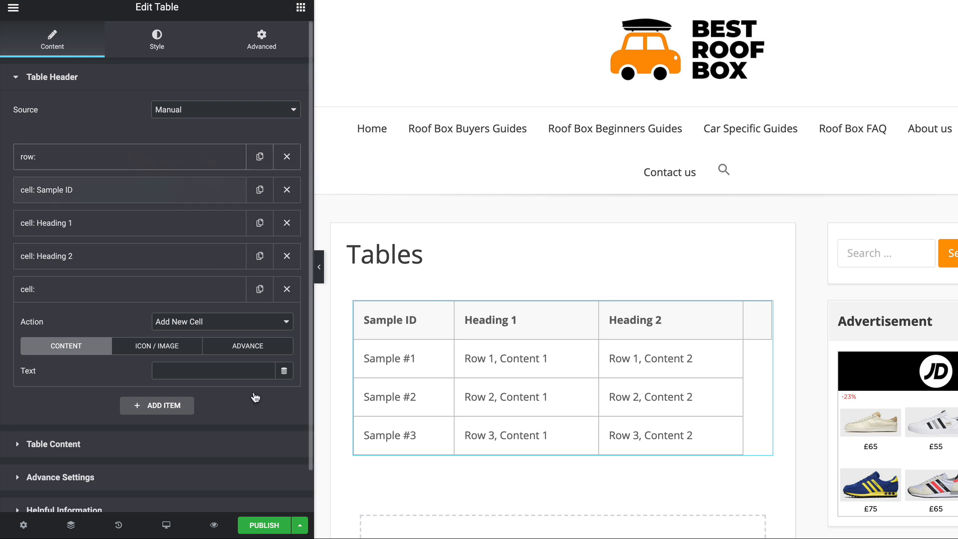
{"action": "mouse_move", "coordinate": [208, 163]}
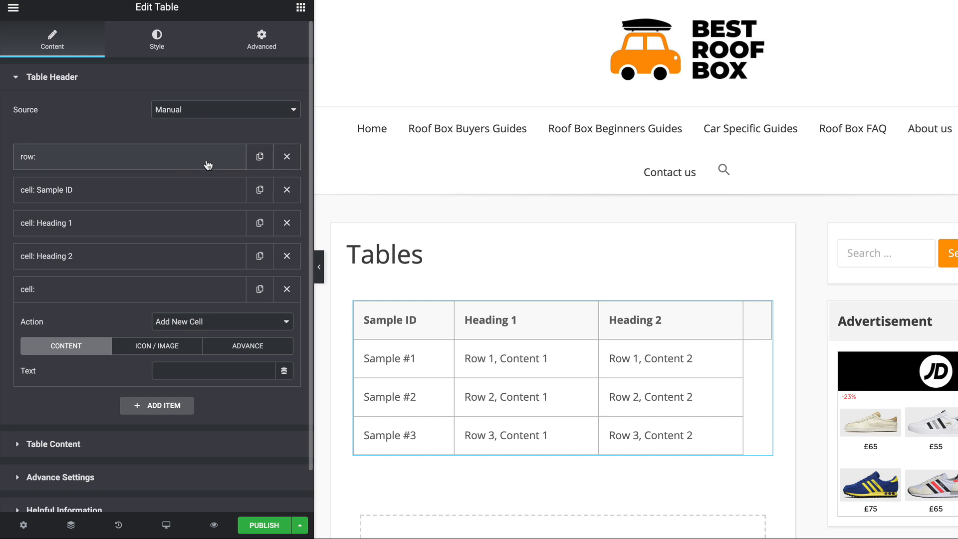
{"action": "mouse_move", "coordinate": [126, 223]}
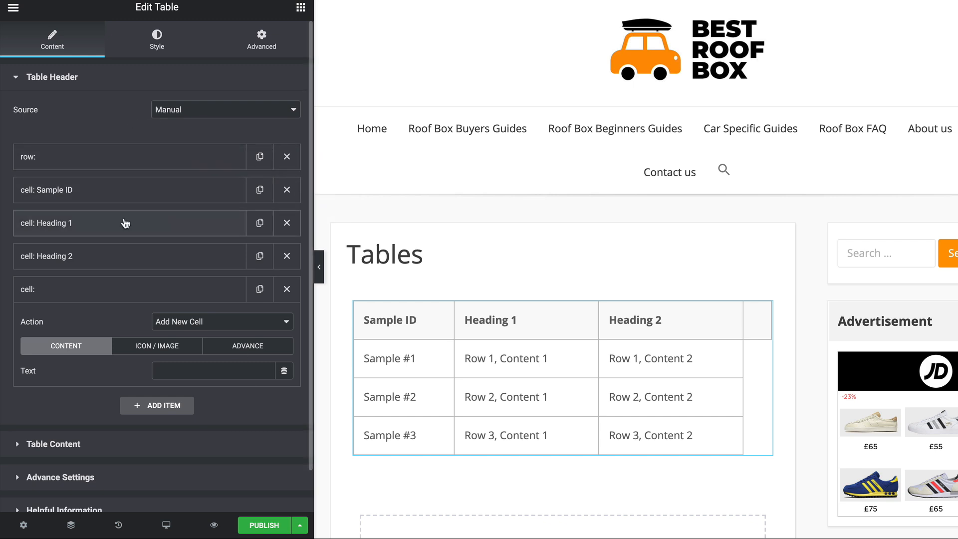
{"action": "mouse_move", "coordinate": [126, 156]}
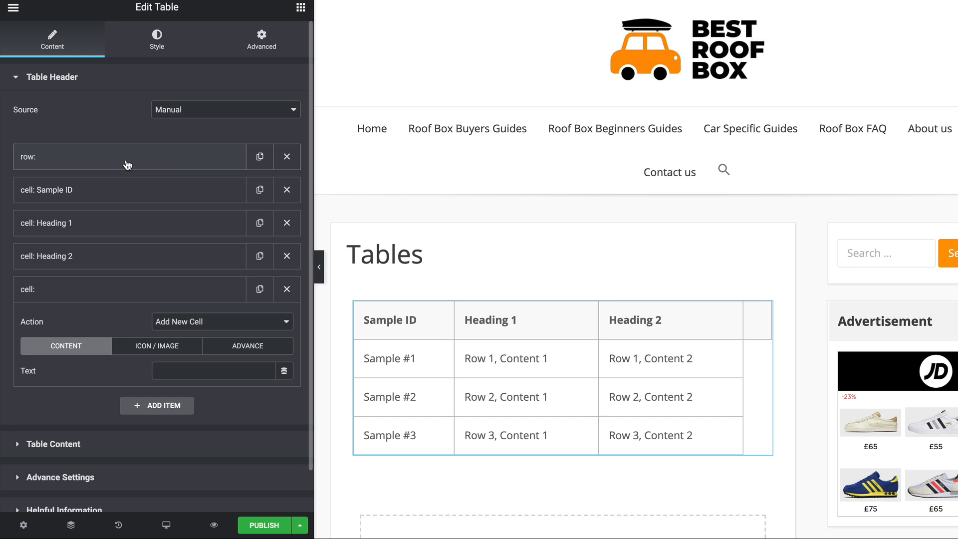
{"action": "mouse_move", "coordinate": [285, 289]}
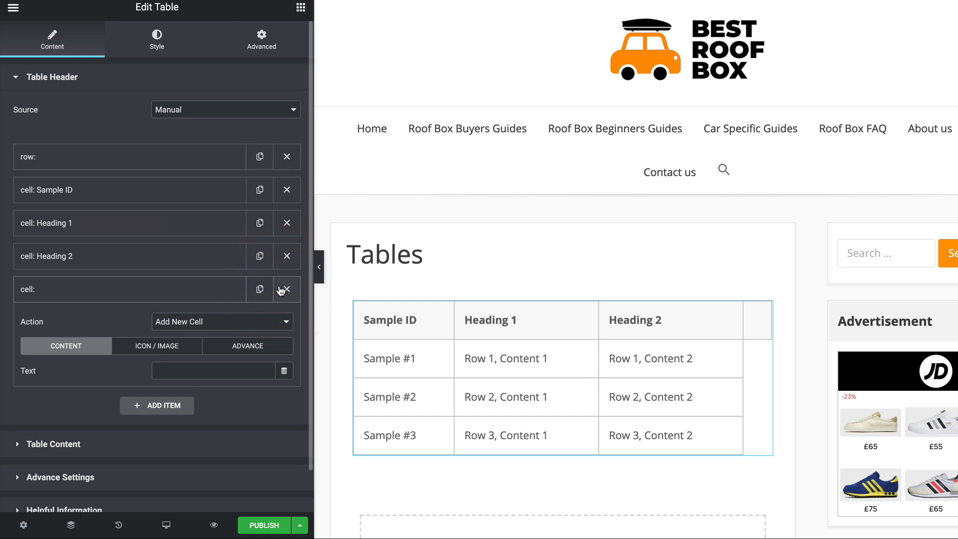
{"action": "mouse_move", "coordinate": [303, 293]}
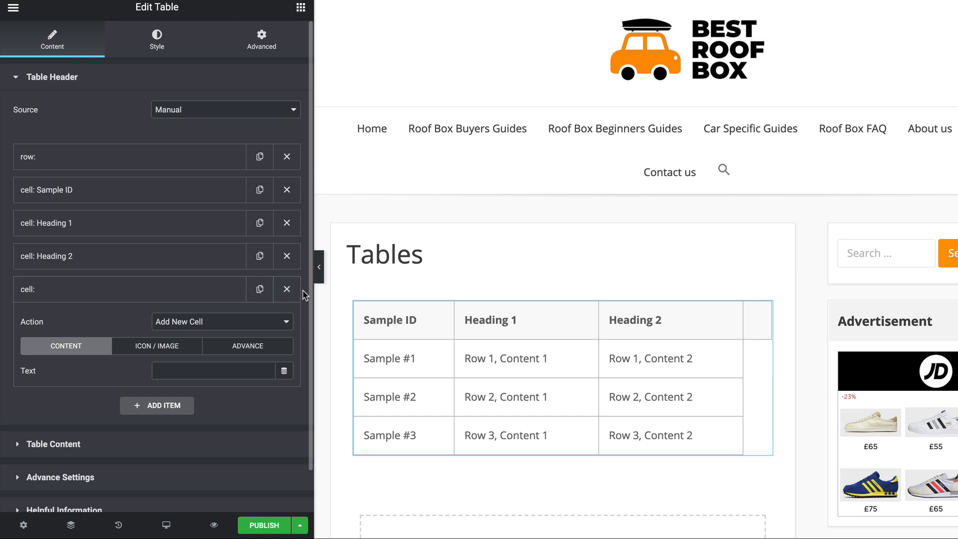
{"action": "mouse_move", "coordinate": [286, 289]}
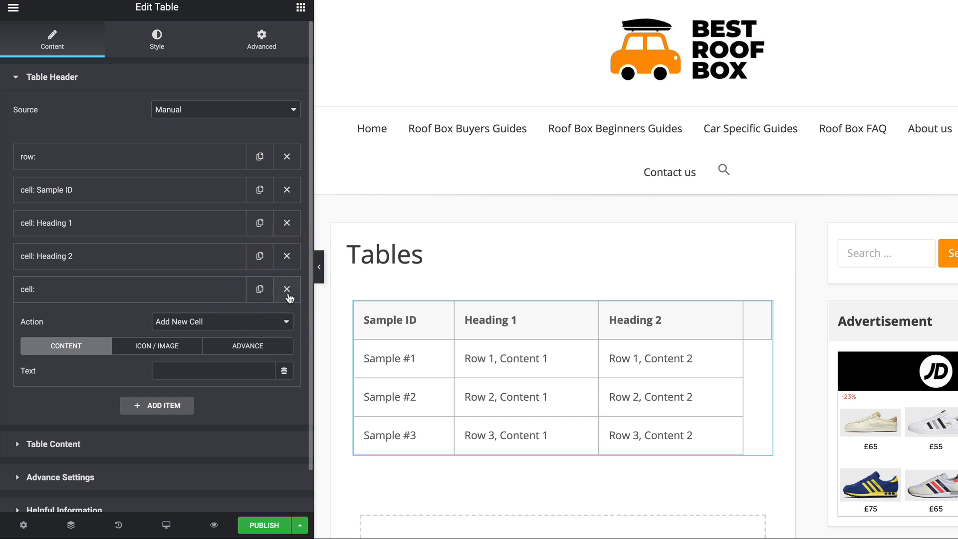
{"action": "left_click", "coordinate": [287, 290]}
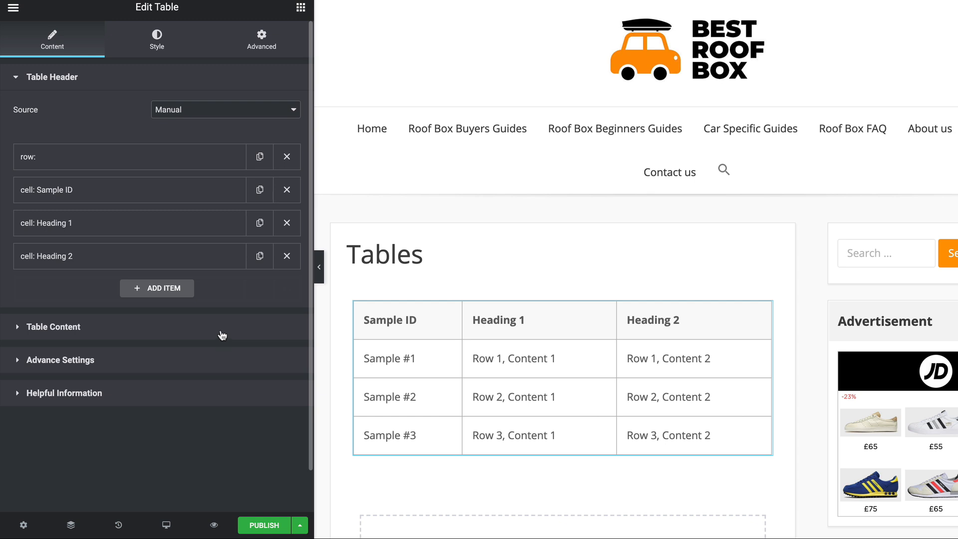
Step: Replace the Sample ID header cell's text, typing 'First Cell' into its Text field
{"action": "left_click", "coordinate": [129, 190]}
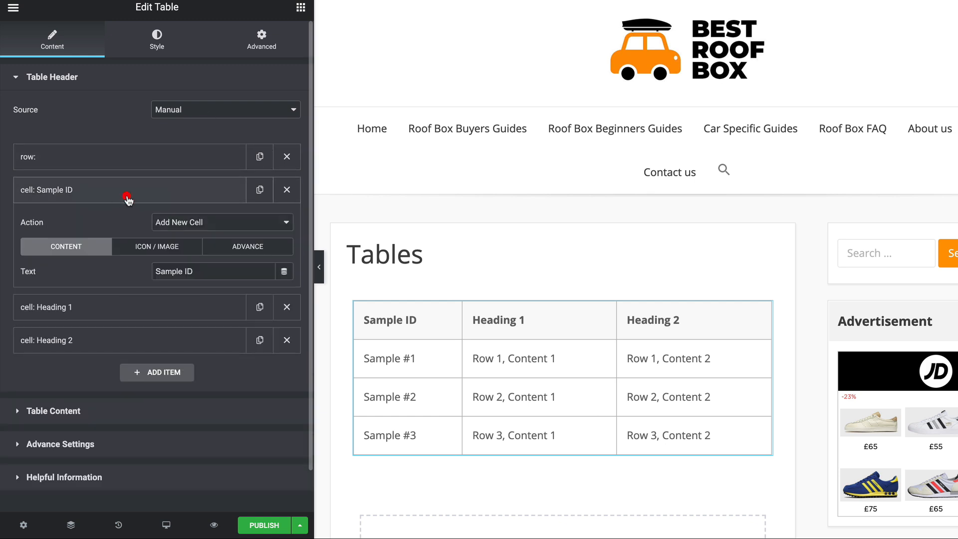
{"action": "mouse_move", "coordinate": [125, 161]}
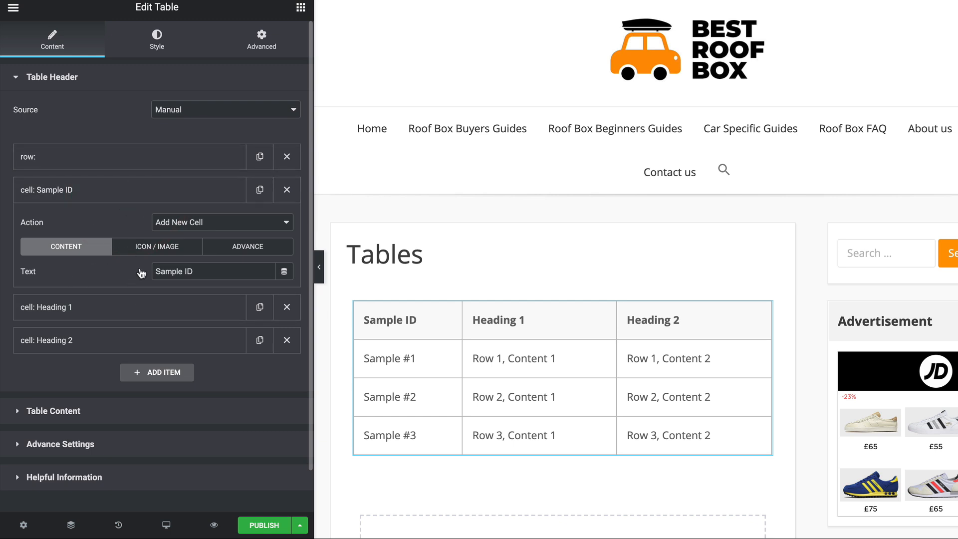
{"action": "mouse_move", "coordinate": [58, 194]}
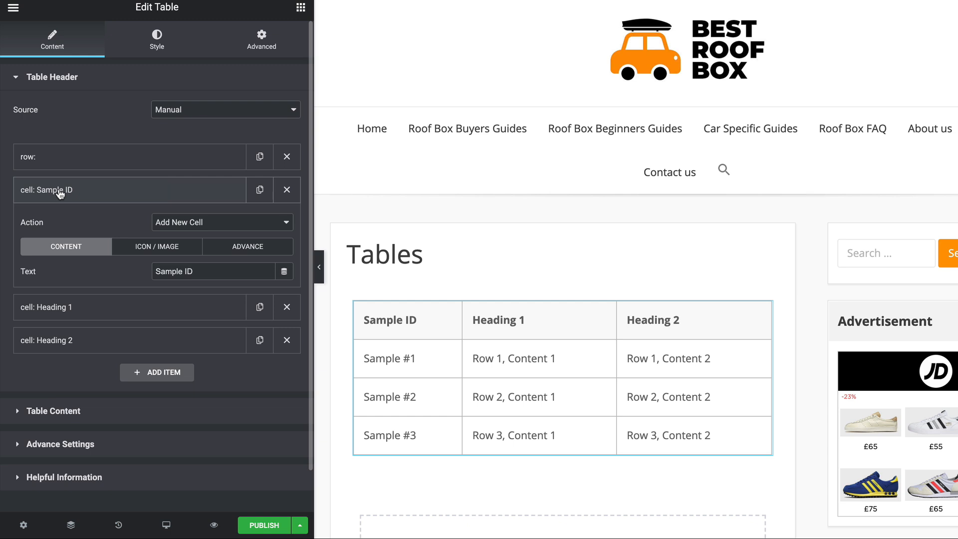
{"action": "left_click", "coordinate": [418, 305]}
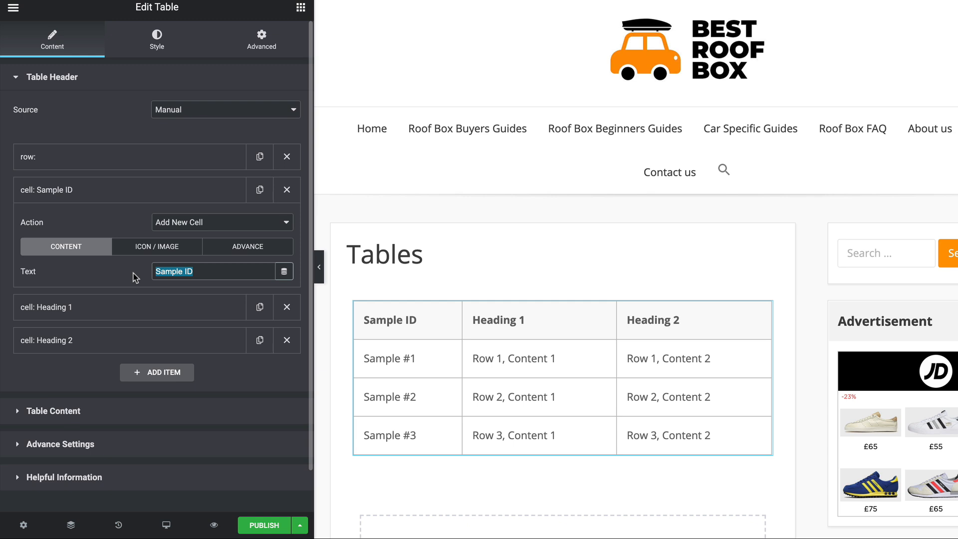
{"action": "type", "text": "First Cell"}
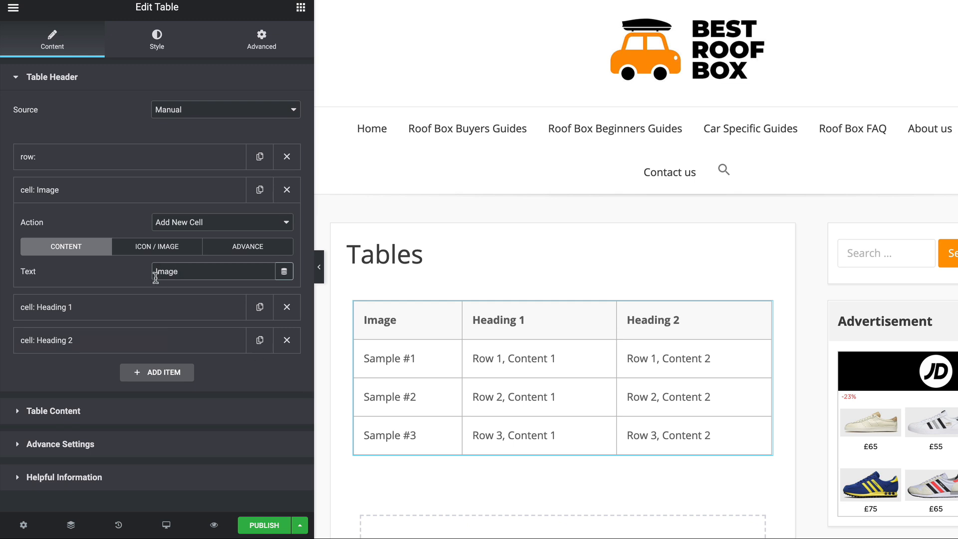
Step: Insert the Image icon from the Icon Library into the first header cell above its label
{"action": "left_click", "coordinate": [395, 396]}
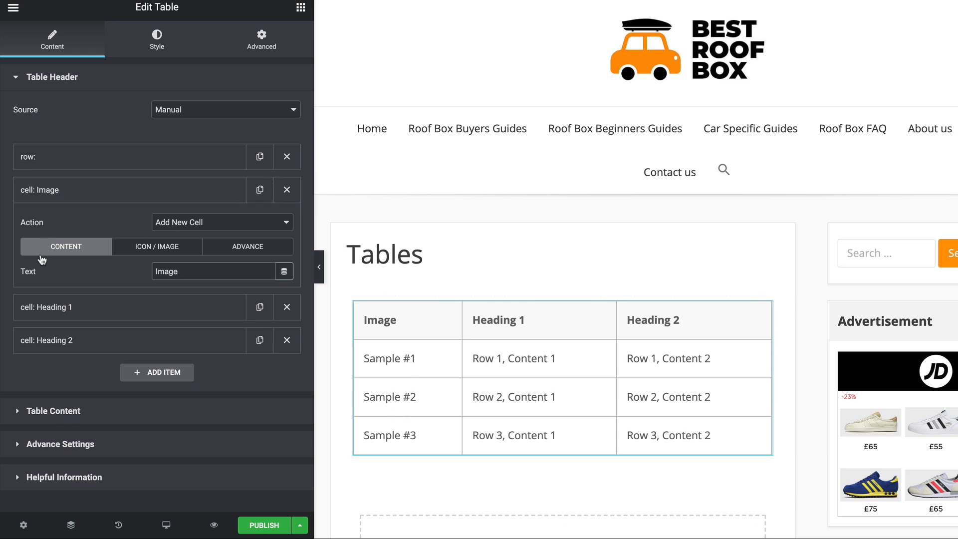
{"action": "mouse_move", "coordinate": [161, 251]}
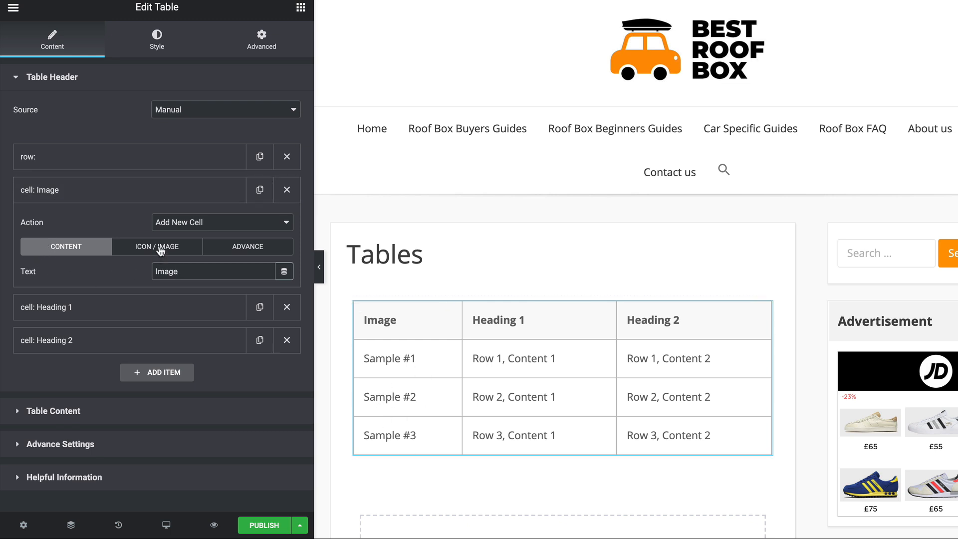
{"action": "left_click", "coordinate": [157, 247]}
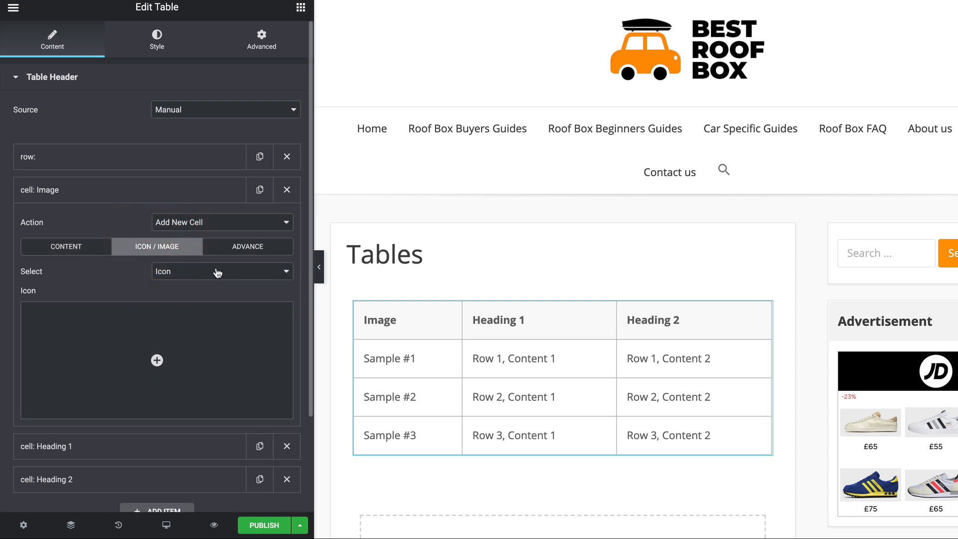
{"action": "mouse_move", "coordinate": [121, 254]}
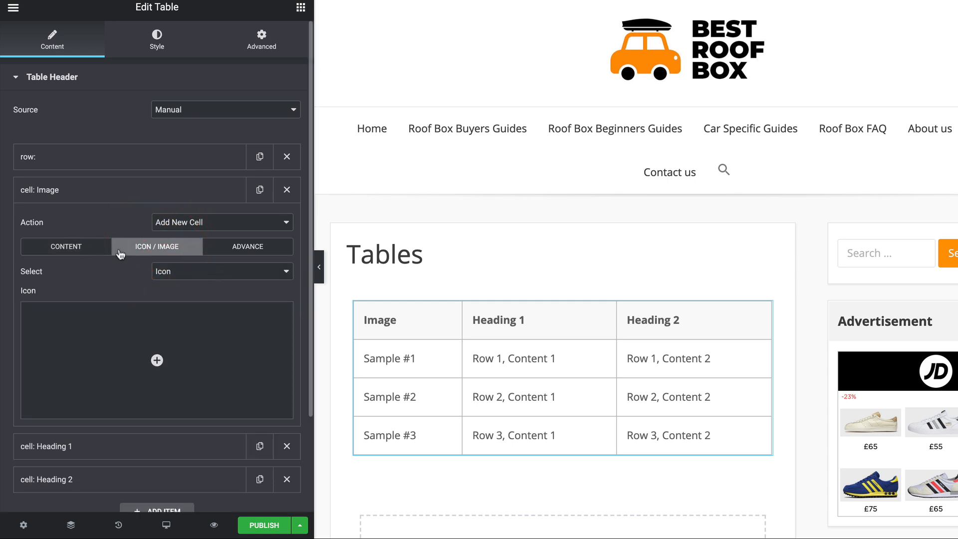
{"action": "mouse_move", "coordinate": [194, 279]}
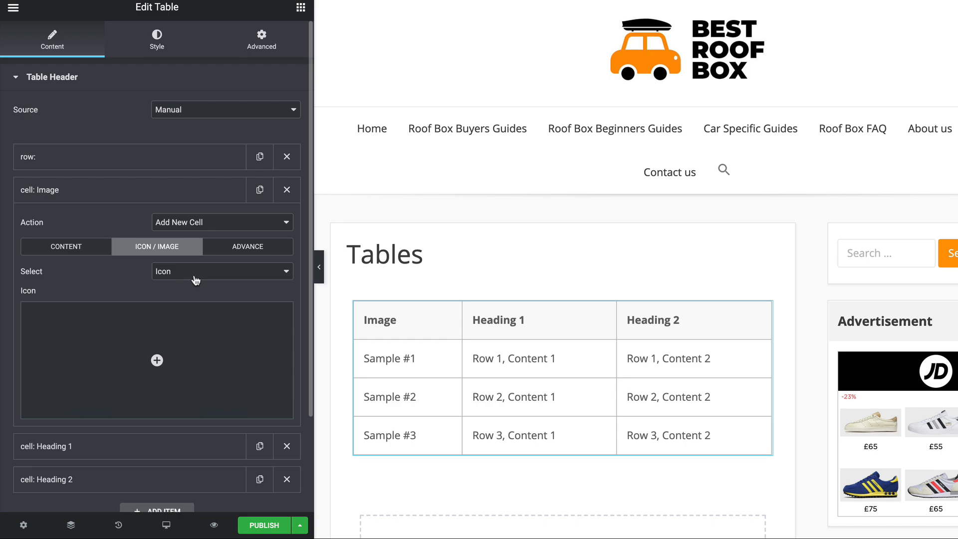
{"action": "left_click", "coordinate": [157, 361]}
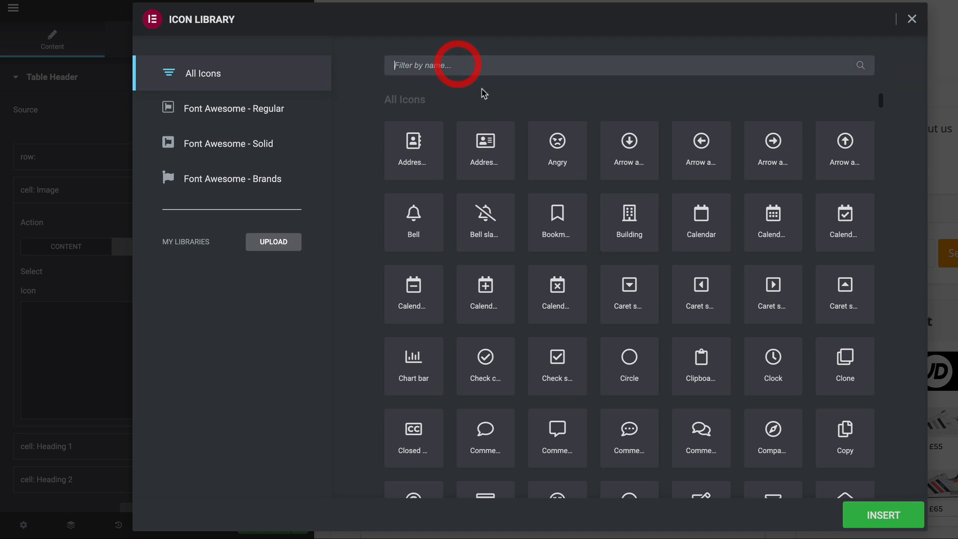
{"action": "type", "text": "image"}
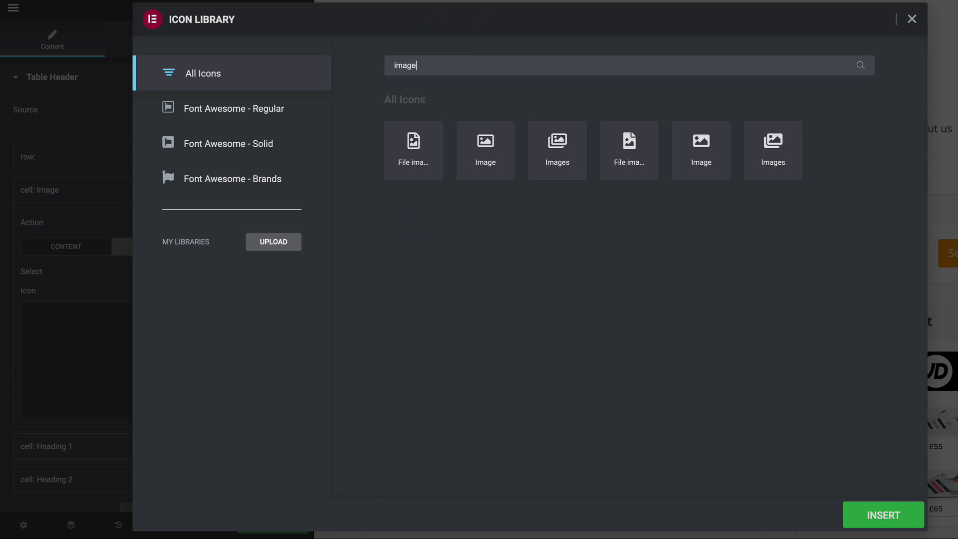
{"action": "left_click", "coordinate": [485, 151]}
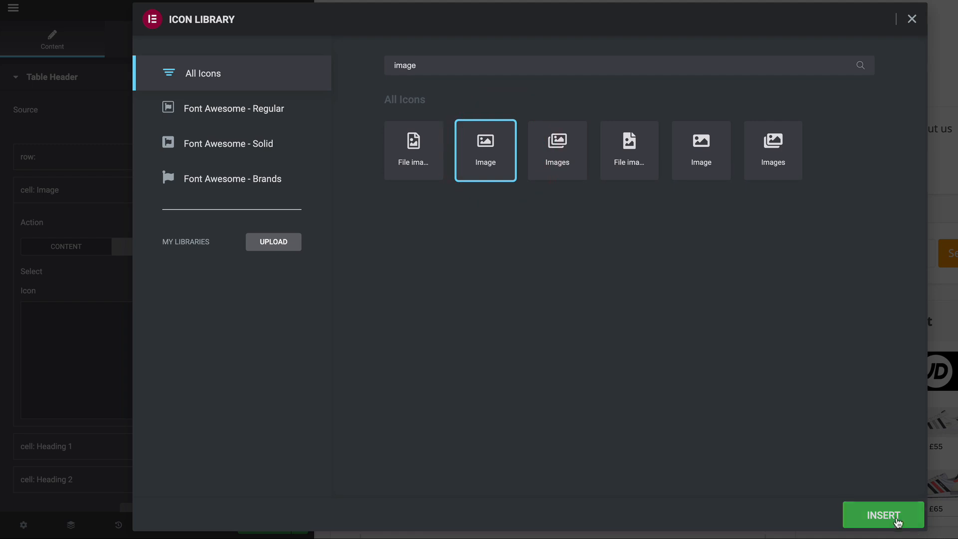
{"action": "left_click", "coordinate": [882, 515]}
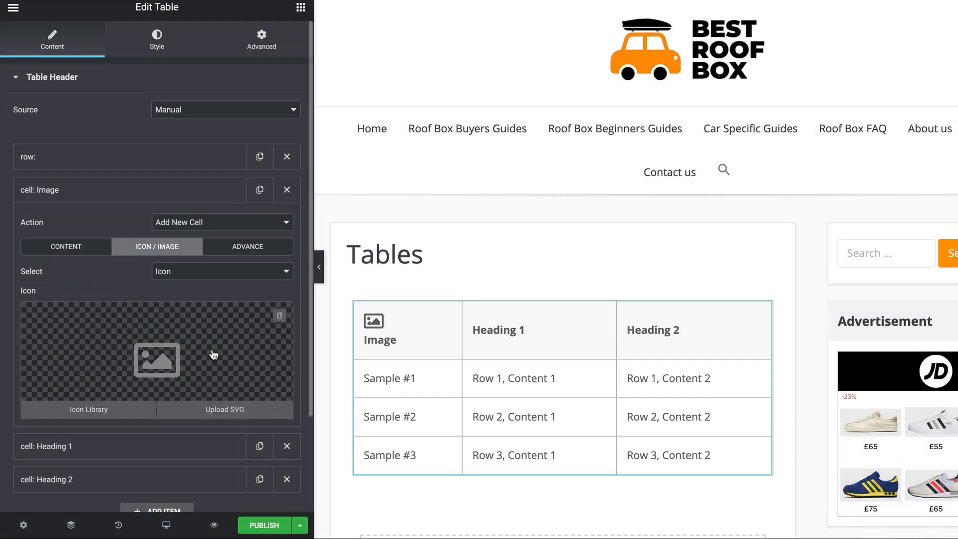
{"action": "mouse_move", "coordinate": [119, 241]}
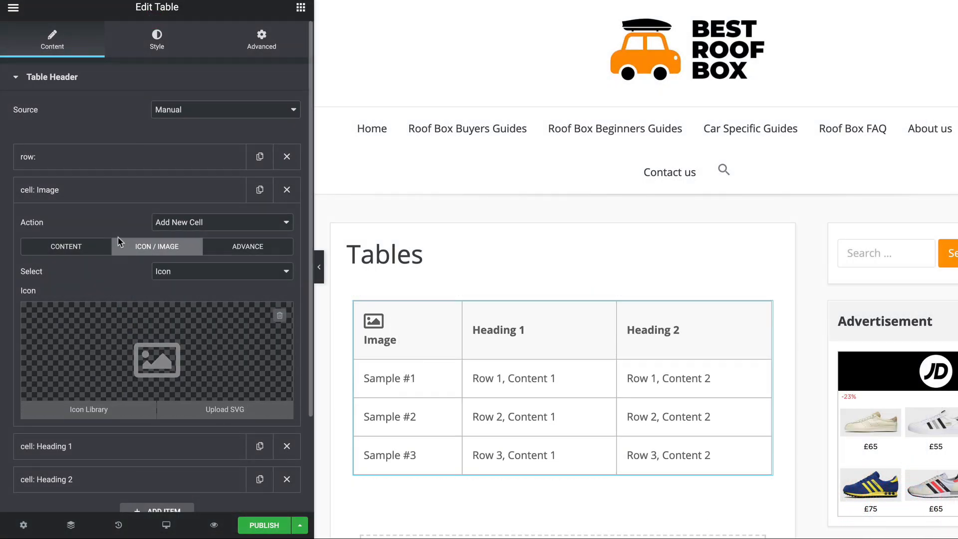
Step: Re-enter 'Image' as the cell text and switch its media type to Image without choosing one
{"action": "left_click", "coordinate": [66, 246]}
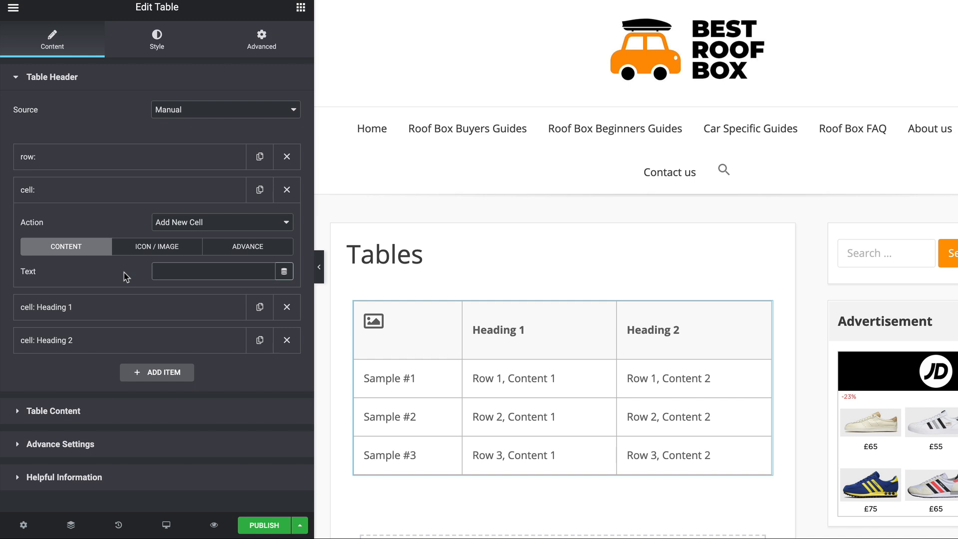
{"action": "type", "text": "Image"}
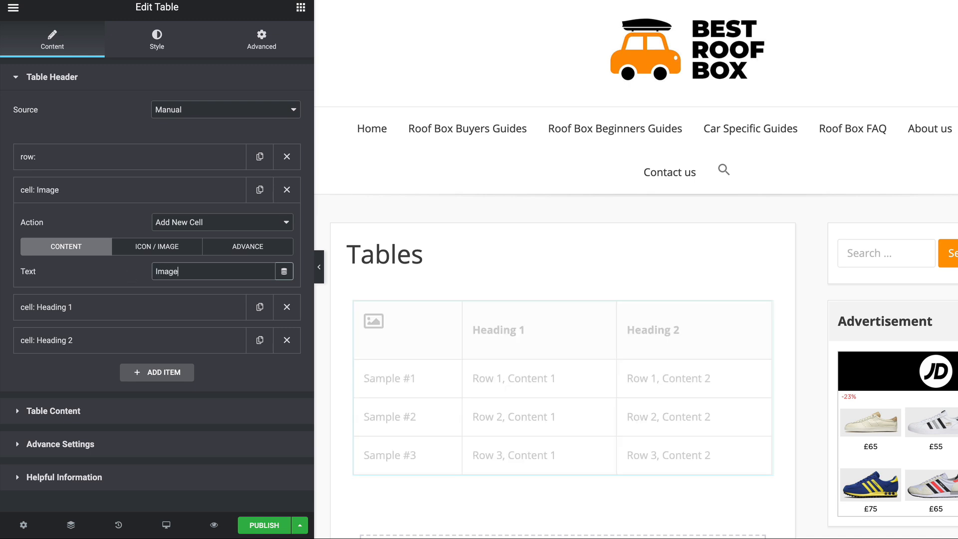
{"action": "left_click", "coordinate": [156, 246]}
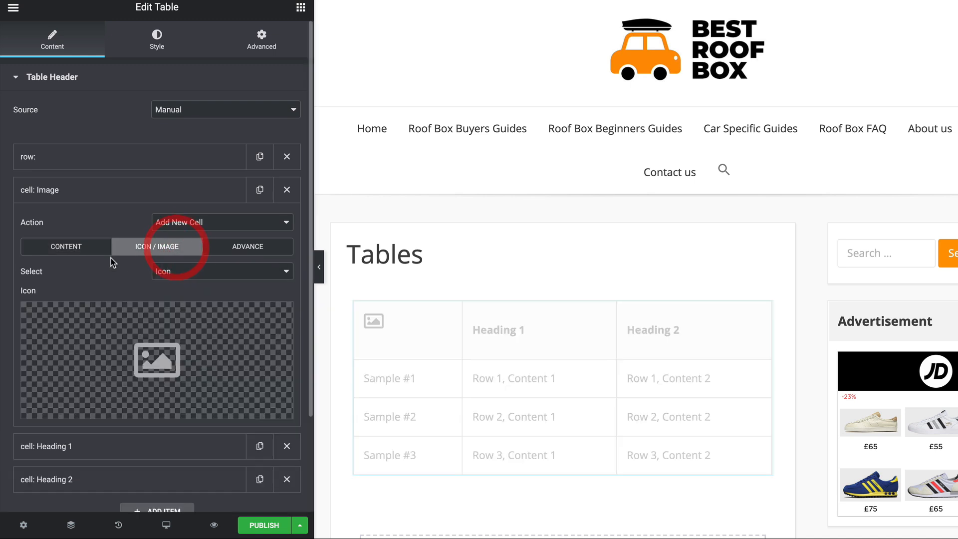
{"action": "left_click", "coordinate": [221, 271]}
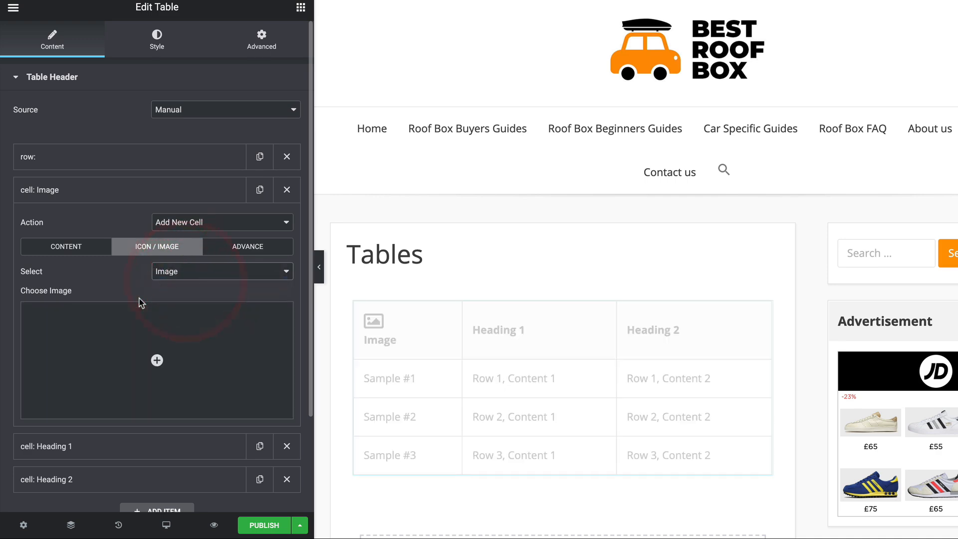
{"action": "left_click", "coordinate": [157, 360]}
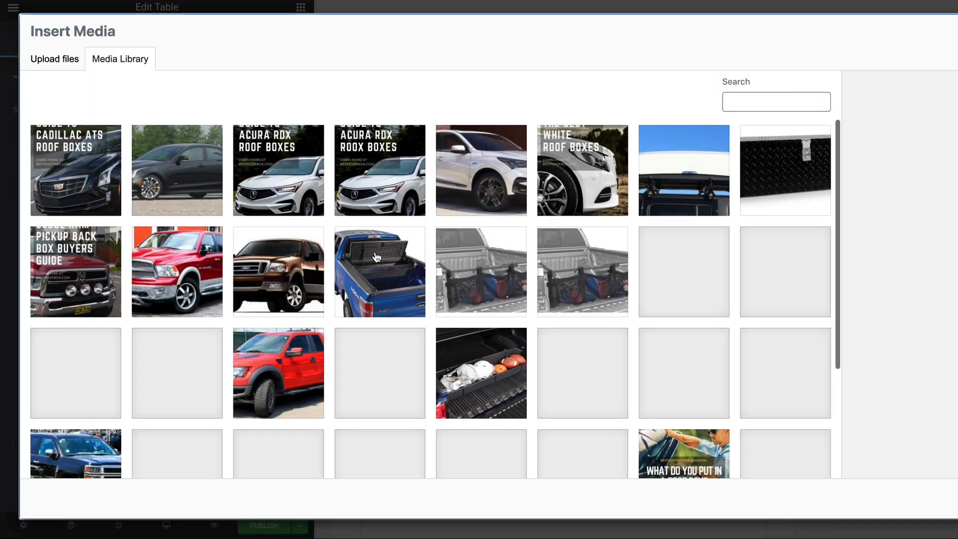
{"action": "scroll", "scroll_direction": "down", "scroll_amount": 3}
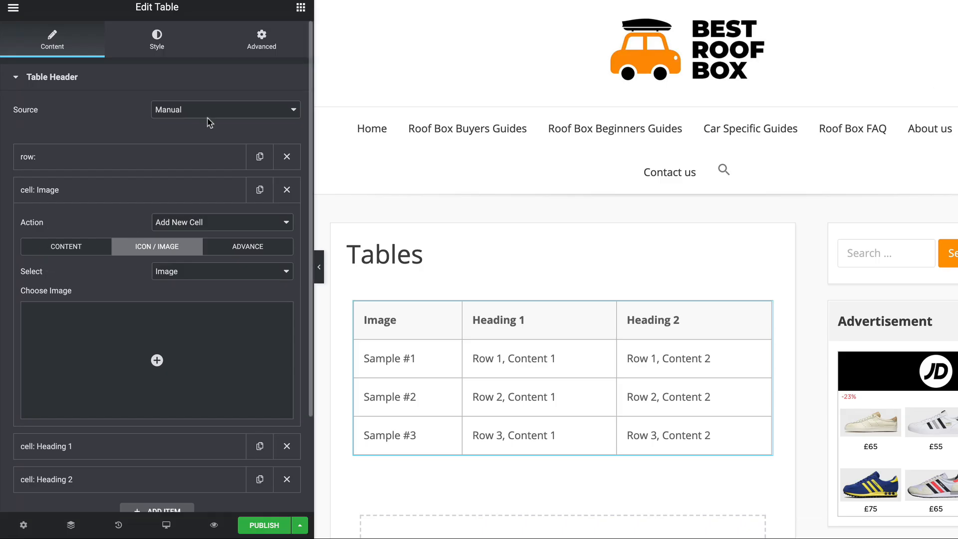
{"action": "mouse_move", "coordinate": [156, 39]}
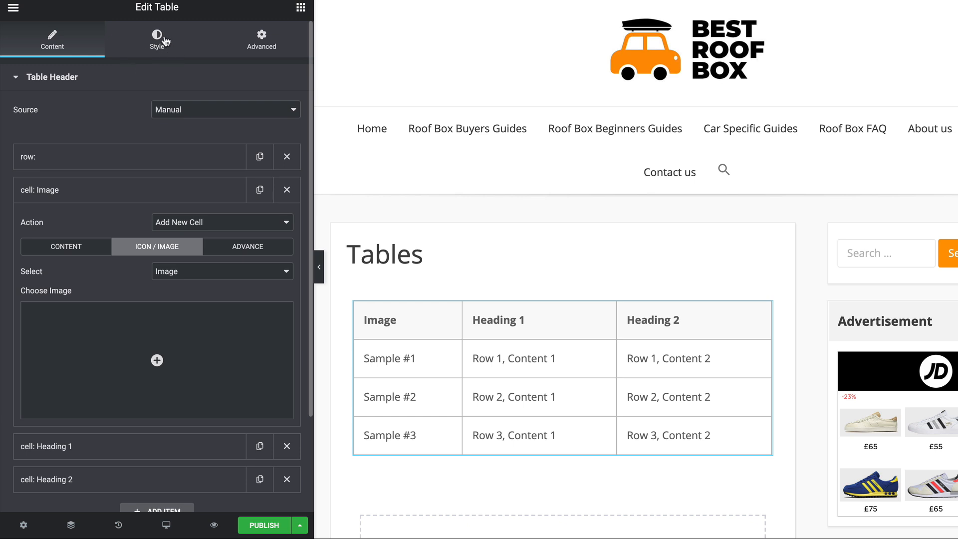
Step: Restore the cell's icon, try Column Span 2 then 1, and set Column Width to 238 px
{"action": "left_click", "coordinate": [222, 271]}
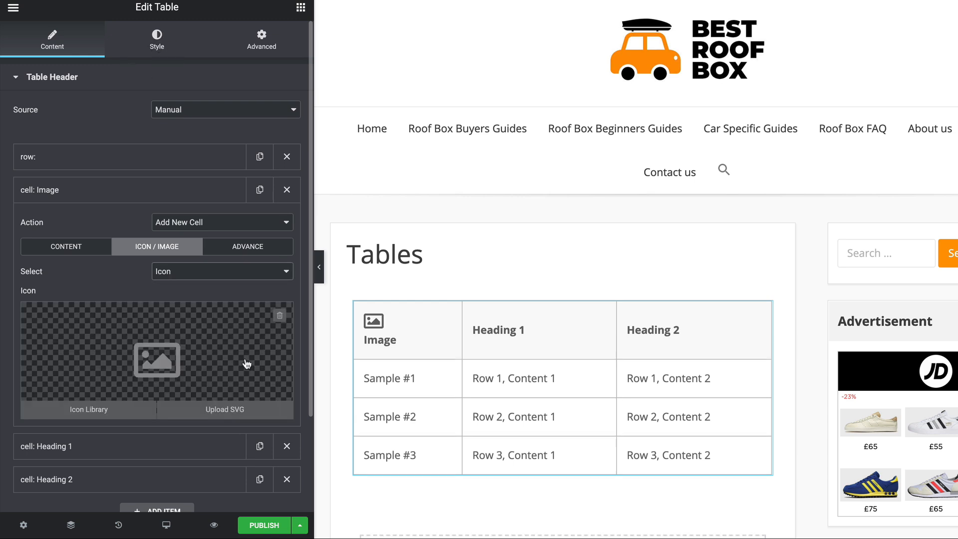
{"action": "left_click", "coordinate": [248, 246]}
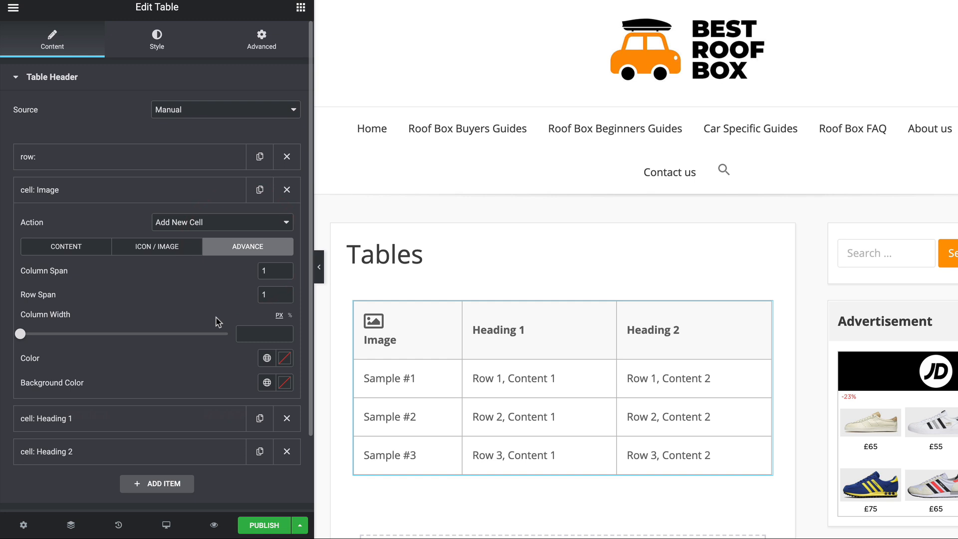
{"action": "left_click", "coordinate": [284, 268]}
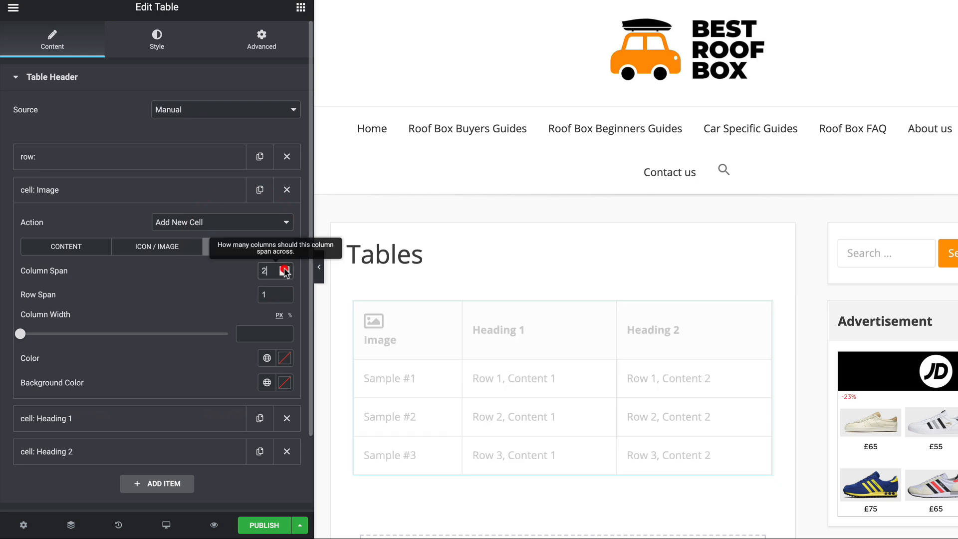
{"action": "left_click", "coordinate": [282, 267]}
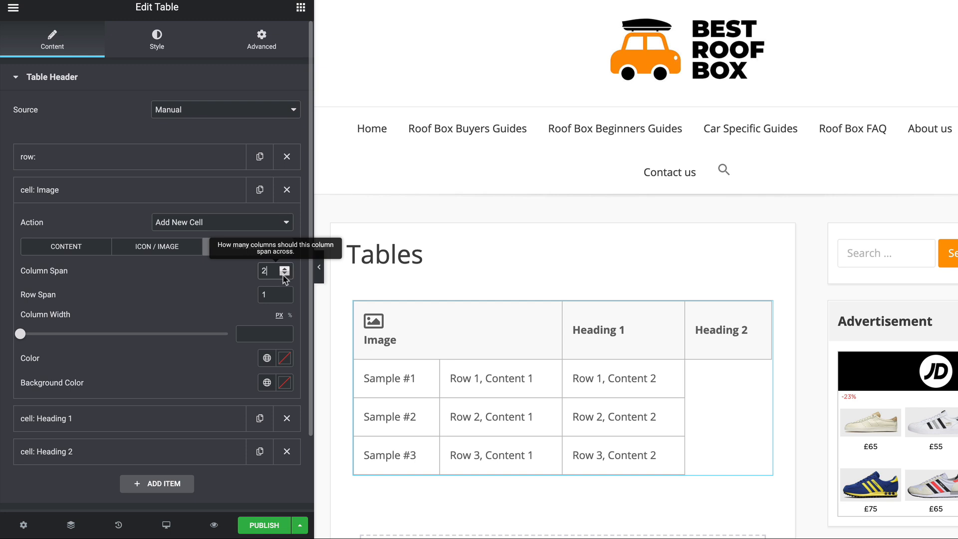
{"action": "left_click", "coordinate": [282, 267]}
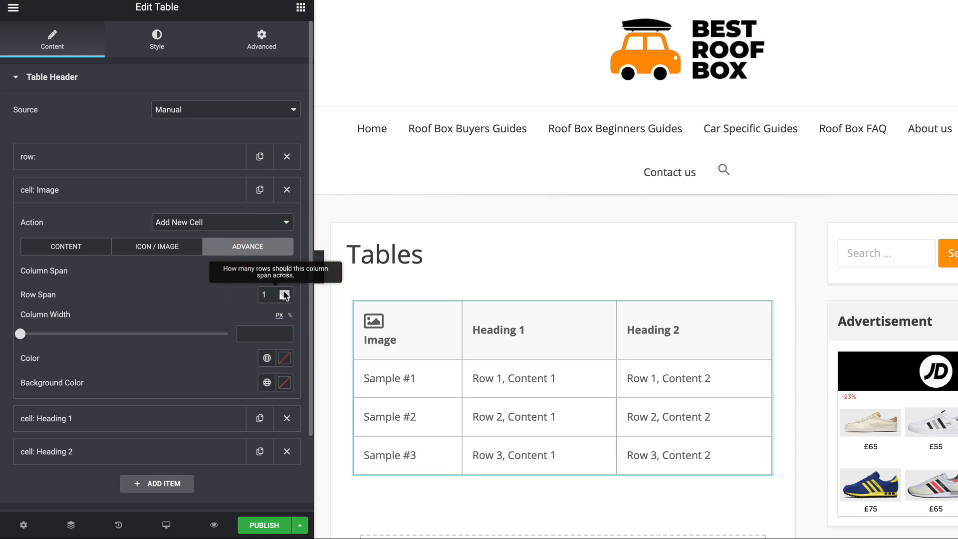
{"action": "left_click", "coordinate": [284, 295]}
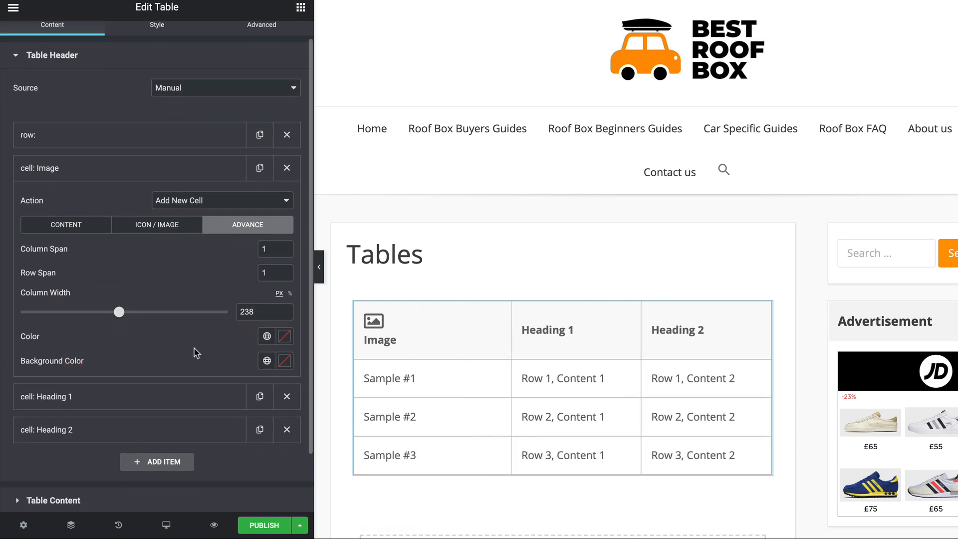
Step: Set the Image header cell's text colour to Accent and its background to a saved dark blue
{"action": "left_click", "coordinate": [267, 336]}
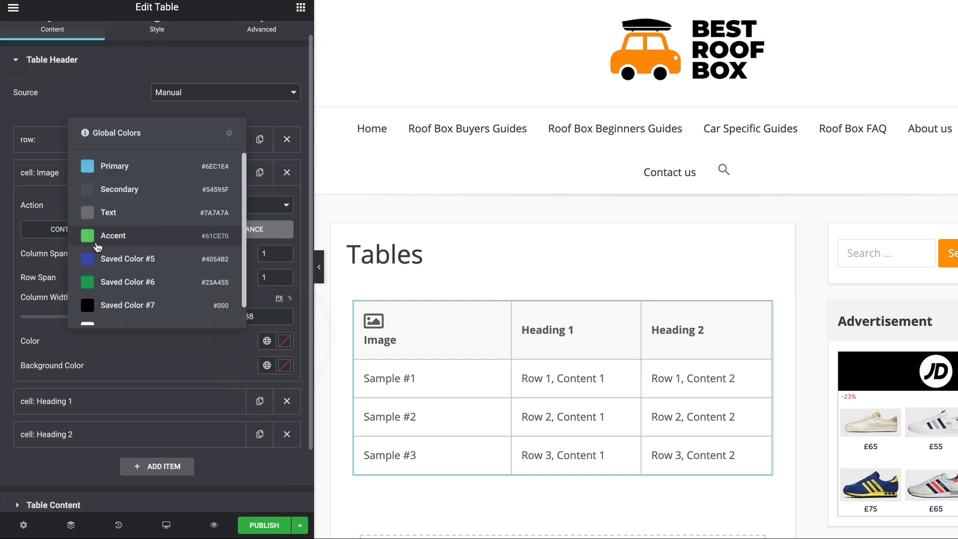
{"action": "left_click", "coordinate": [113, 236]}
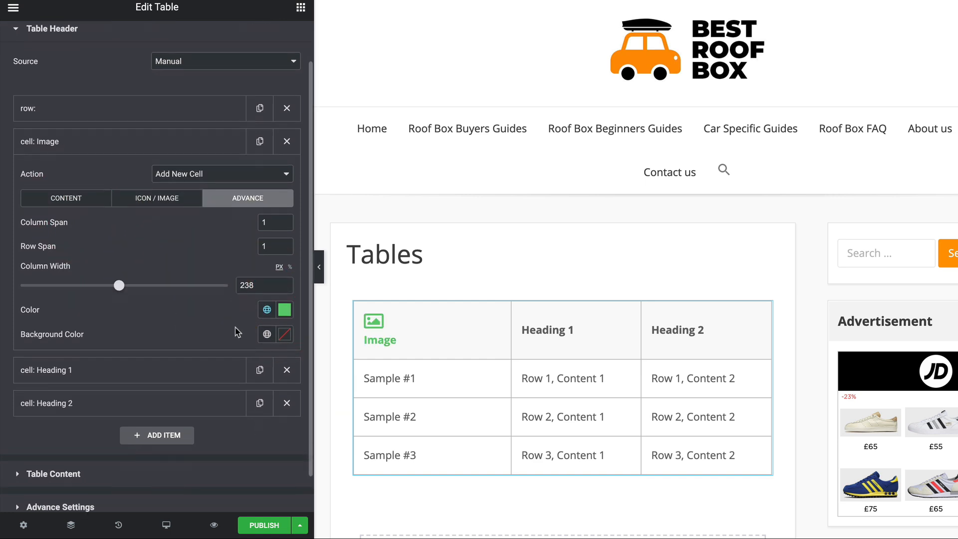
{"action": "left_click", "coordinate": [267, 309]}
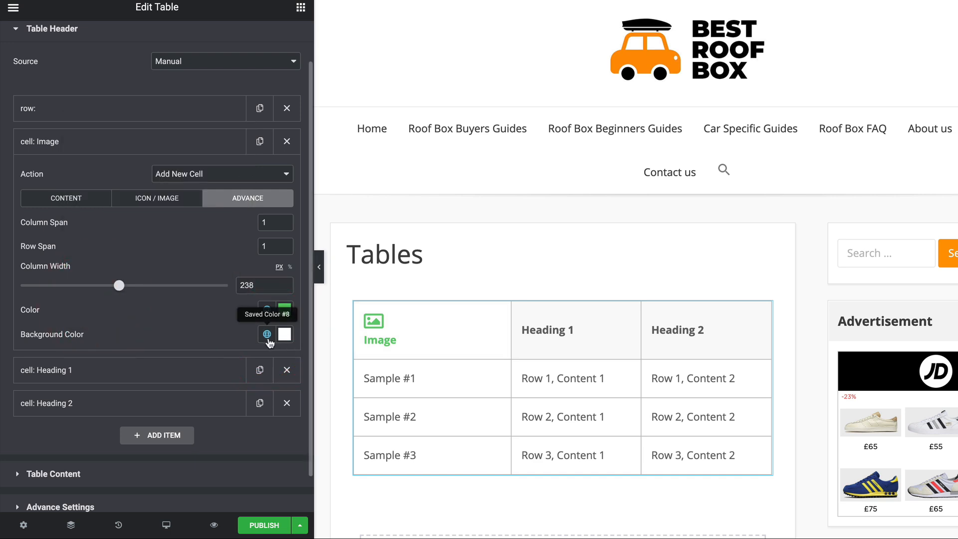
{"action": "left_click", "coordinate": [282, 334]}
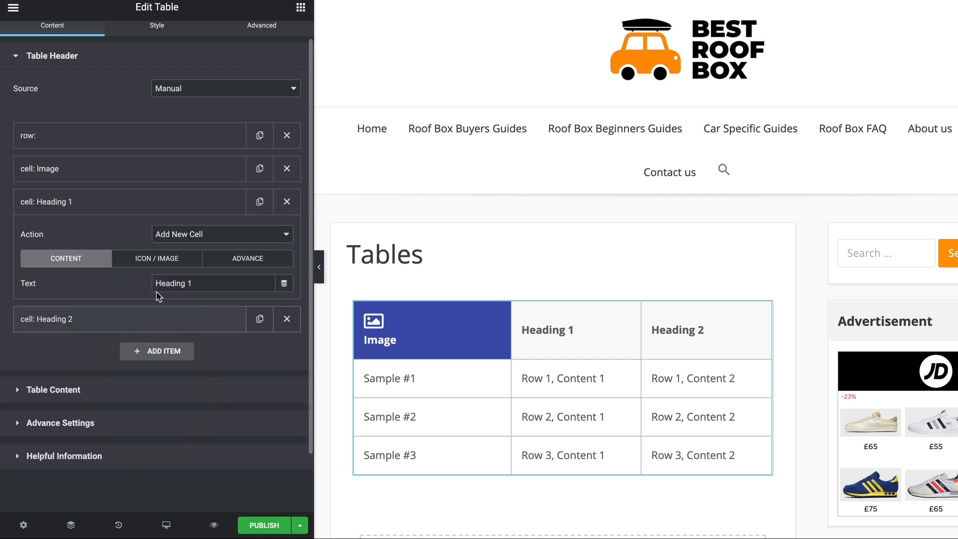
Step: Retype the second header cell as 'Product Name' after correcting a typo
{"action": "type", "text": "Prodcu"}
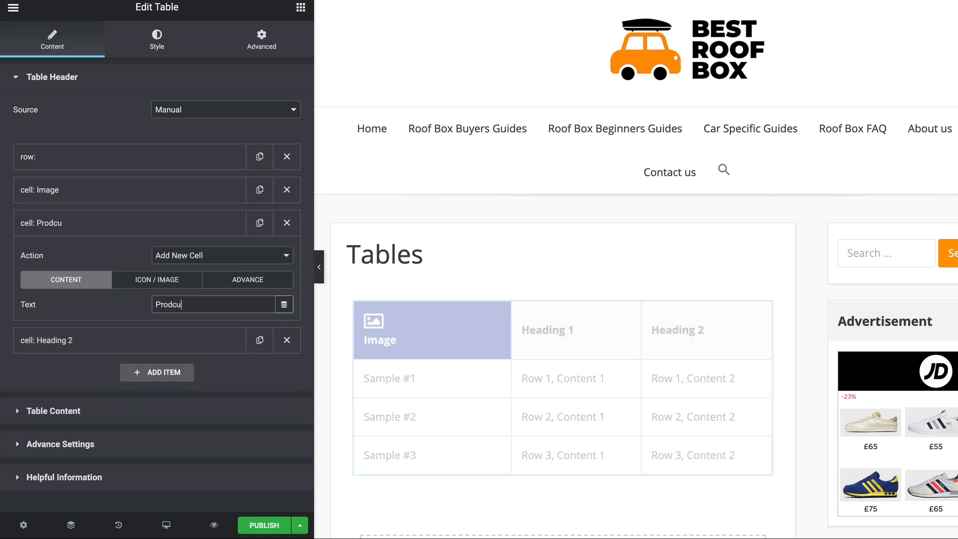
{"action": "key", "text": "Backspace"}
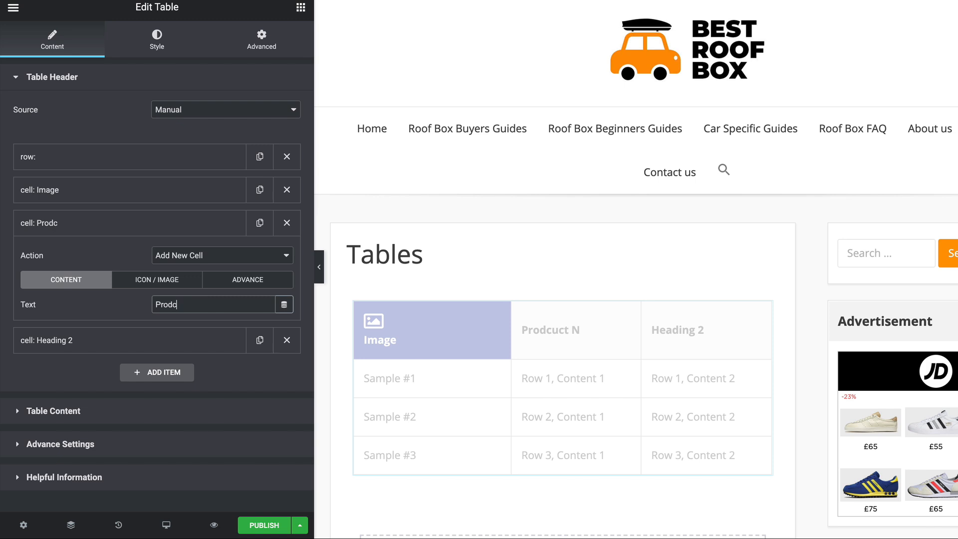
{"action": "type", "text": "Product Name"}
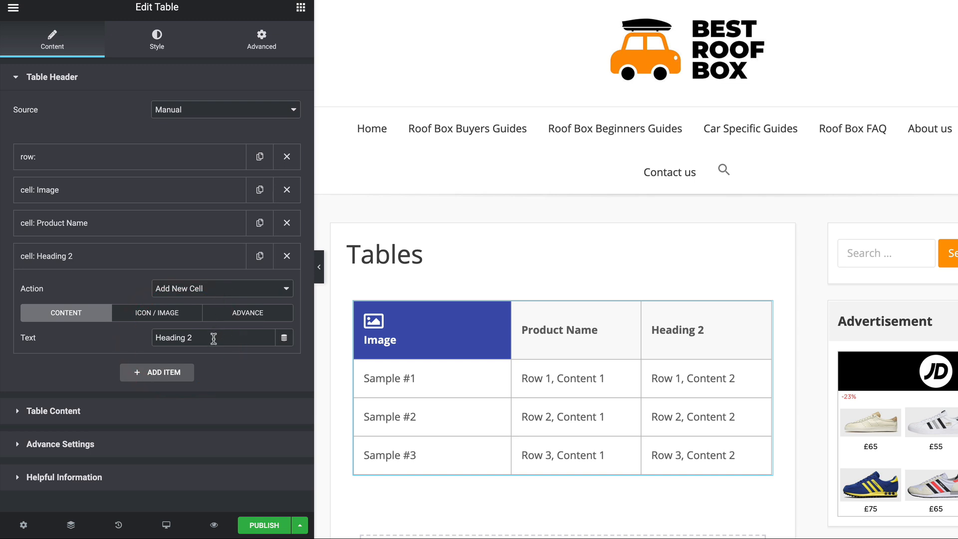
Step: Replace the 'Heading 2' header text with 'Size'
{"action": "triple_click", "coordinate": [184, 338]}
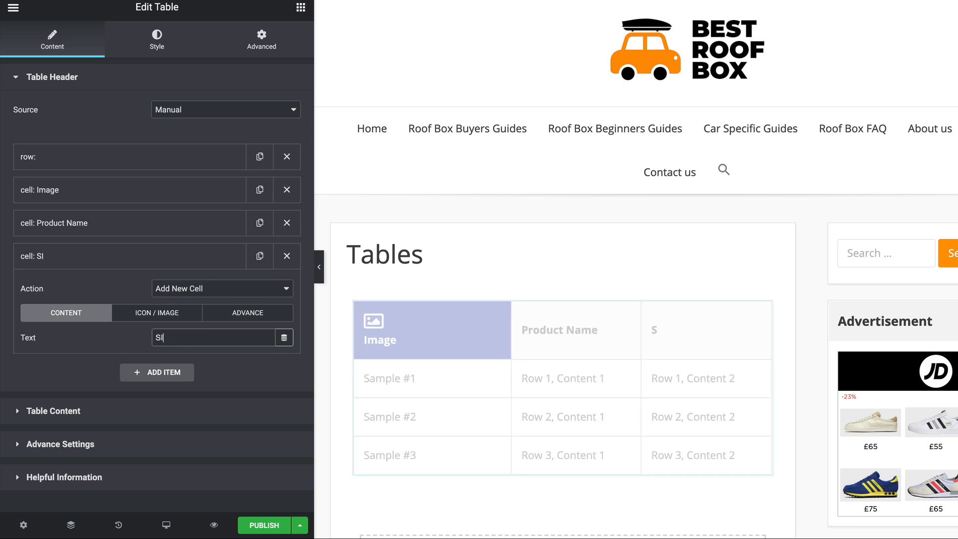
{"action": "type", "text": "Size"}
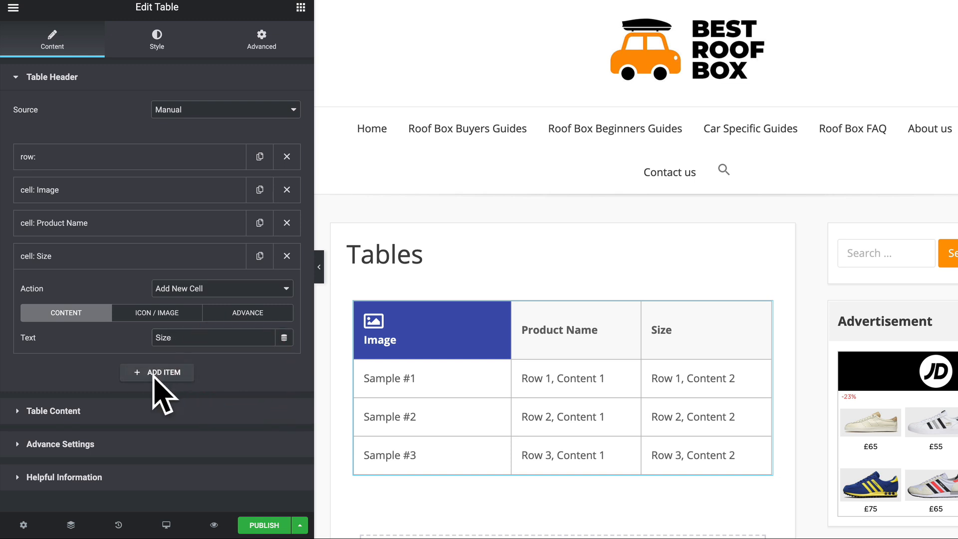
{"action": "mouse_move", "coordinate": [249, 370]}
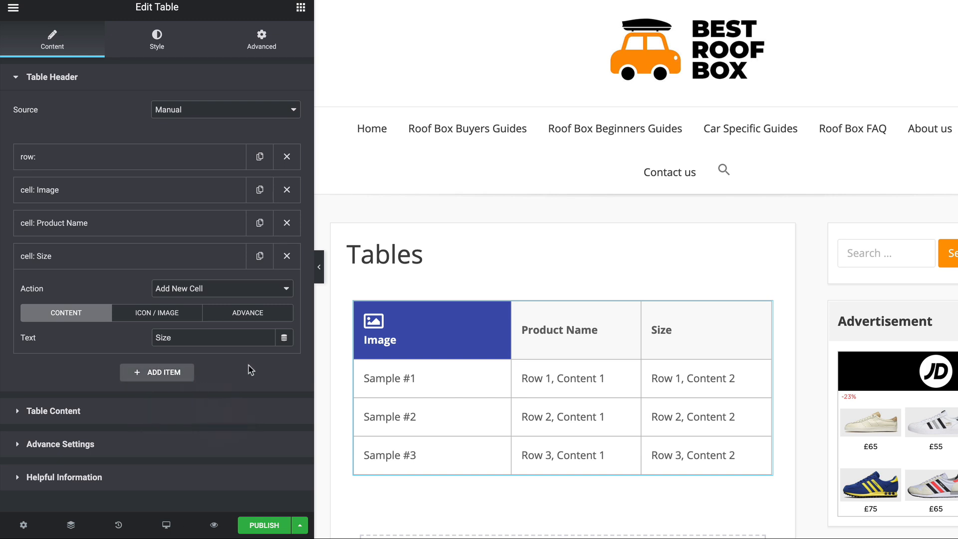
{"action": "mouse_move", "coordinate": [260, 257]}
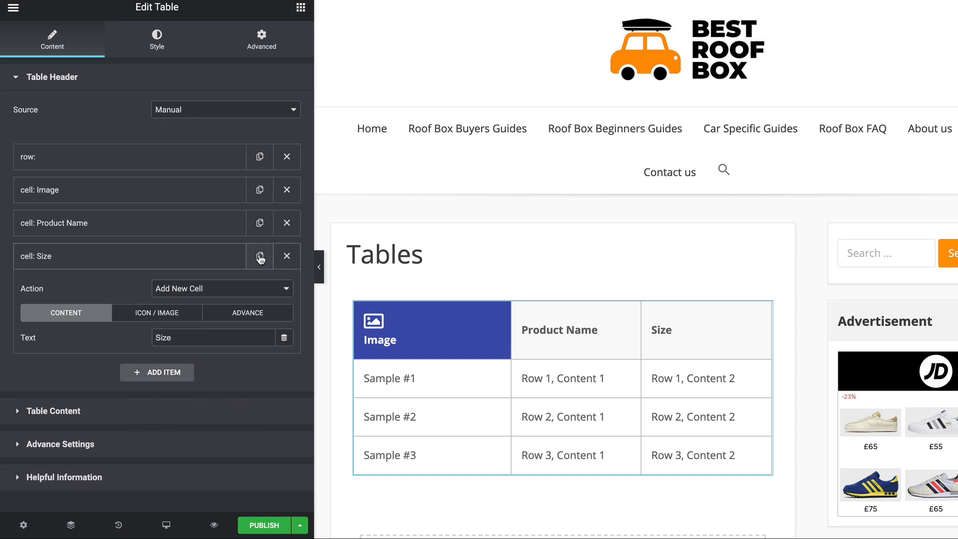
Step: Duplicate the Size header cell and expand the Table Content section for body rows
{"action": "left_click", "coordinate": [260, 256]}
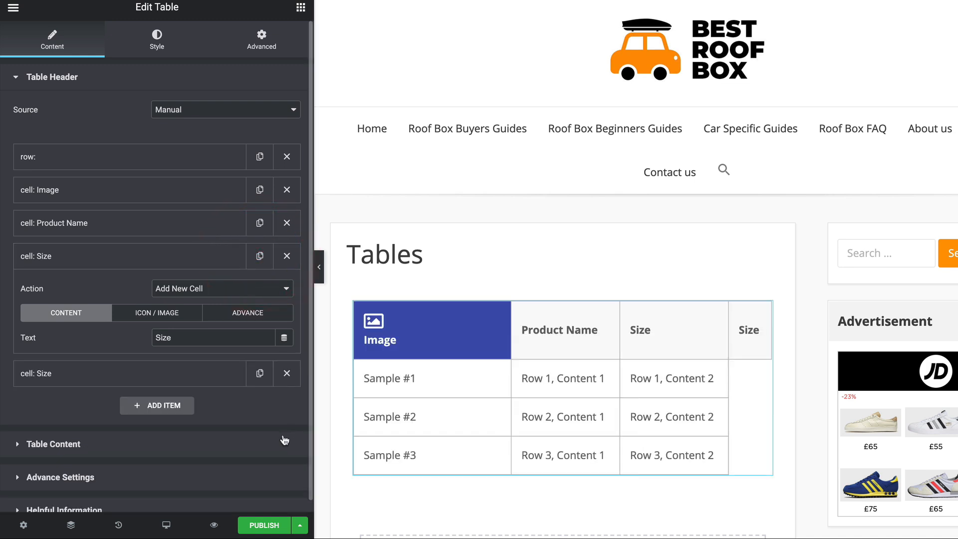
{"action": "left_click", "coordinate": [286, 373]}
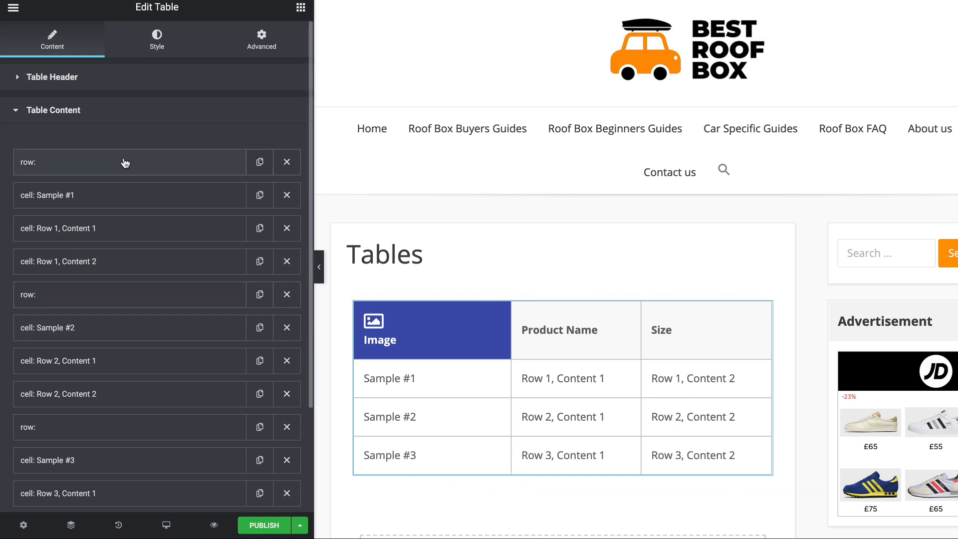
{"action": "mouse_move", "coordinate": [143, 327]}
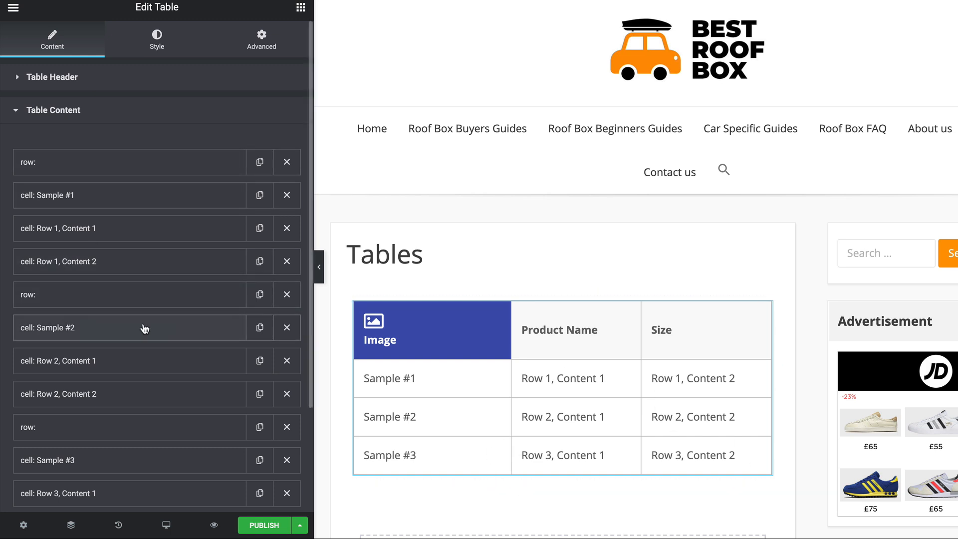
{"action": "scroll", "scroll_direction": "down", "scroll_amount": 3}
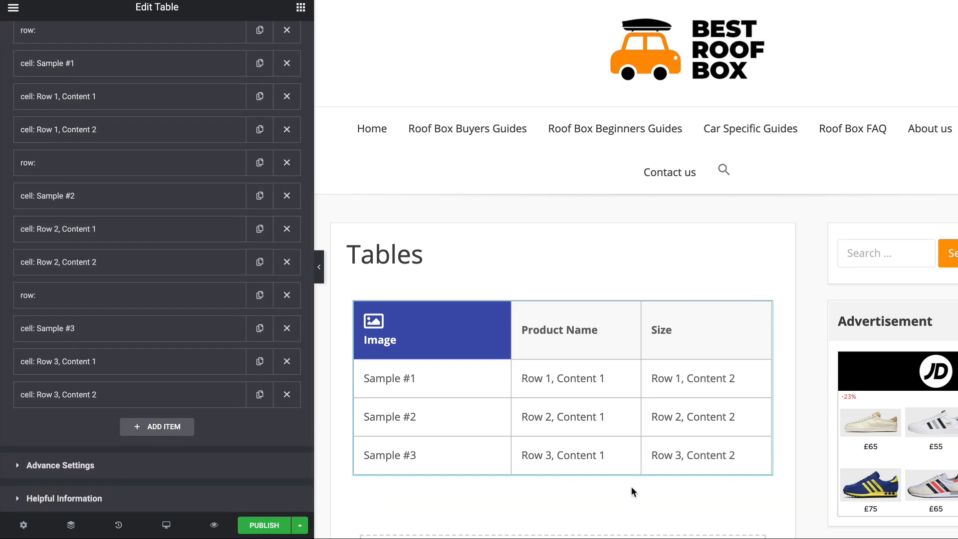
{"action": "left_click", "coordinate": [157, 426]}
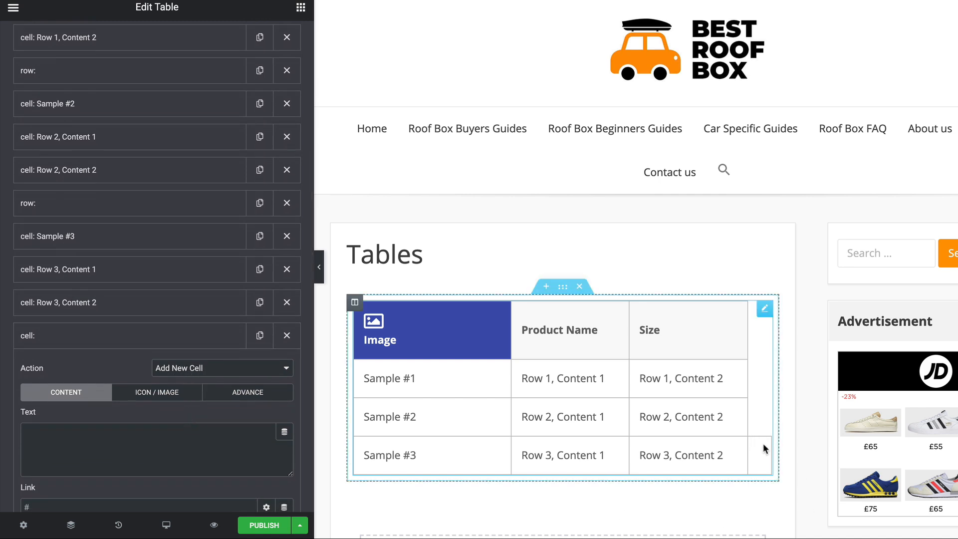
{"action": "left_click", "coordinate": [222, 367]}
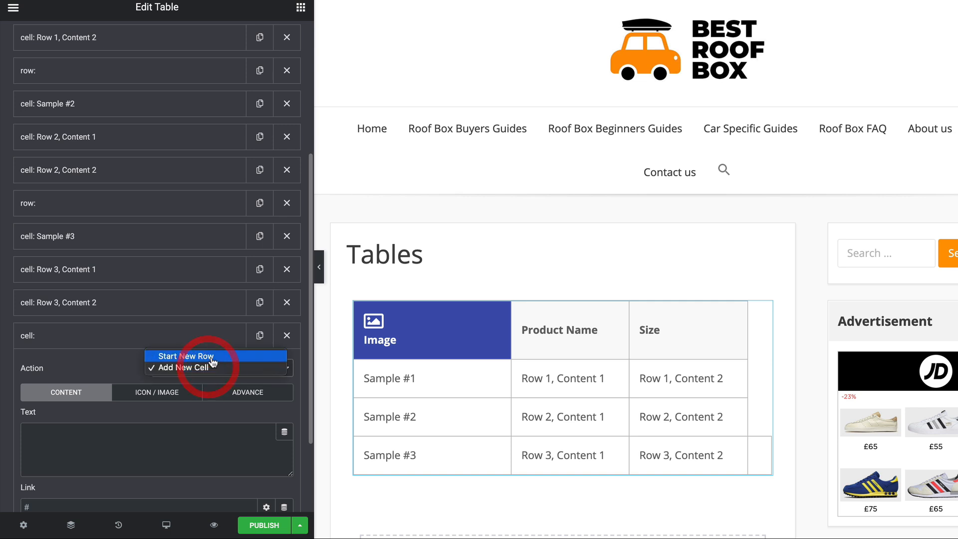
{"action": "left_click", "coordinate": [186, 355]}
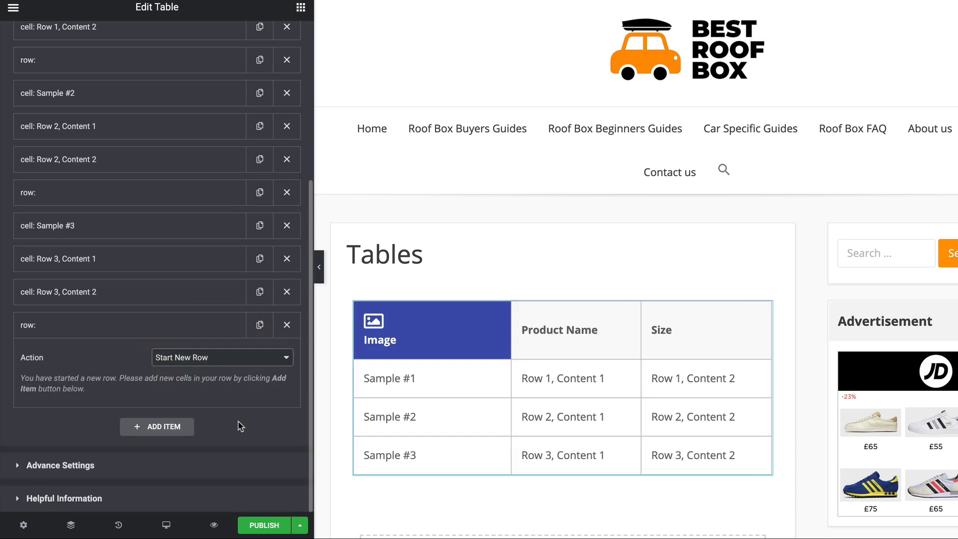
{"action": "left_click", "coordinate": [156, 426]}
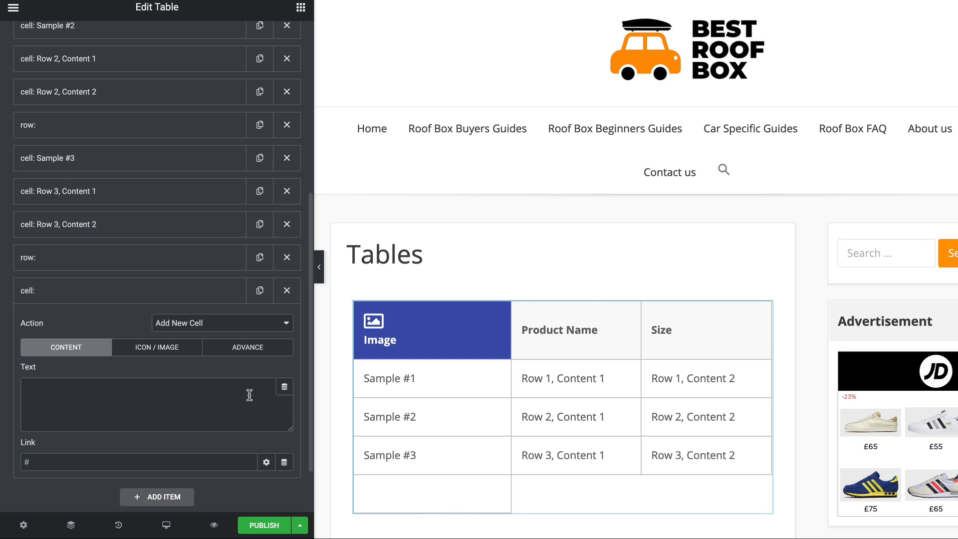
{"action": "left_click", "coordinate": [287, 291]}
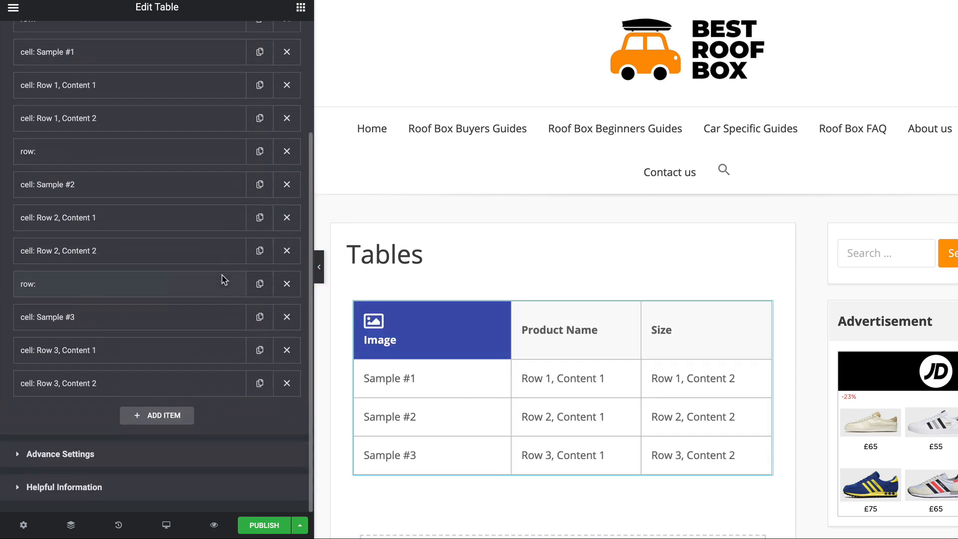
{"action": "scroll", "scroll_direction": "up", "scroll_amount": 3}
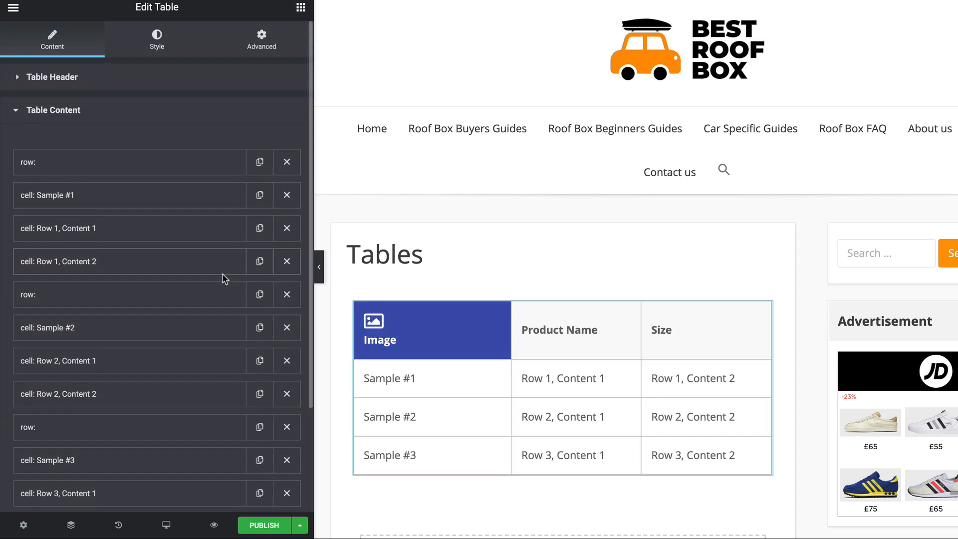
Step: Change the first body cell to 'Test' and convert it into a table heading cell
{"action": "left_click", "coordinate": [129, 194]}
{"action": "type", "text": "Test"}
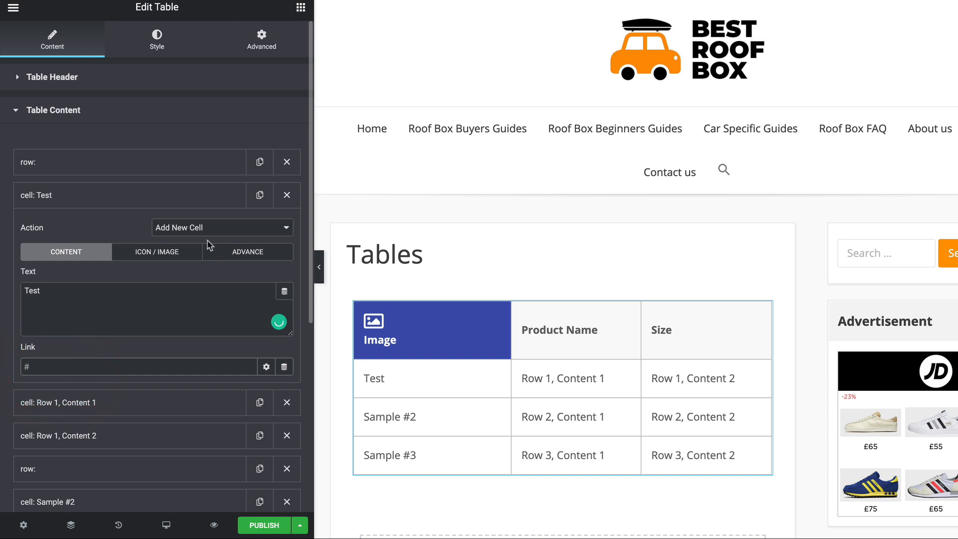
{"action": "left_click", "coordinate": [157, 251]}
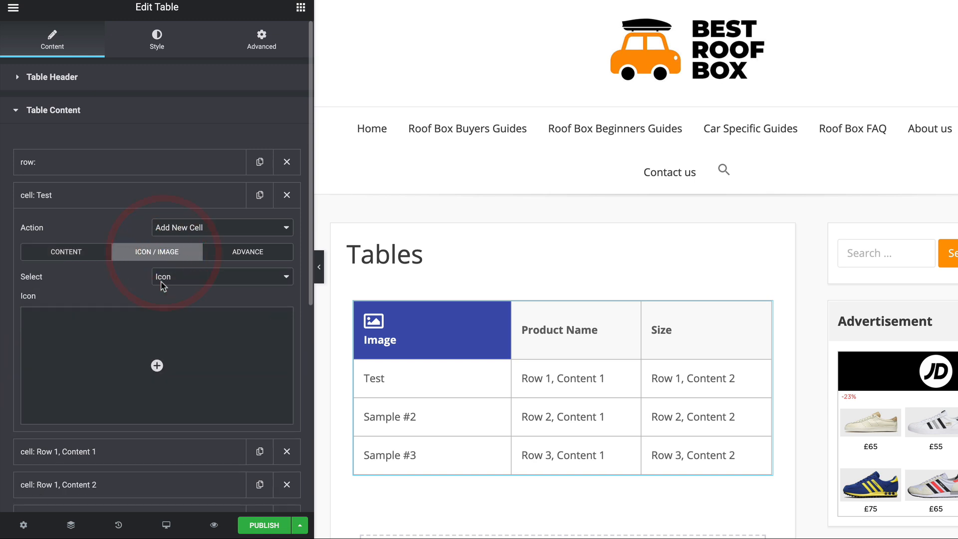
{"action": "left_click", "coordinate": [246, 252]}
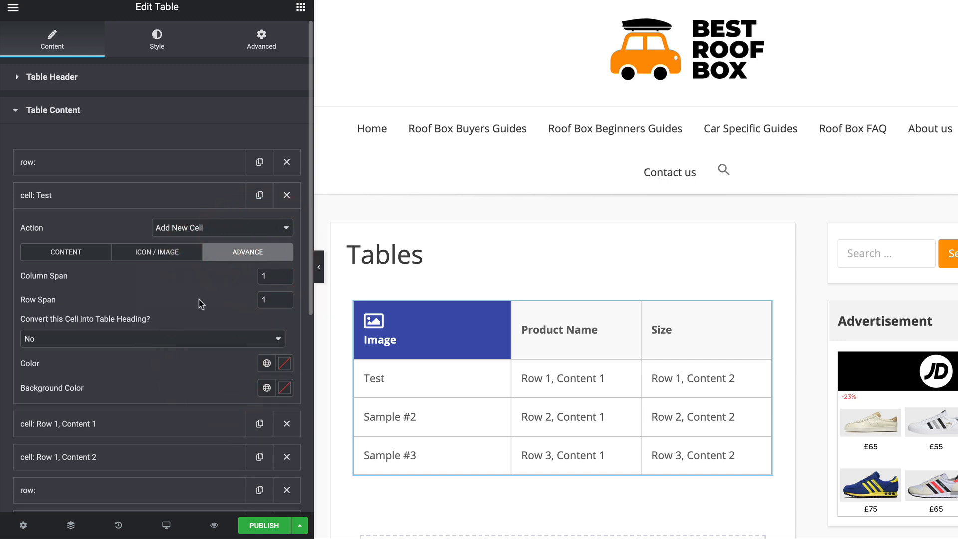
{"action": "mouse_move", "coordinate": [187, 277]}
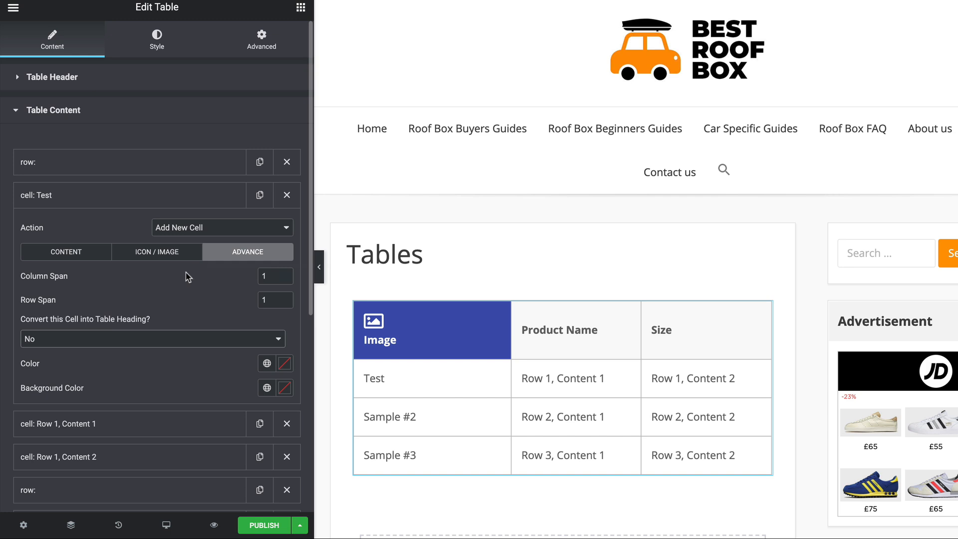
{"action": "mouse_move", "coordinate": [95, 339]}
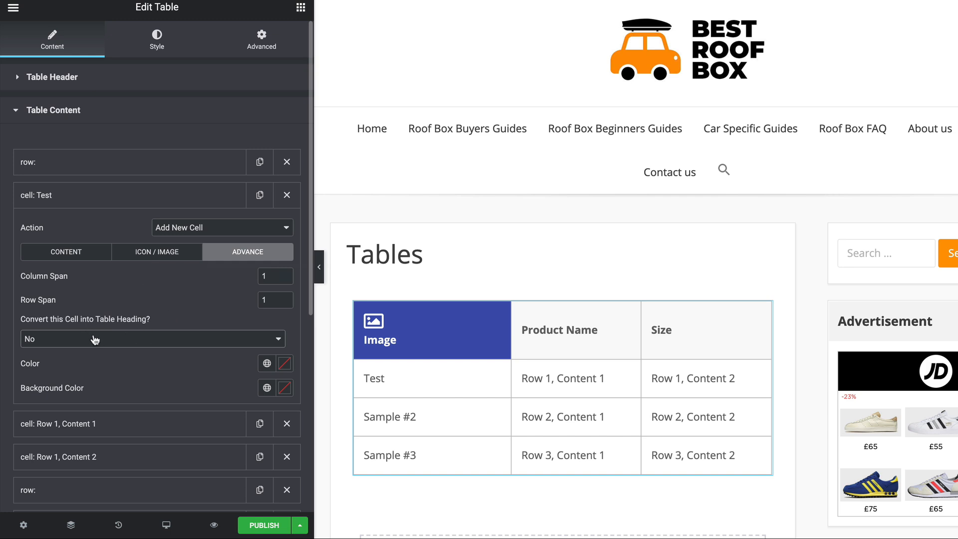
{"action": "left_click", "coordinate": [152, 338]}
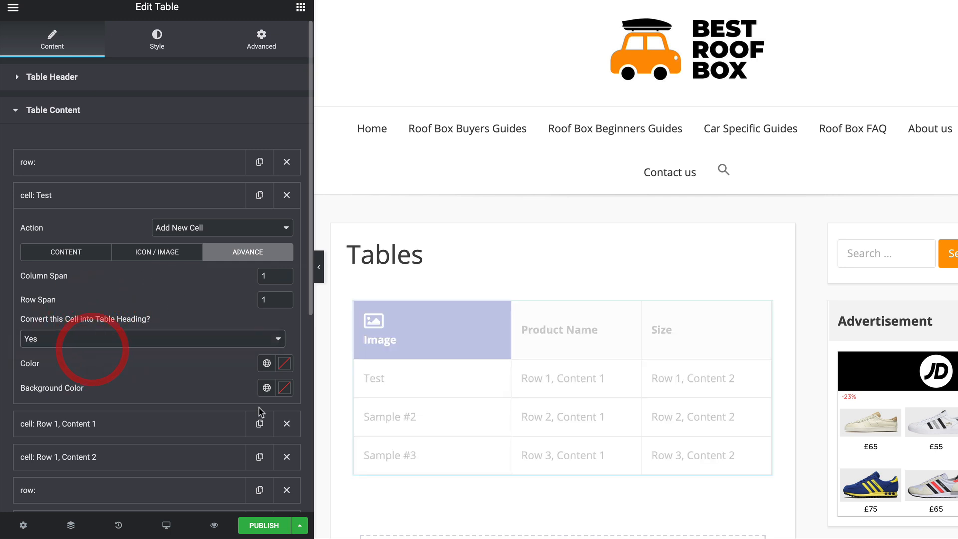
{"action": "left_click", "coordinate": [401, 390]}
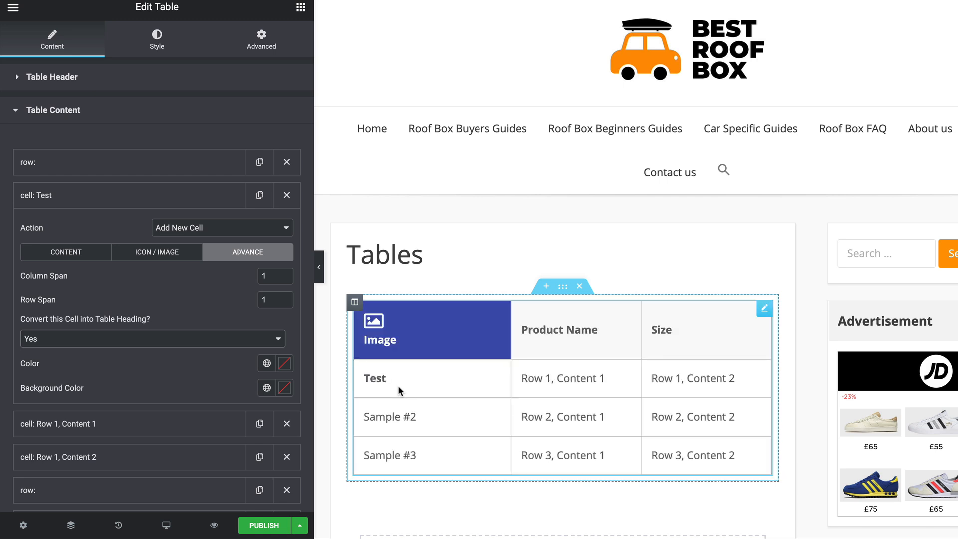
{"action": "left_click", "coordinate": [152, 338]}
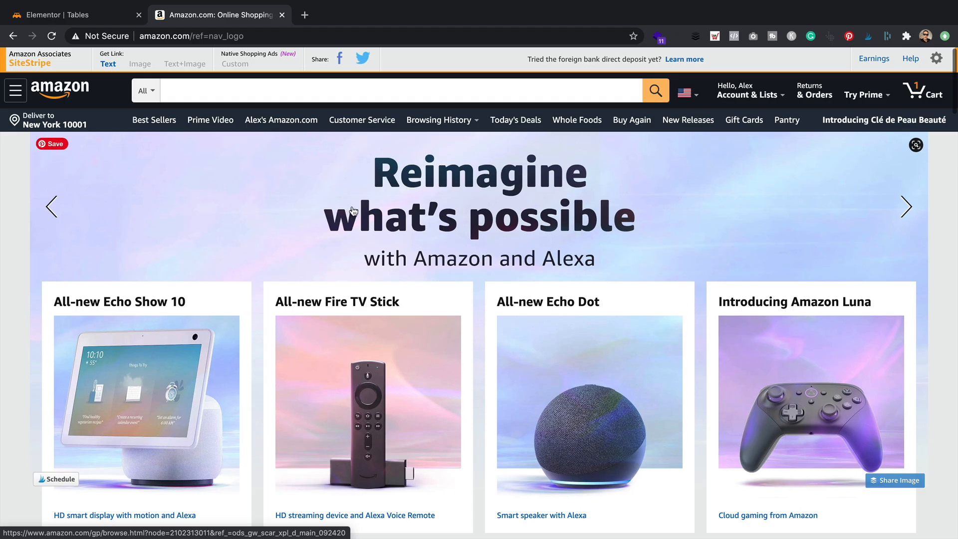
{"action": "mouse_move", "coordinate": [333, 190]}
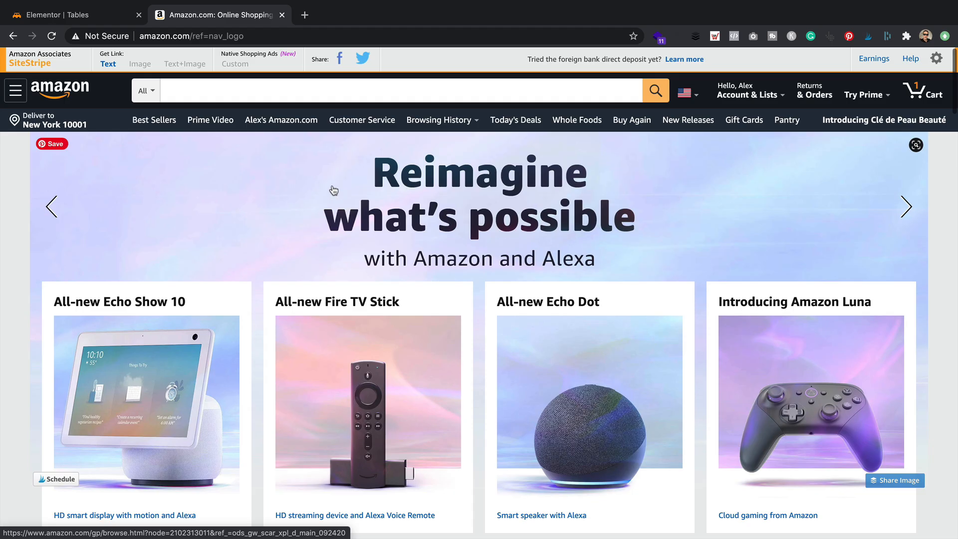
Step: Generate a large-size SiteStripe image link for the TEANDE pressure washer and select its HTML code
{"action": "scroll", "scroll_direction": "down", "scroll_amount": 3}
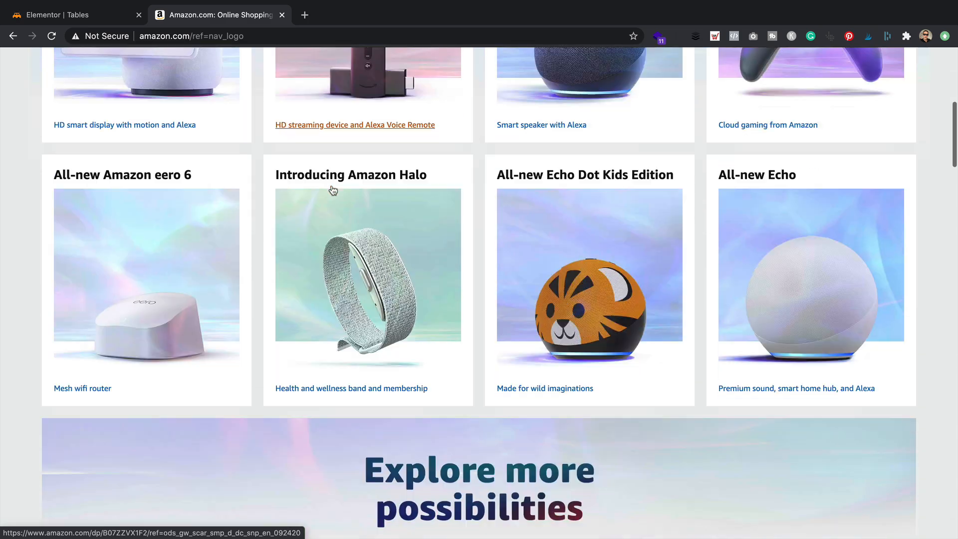
{"action": "scroll", "scroll_direction": "down", "scroll_amount": 3}
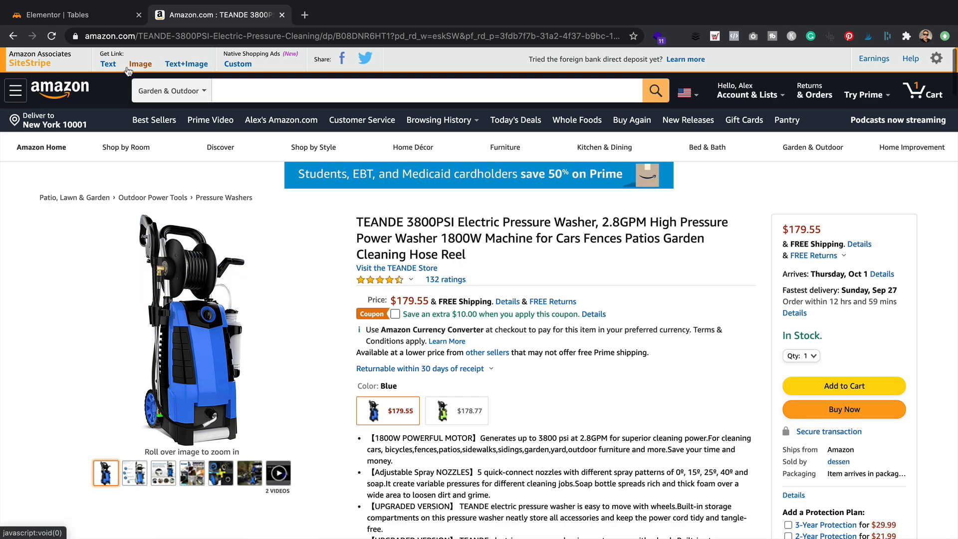
{"action": "left_click", "coordinate": [140, 63]}
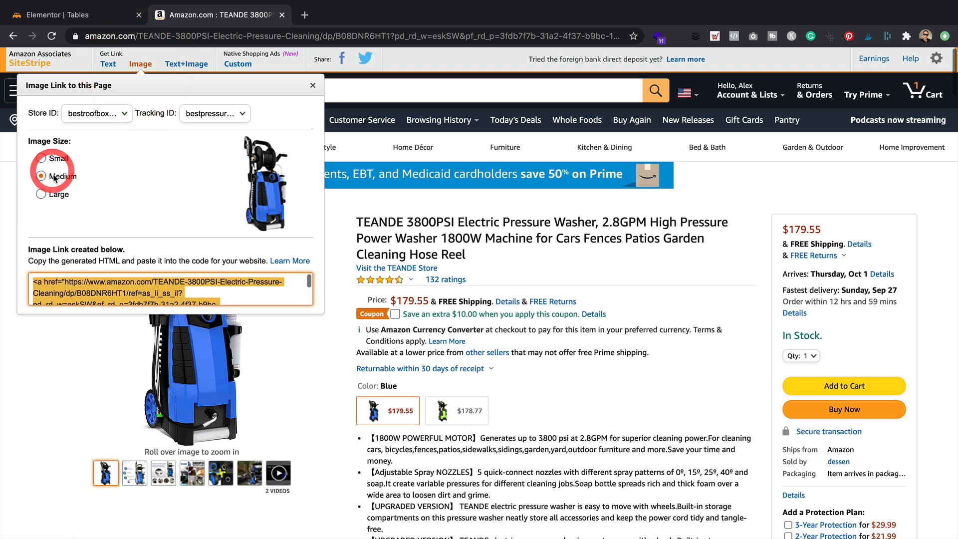
{"action": "left_click", "coordinate": [41, 193]}
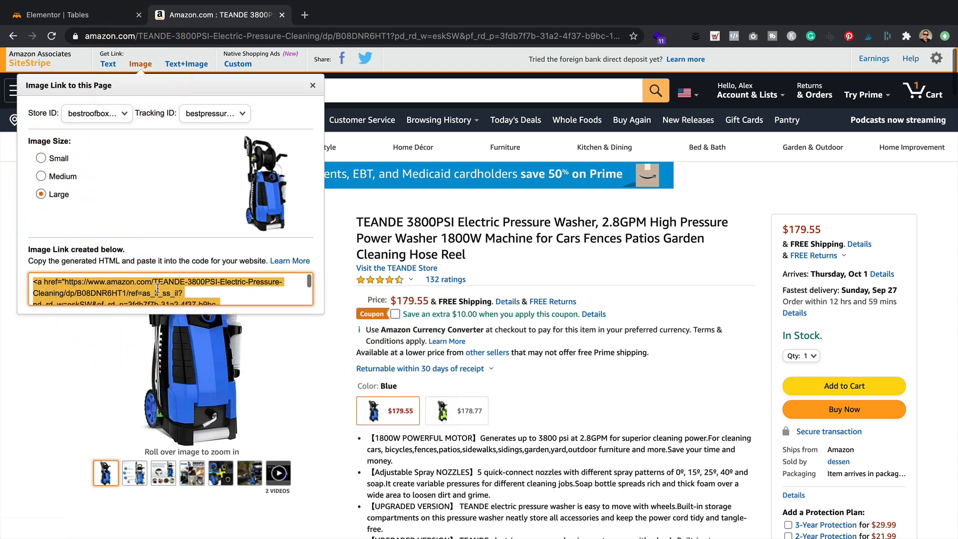
{"action": "left_click", "coordinate": [73, 14]}
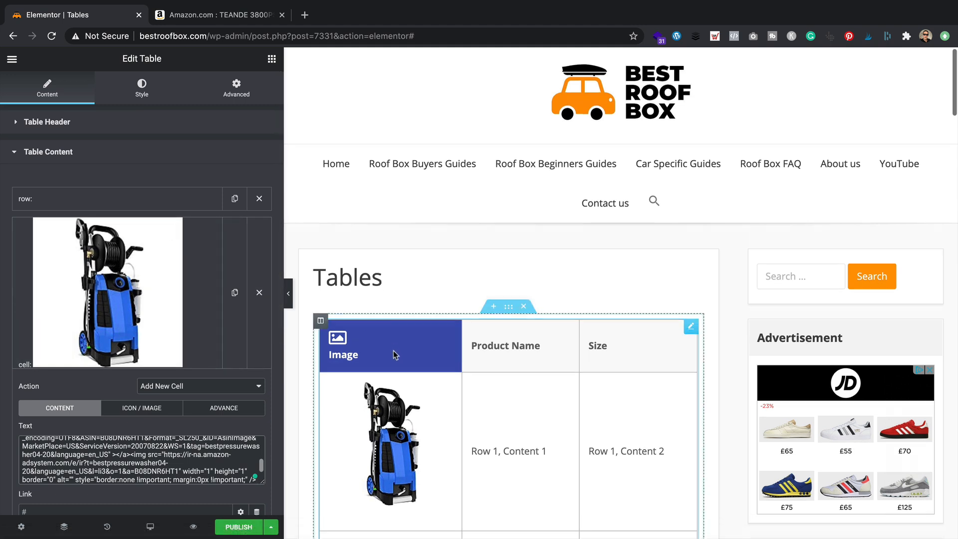
Step: Enter 'Fantastic Pressure Washer' in the product name cell and 'QUITE BIG' in the size cell
{"action": "scroll", "scroll_direction": "down", "scroll_amount": 3}
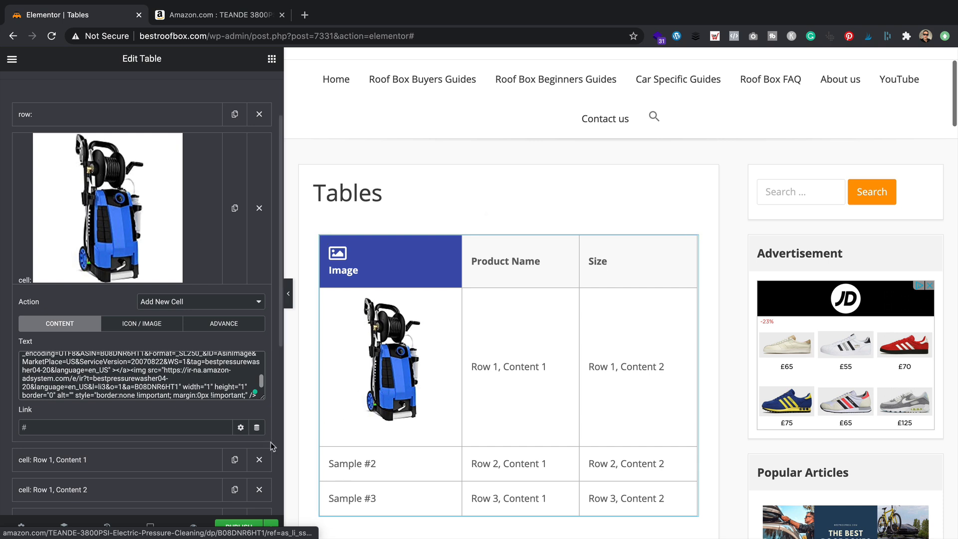
{"action": "scroll", "scroll_direction": "down", "scroll_amount": 3}
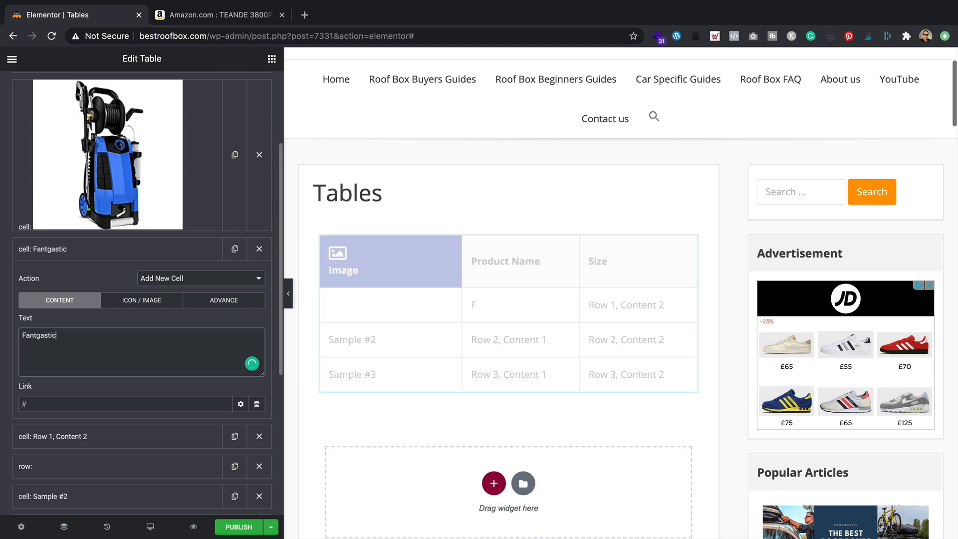
{"action": "type", "text": "Fantastic"}
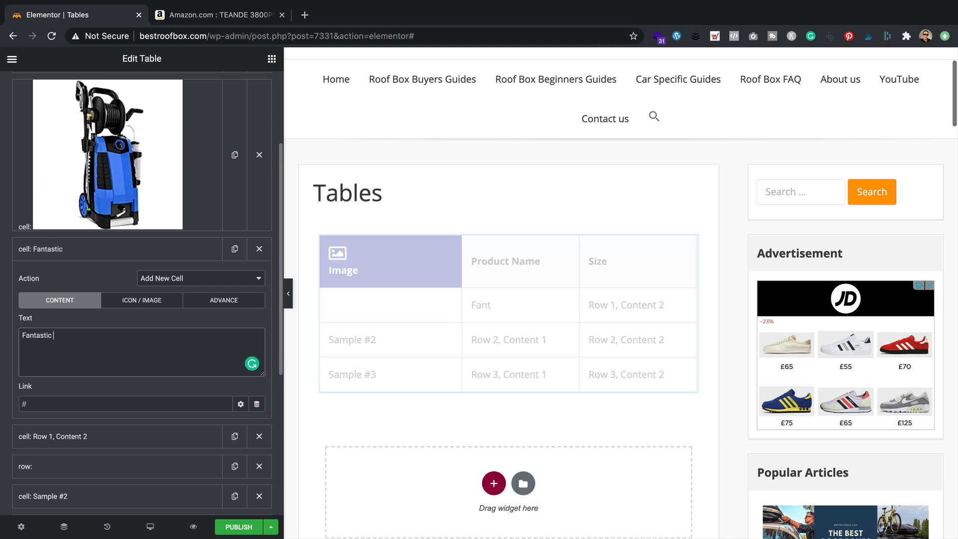
{"action": "type", "text": "Pressure Was"}
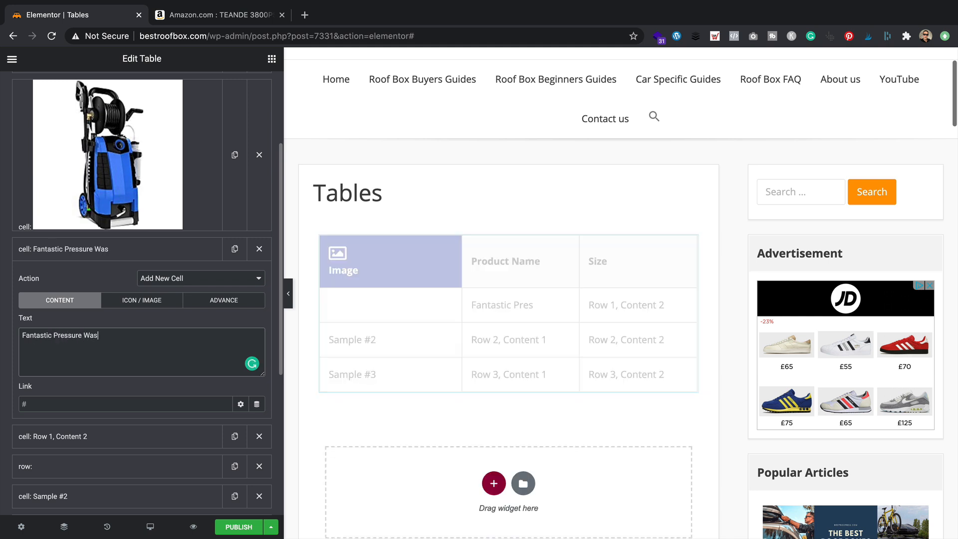
{"action": "type", "text": "her"}
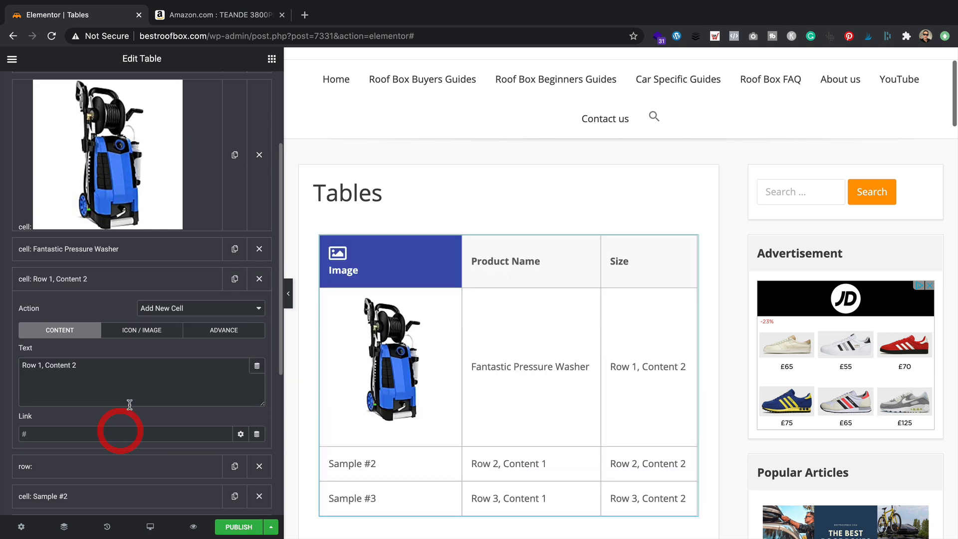
{"action": "type", "text": "QUITE BIG"}
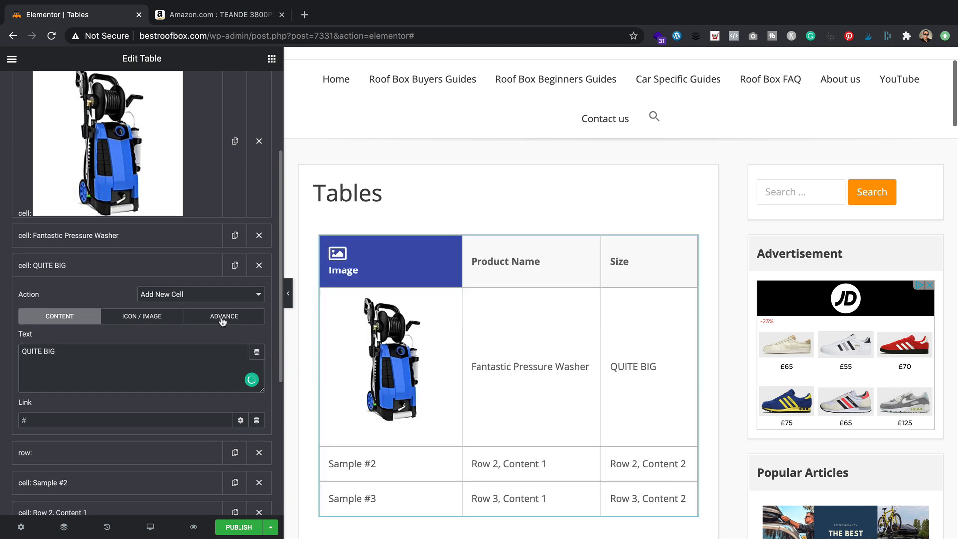
Step: Give the 'QUITE BIG' cell green Accent text and a light blue background in its Advance settings
{"action": "left_click", "coordinate": [224, 317]}
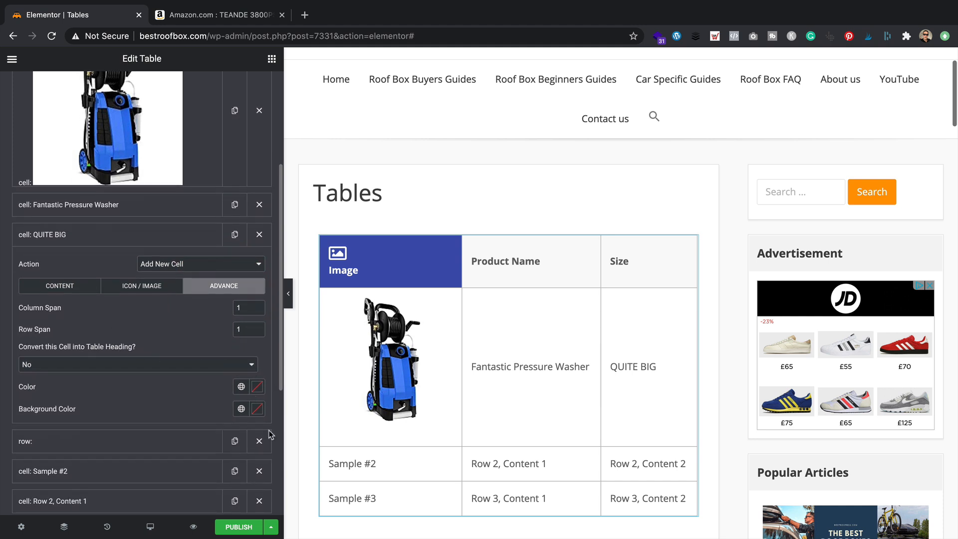
{"action": "left_click", "coordinate": [242, 386]}
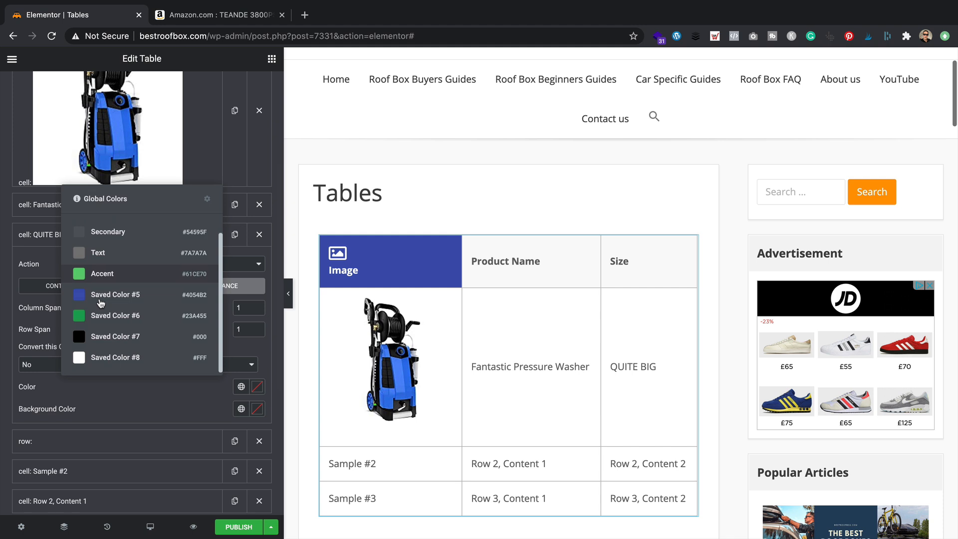
{"action": "mouse_move", "coordinate": [119, 342]}
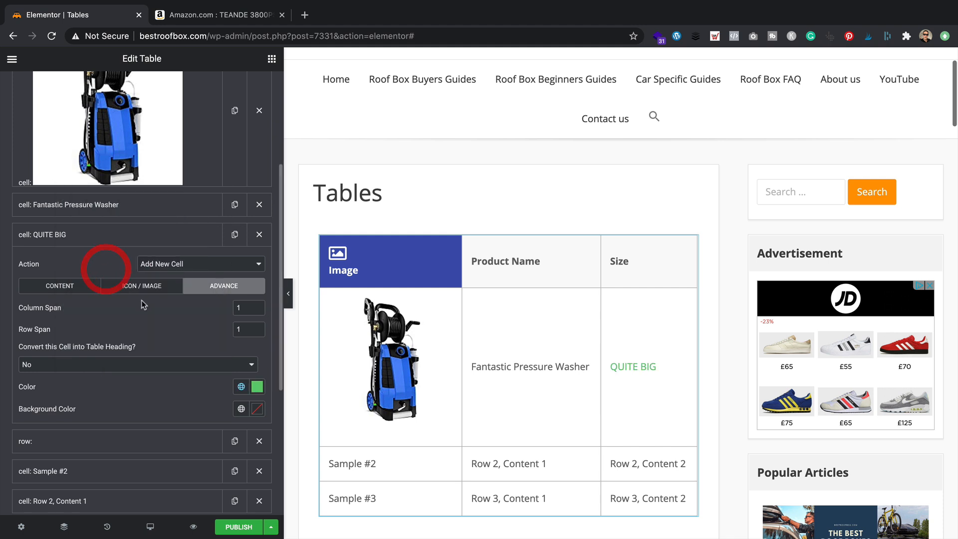
{"action": "left_click", "coordinate": [240, 386]}
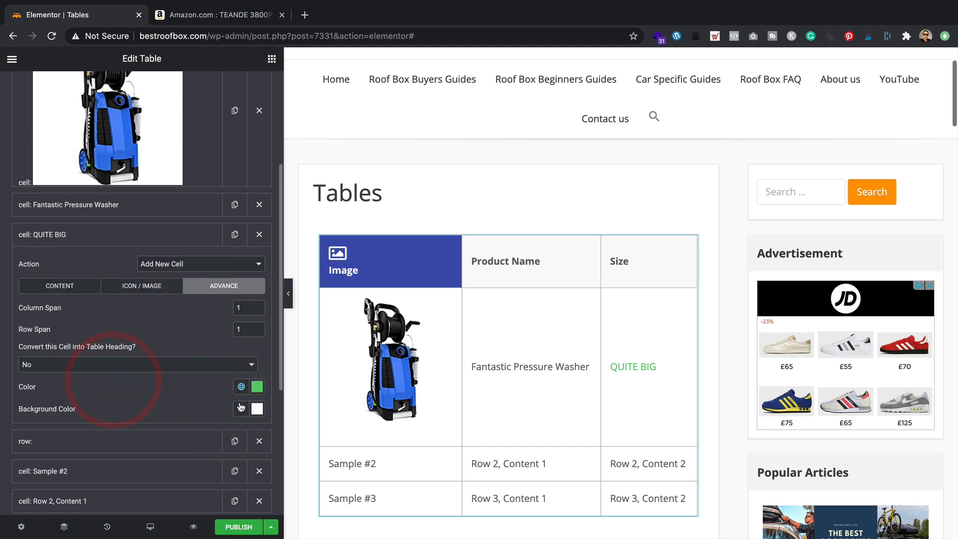
{"action": "left_click", "coordinate": [240, 386]}
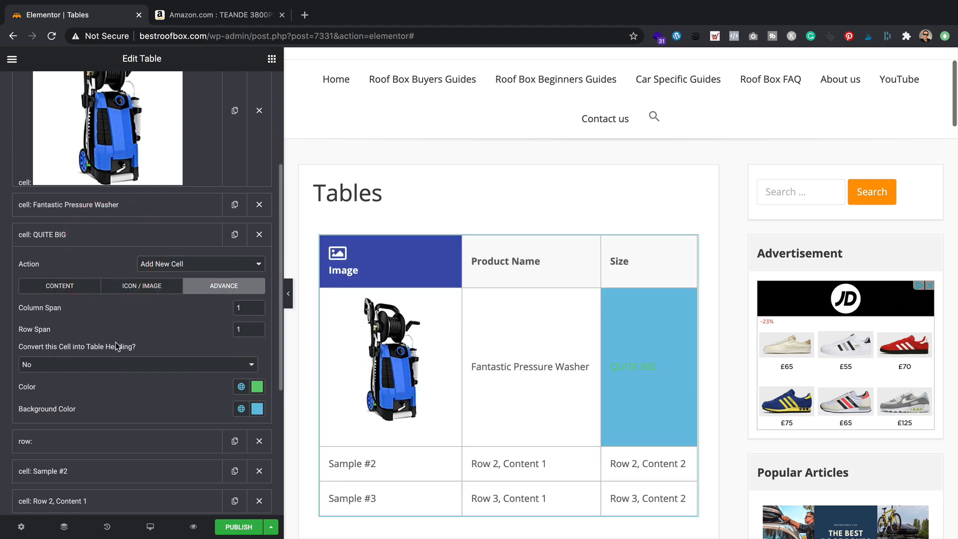
{"action": "mouse_move", "coordinate": [390, 412]}
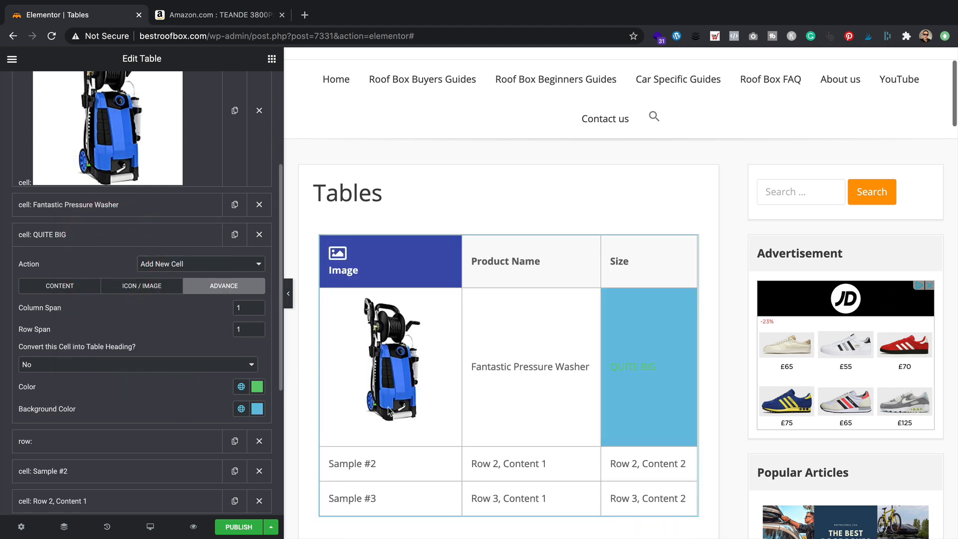
{"action": "left_click", "coordinate": [362, 363]}
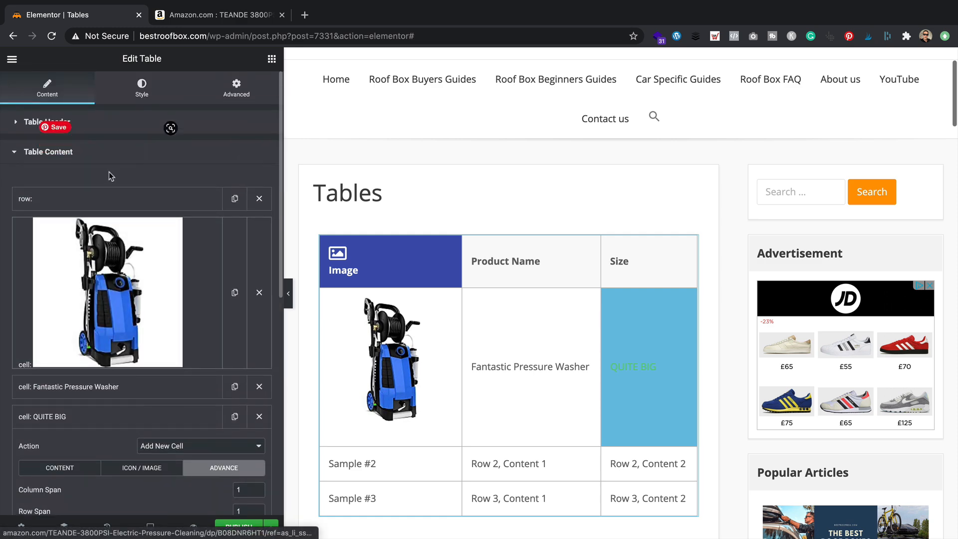
Step: Expand Advance Settings and toggle Searchable Table on and back off
{"action": "scroll", "scroll_direction": "down", "scroll_amount": 3}
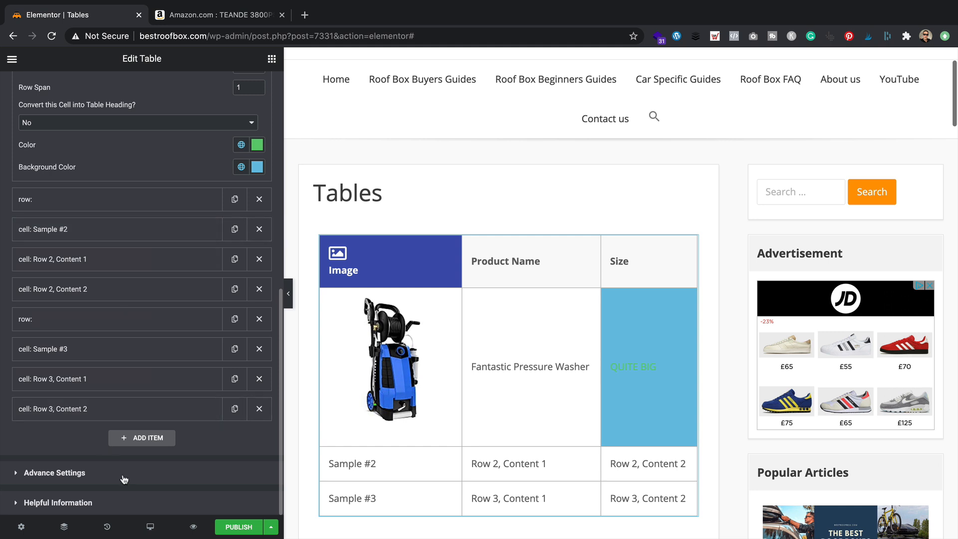
{"action": "left_click", "coordinate": [54, 472]}
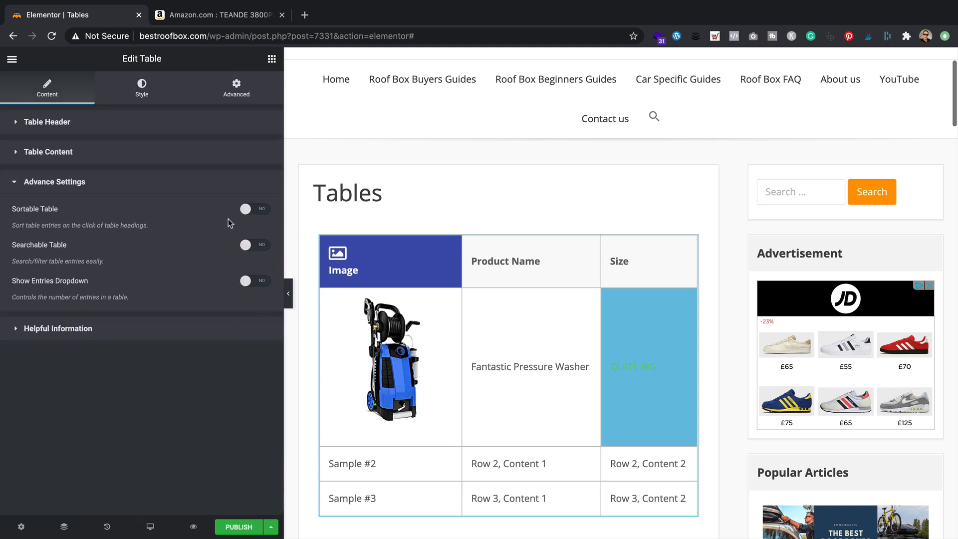
{"action": "mouse_move", "coordinate": [192, 293]}
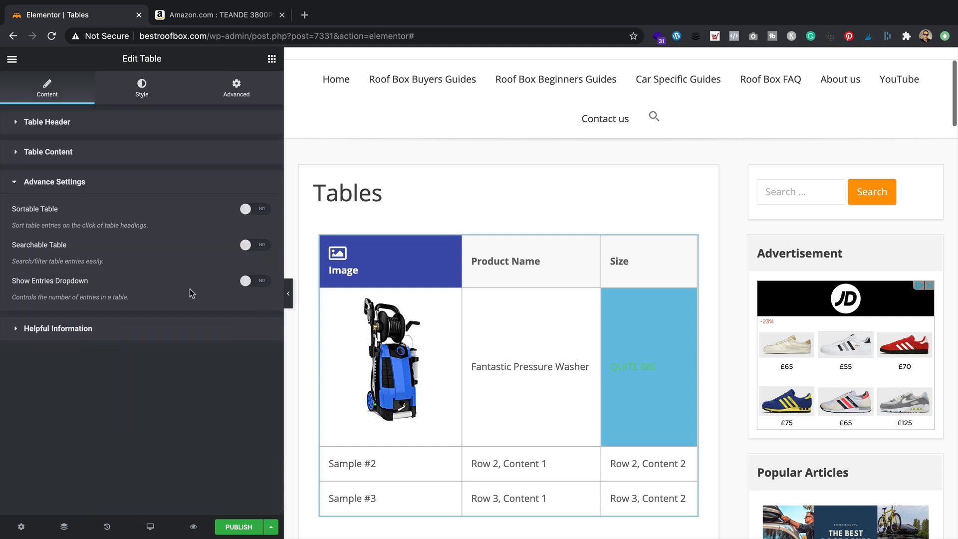
{"action": "left_click", "coordinate": [255, 245]}
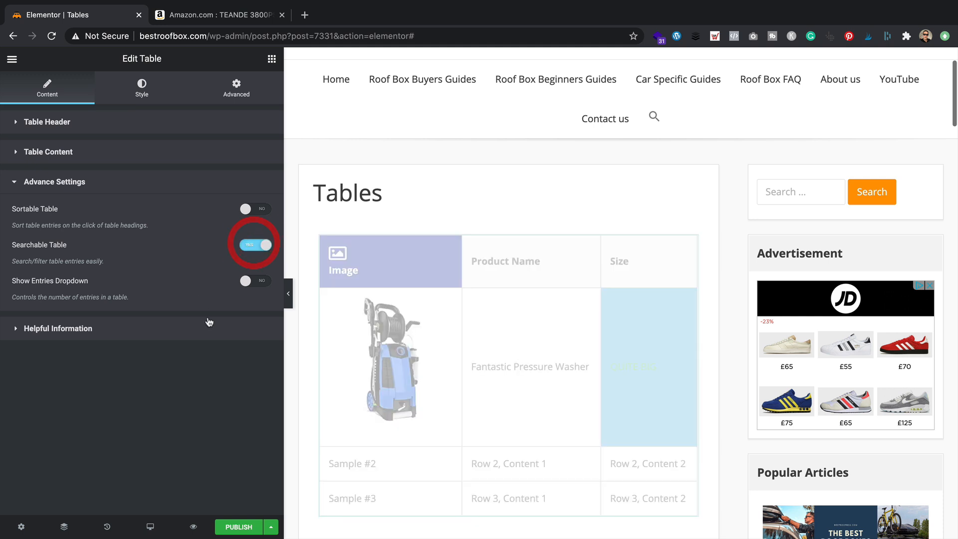
{"action": "left_click", "coordinate": [255, 245]}
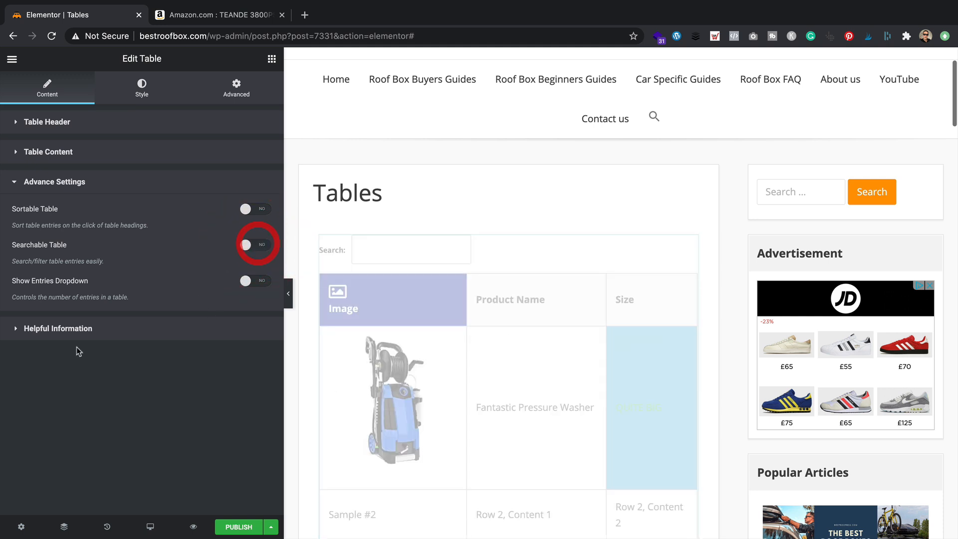
{"action": "left_click", "coordinate": [247, 244]}
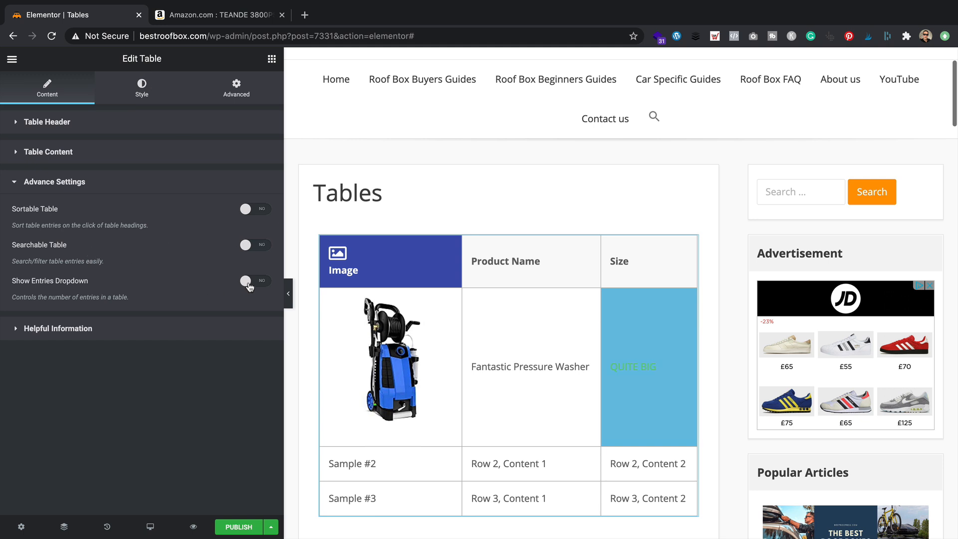
Step: Toggle Show Entries Dropdown on and back off, leaving it disabled
{"action": "left_click", "coordinate": [255, 281]}
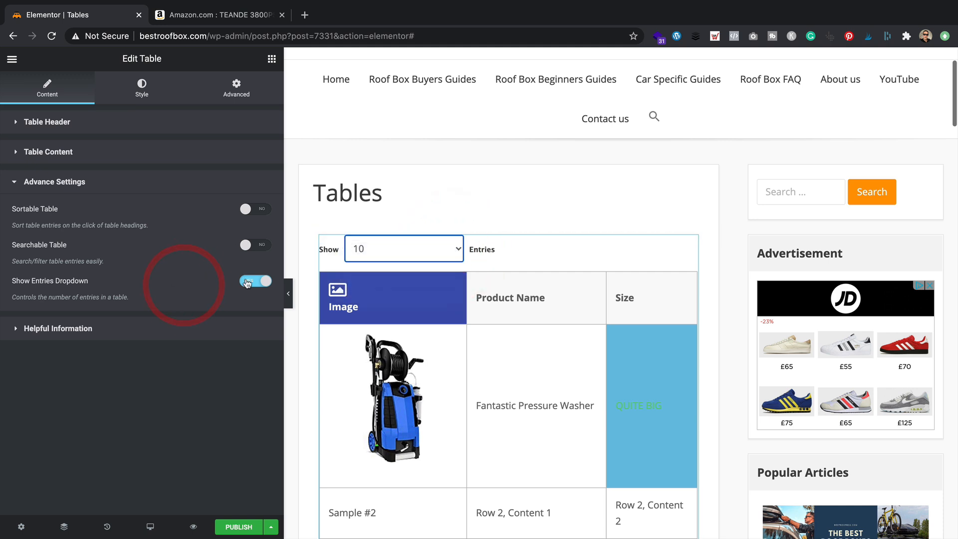
{"action": "left_click", "coordinate": [255, 281]}
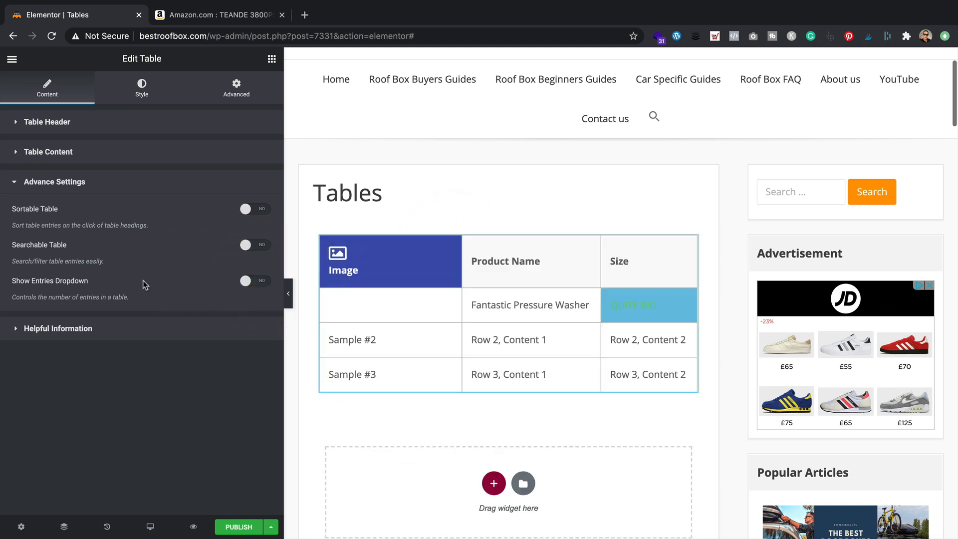
{"action": "left_click", "coordinate": [255, 209]}
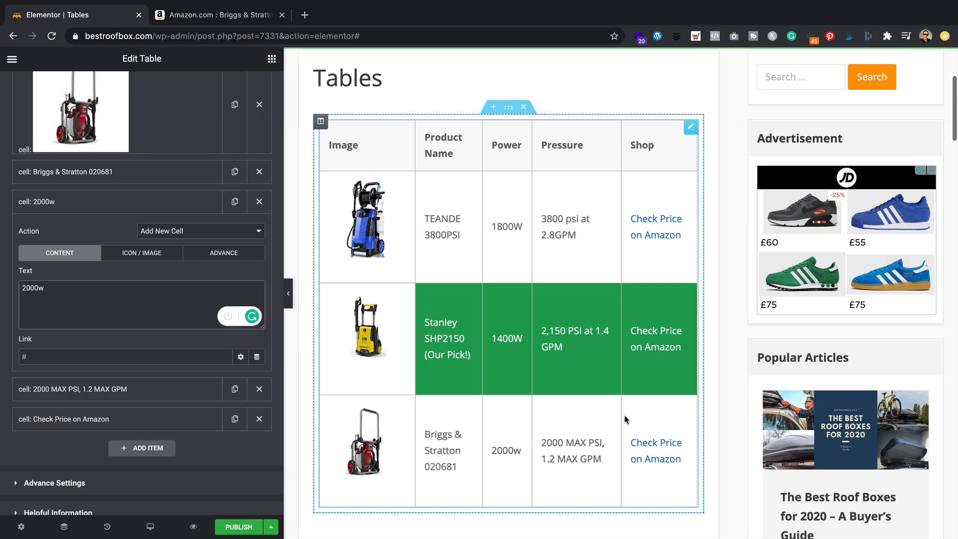
Step: Finish the three-row washer table with the Stanley row green and preview the page
{"action": "left_click", "coordinate": [141, 287]}
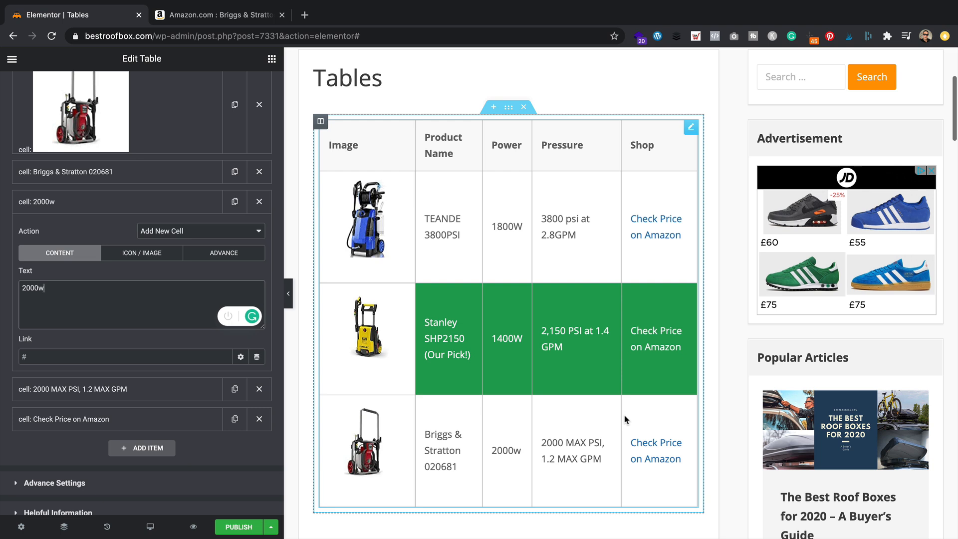
{"action": "mouse_move", "coordinate": [595, 391]}
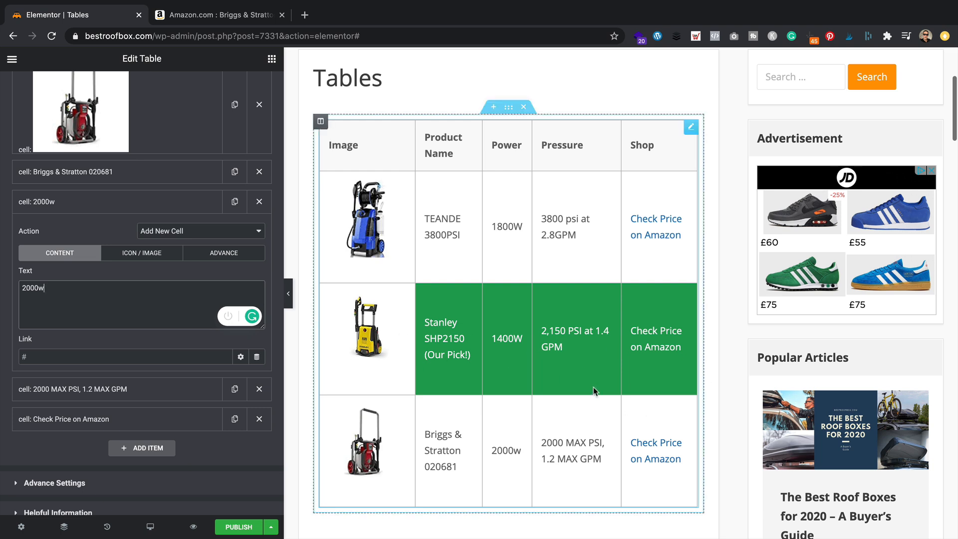
{"action": "mouse_move", "coordinate": [485, 345]}
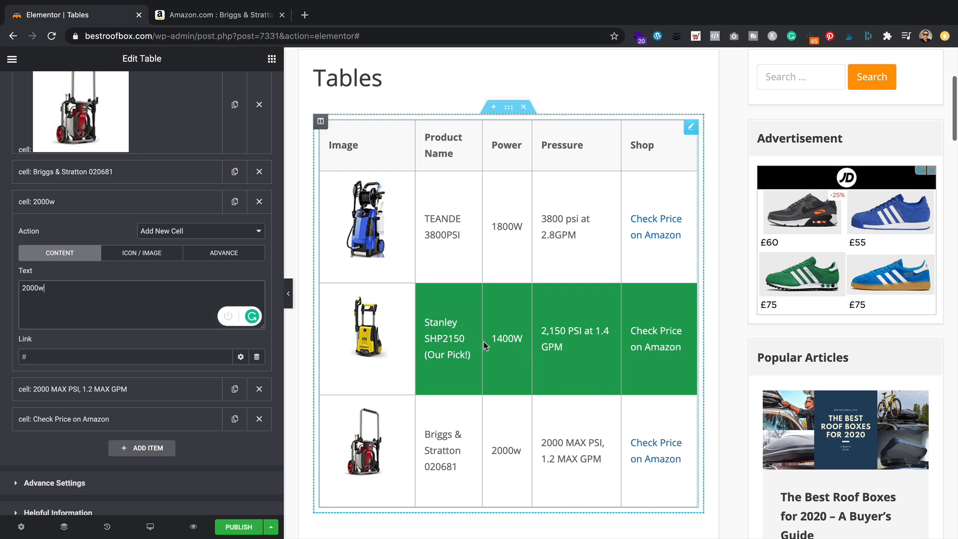
{"action": "mouse_move", "coordinate": [402, 356]}
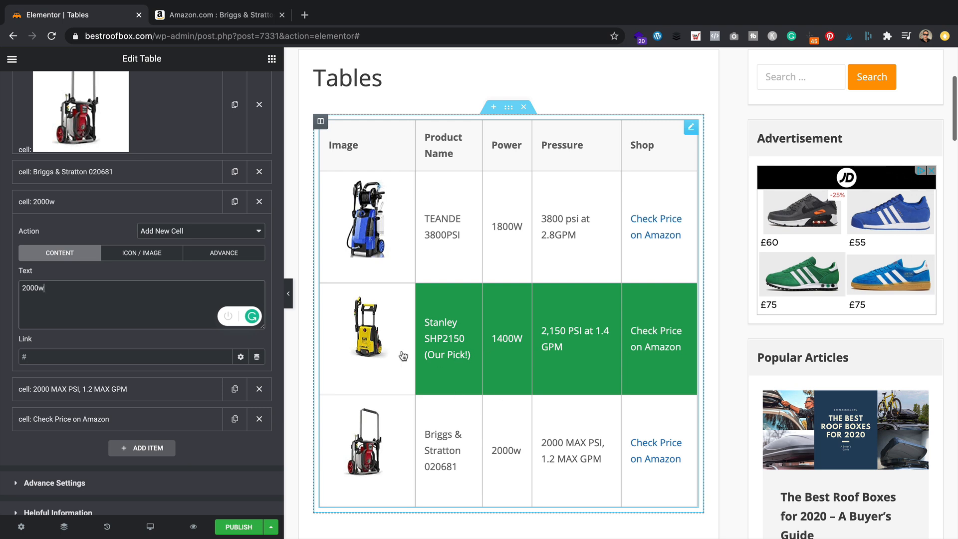
{"action": "mouse_move", "coordinate": [457, 396]}
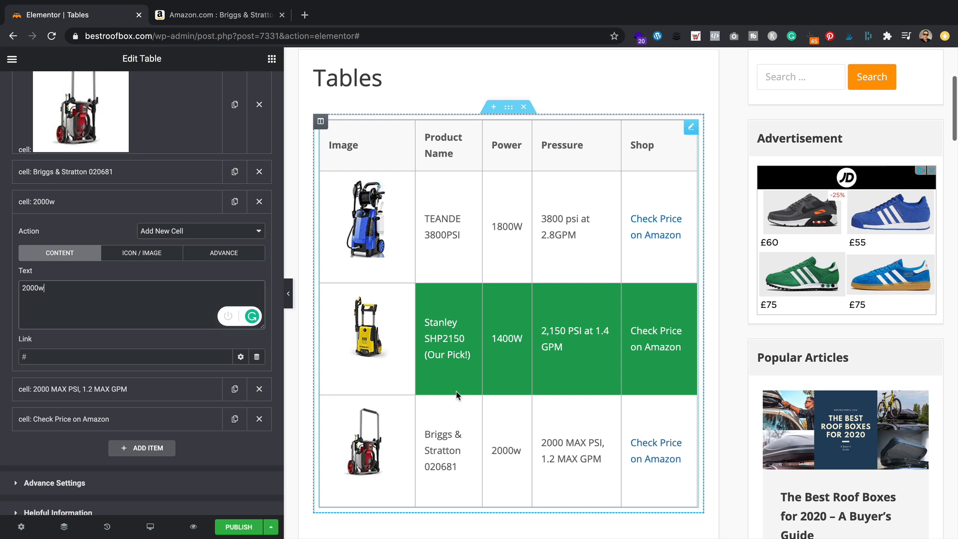
{"action": "mouse_move", "coordinate": [344, 357]}
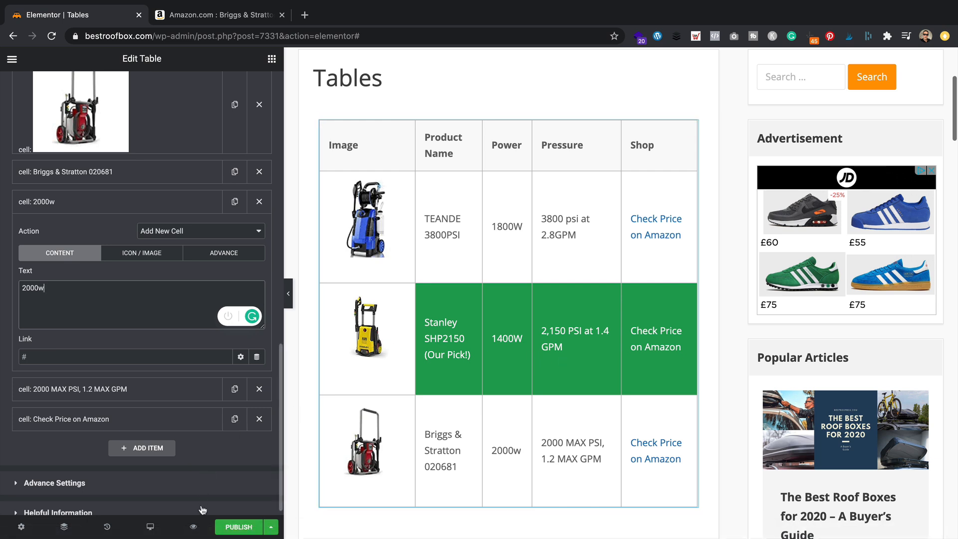
{"action": "left_click", "coordinate": [506, 338]}
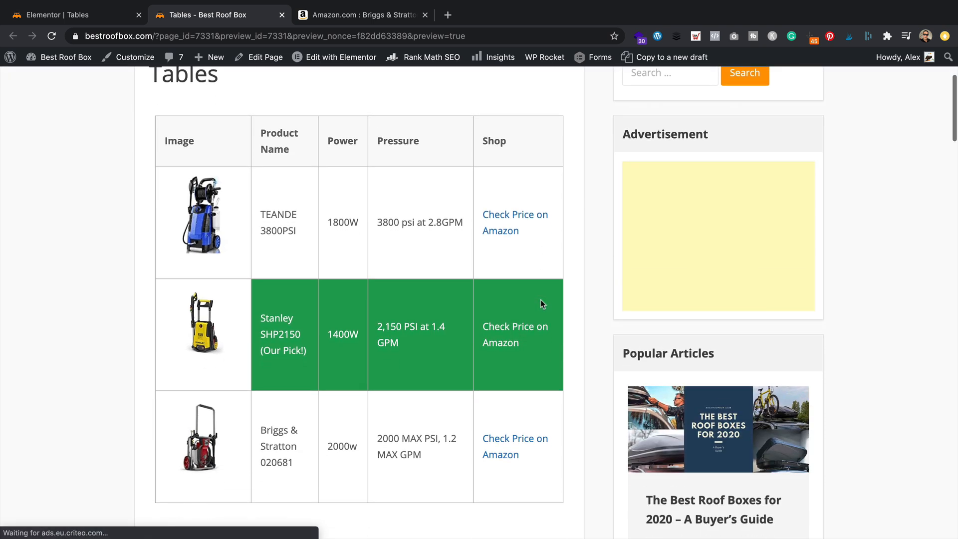
Step: Scroll the preview down to check the table through the Briggs & Stratton row
{"action": "scroll", "scroll_direction": "down", "scroll_amount": 3}
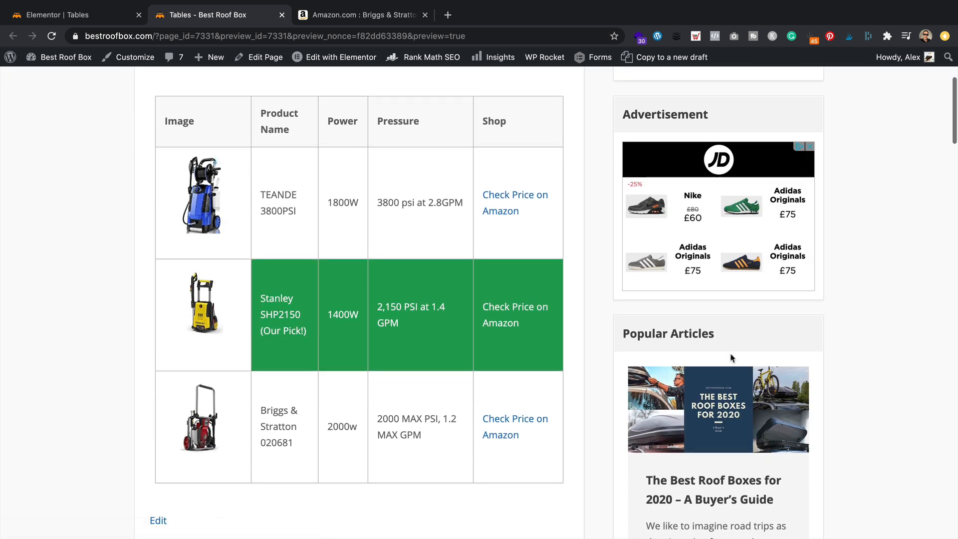